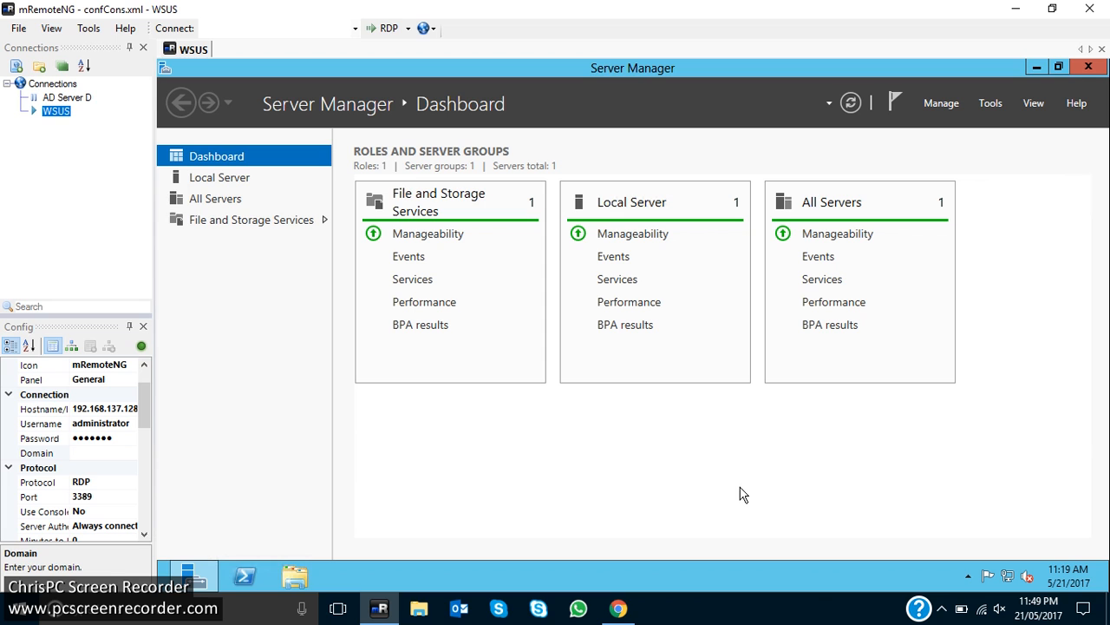
{"action": "mouse_move", "coordinate": [1100, 314]}
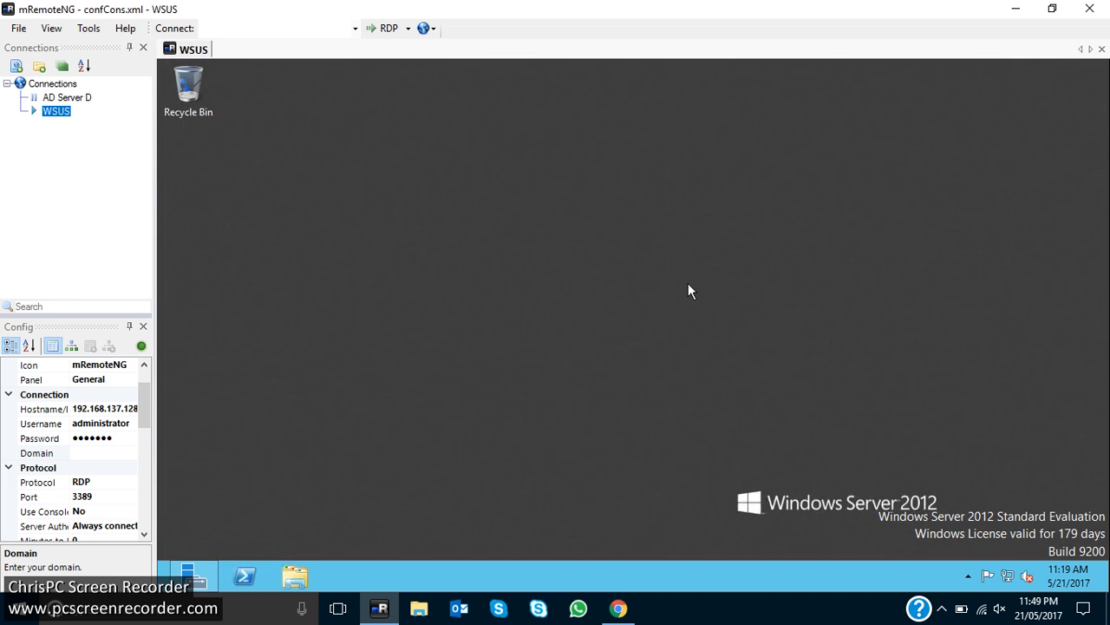
Step: Refresh the desktop, then start Add Roles and Features as a role-based installation on this server
{"action": "right_click", "coordinate": [690, 290]}
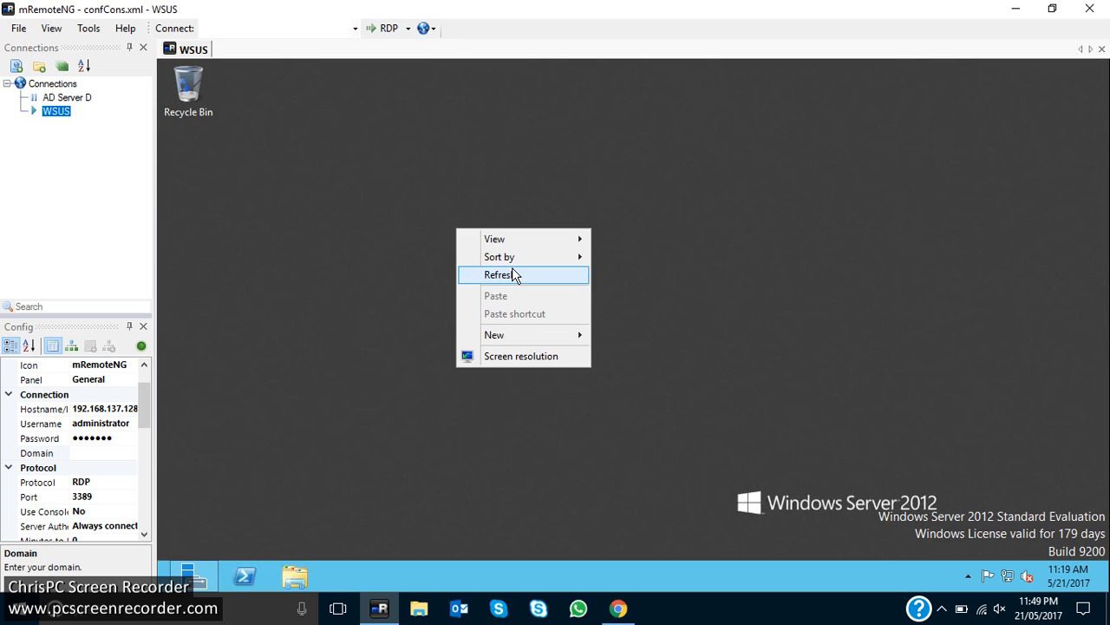
{"action": "left_click", "coordinate": [501, 274]}
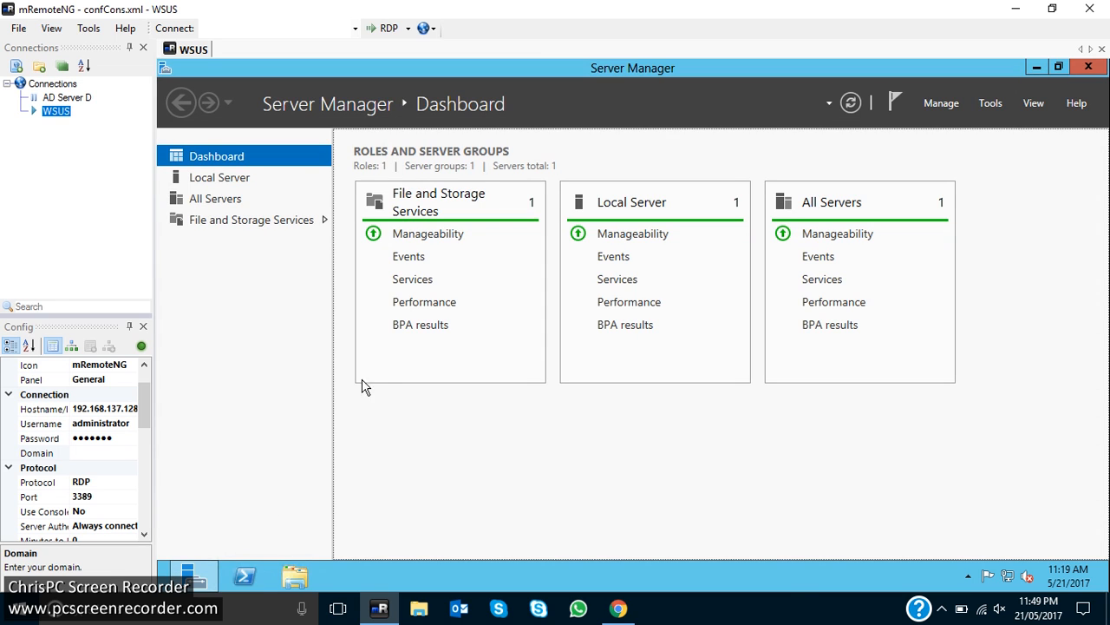
{"action": "mouse_move", "coordinate": [959, 146]}
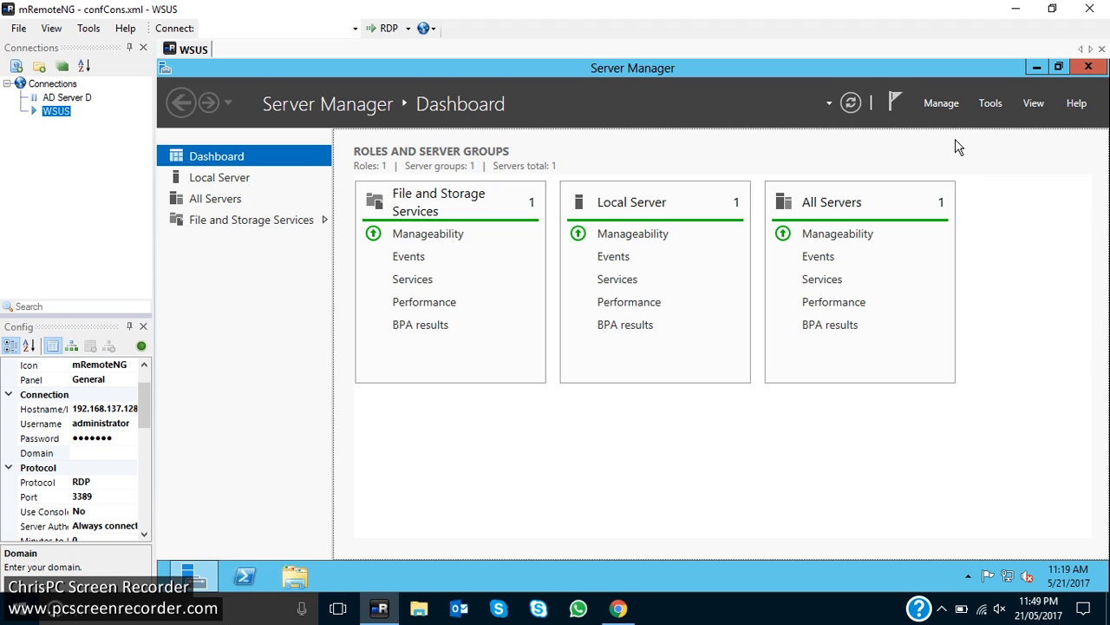
{"action": "mouse_move", "coordinate": [941, 109]}
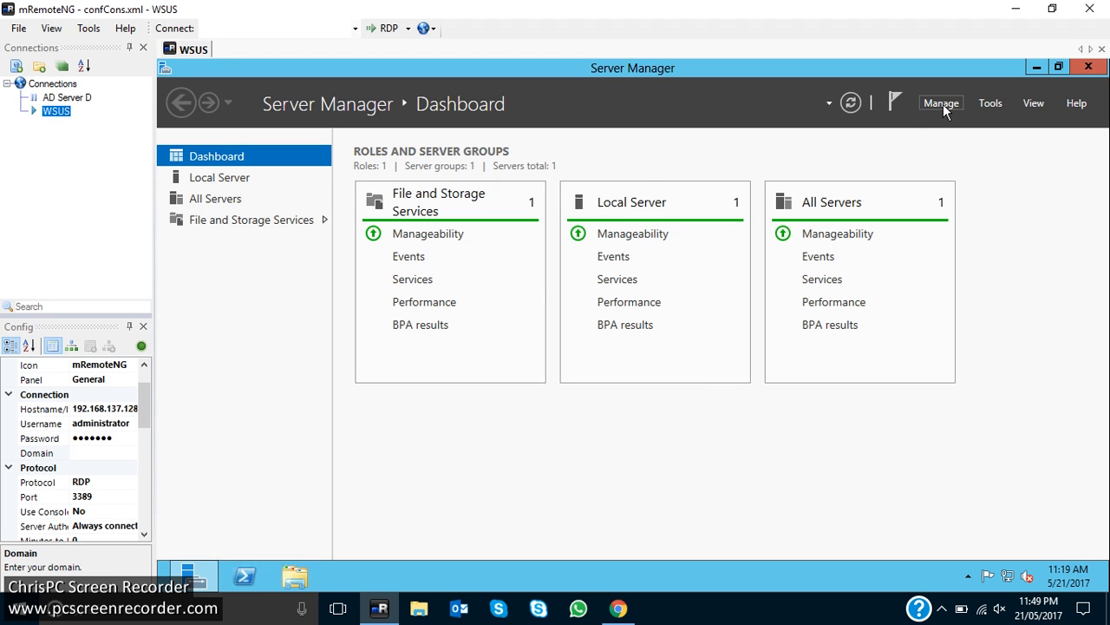
{"action": "left_click", "coordinate": [941, 103]}
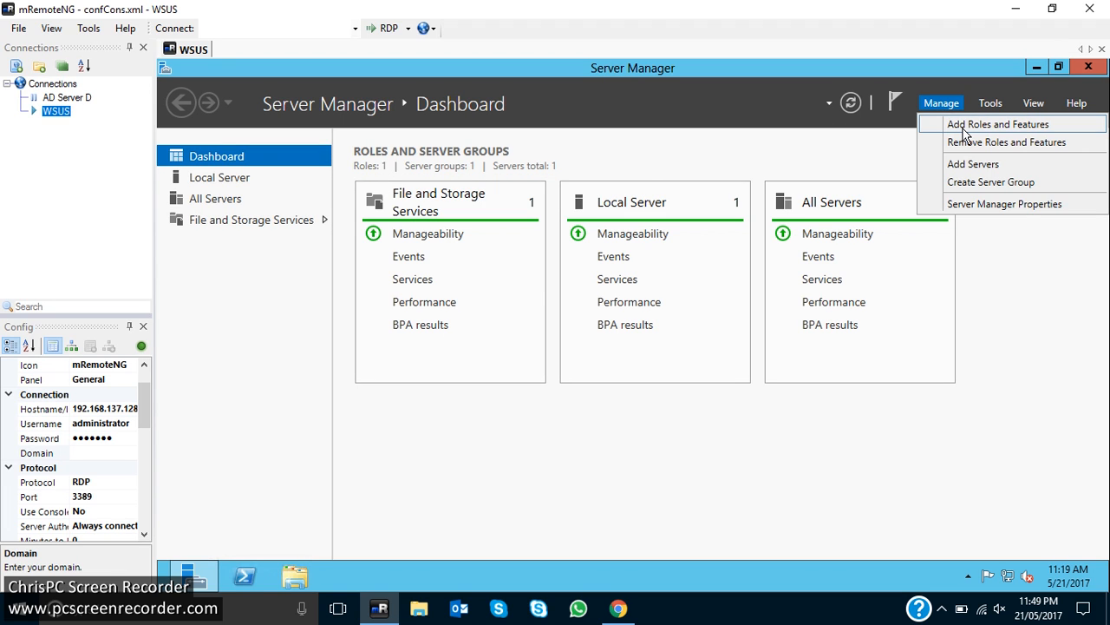
{"action": "left_click", "coordinate": [998, 123]}
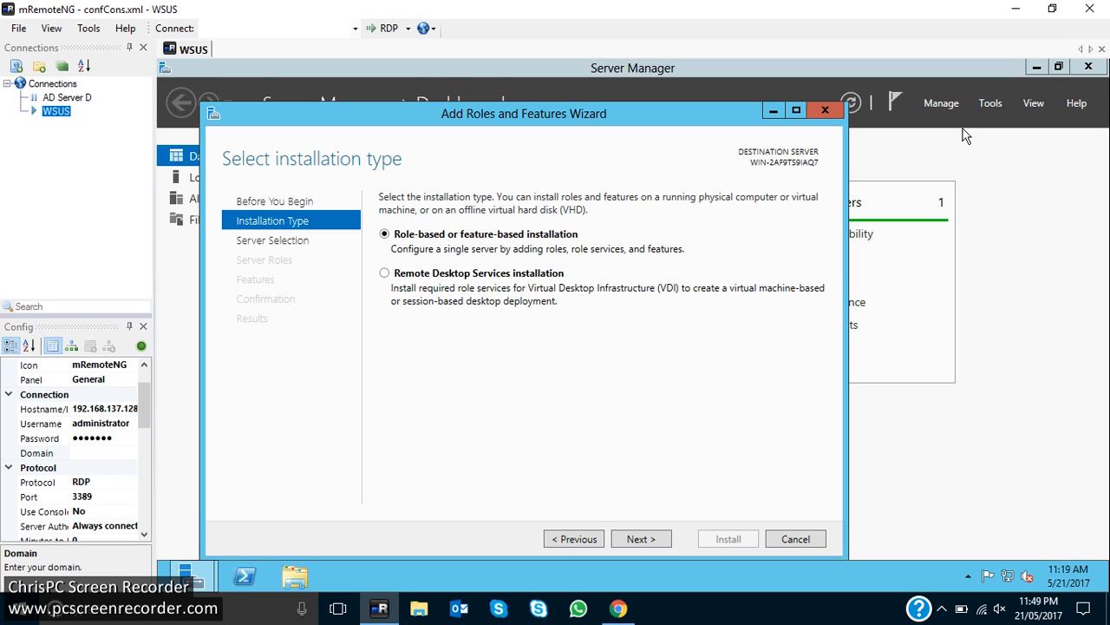
{"action": "mouse_move", "coordinate": [388, 253]}
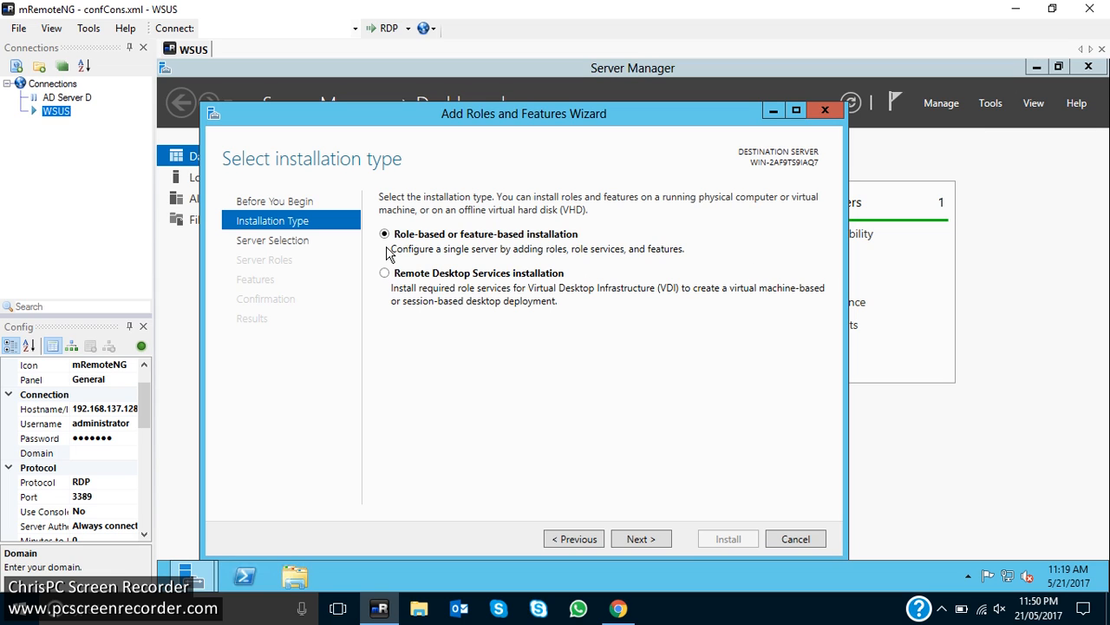
{"action": "mouse_move", "coordinate": [499, 257]}
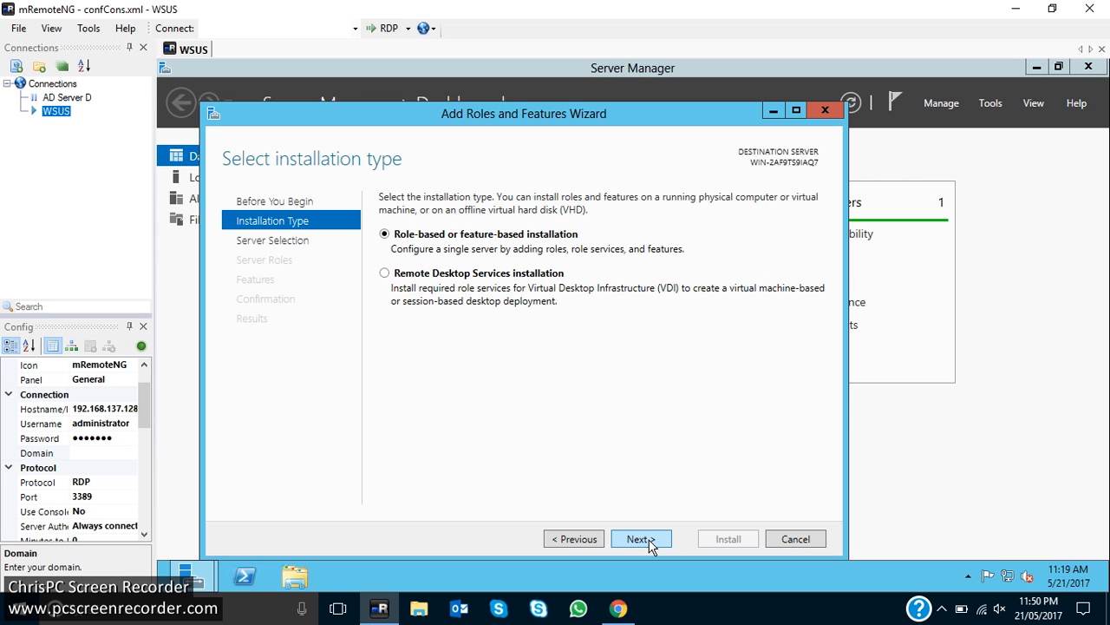
{"action": "left_click", "coordinate": [641, 539]}
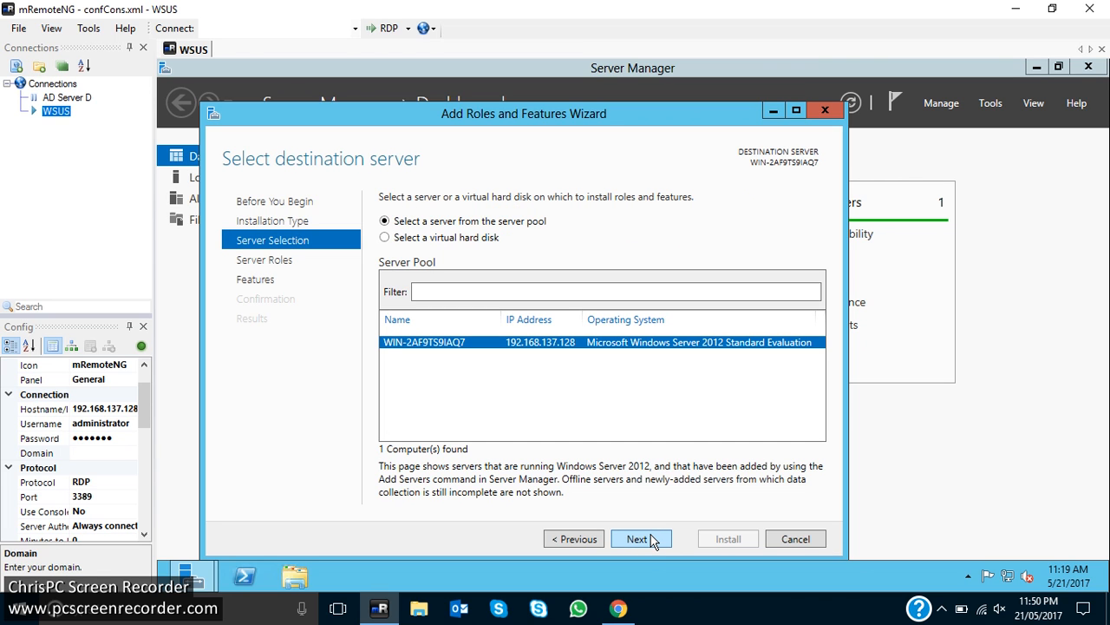
{"action": "left_click", "coordinate": [641, 537]}
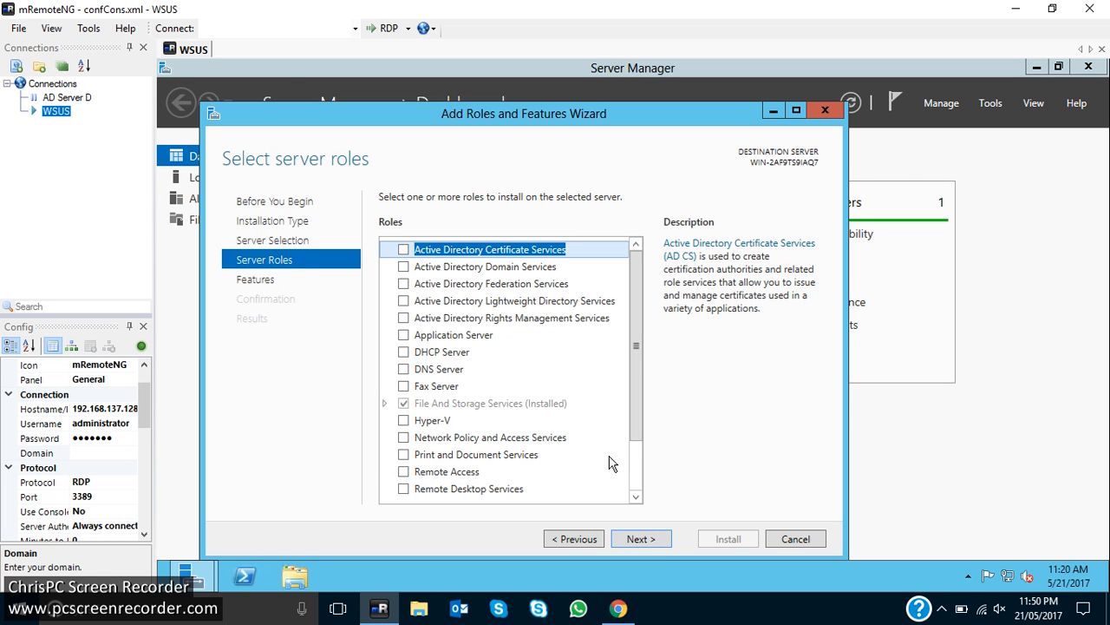
{"action": "mouse_move", "coordinate": [526, 387]}
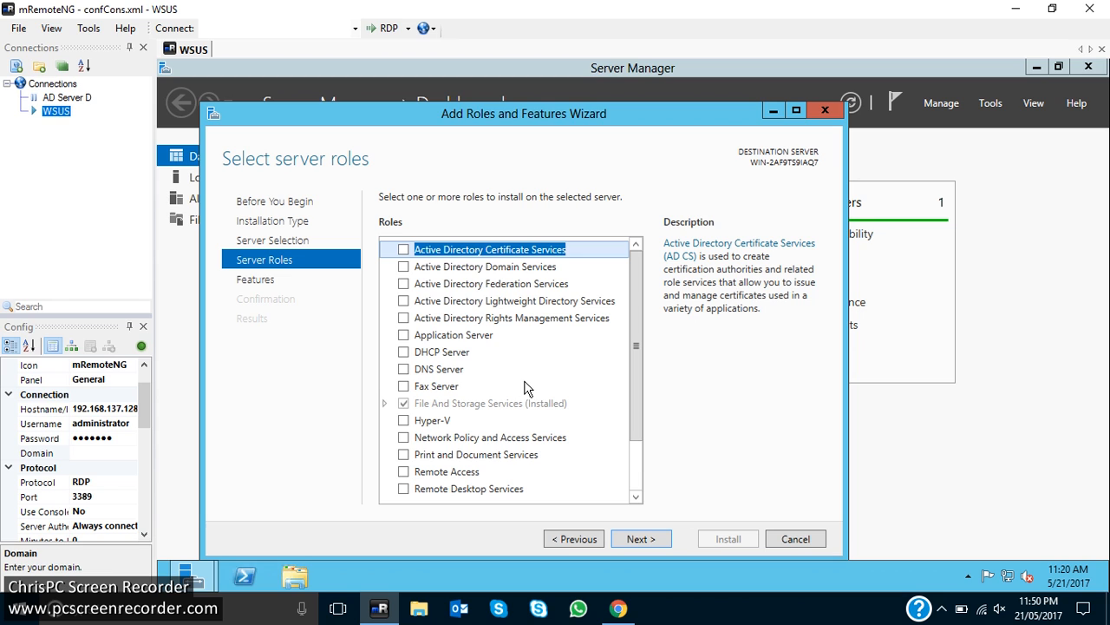
{"action": "mouse_move", "coordinate": [520, 392]}
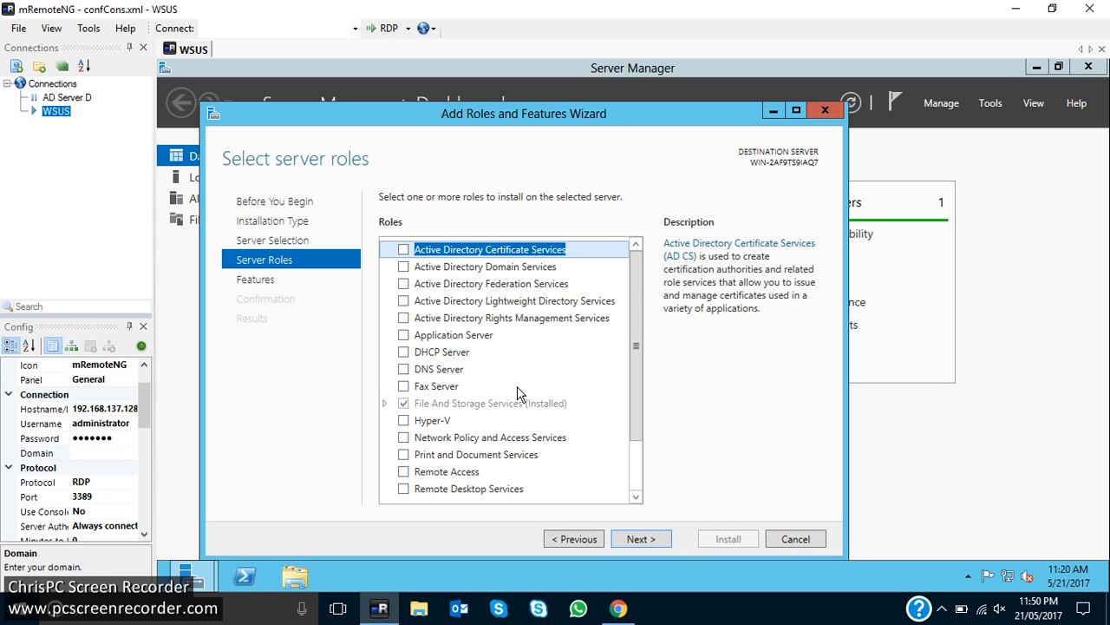
Step: Select Windows Server Update Services plus its required Web Server (IIS) features, and continue
{"action": "scroll", "scroll_direction": "down", "scroll_amount": 3}
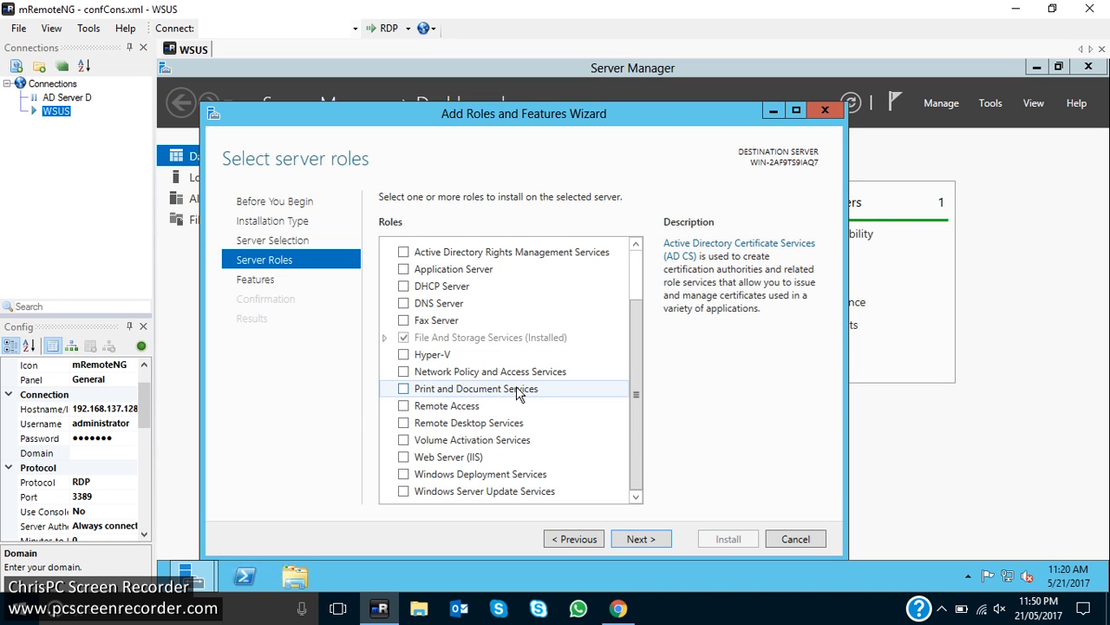
{"action": "mouse_move", "coordinate": [477, 504]}
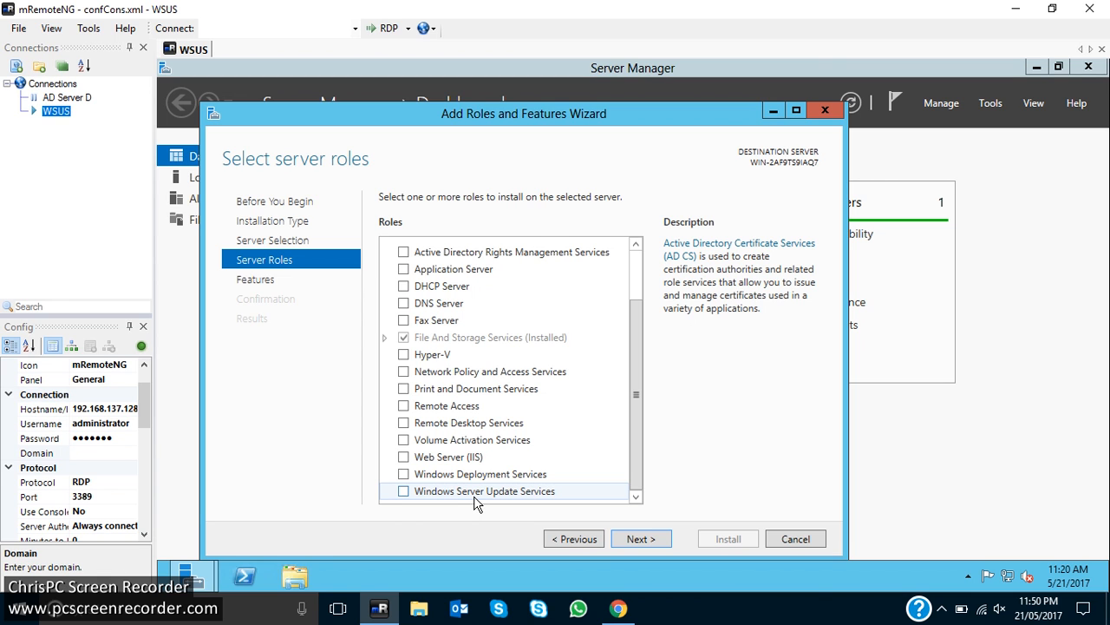
{"action": "left_click", "coordinate": [484, 491]}
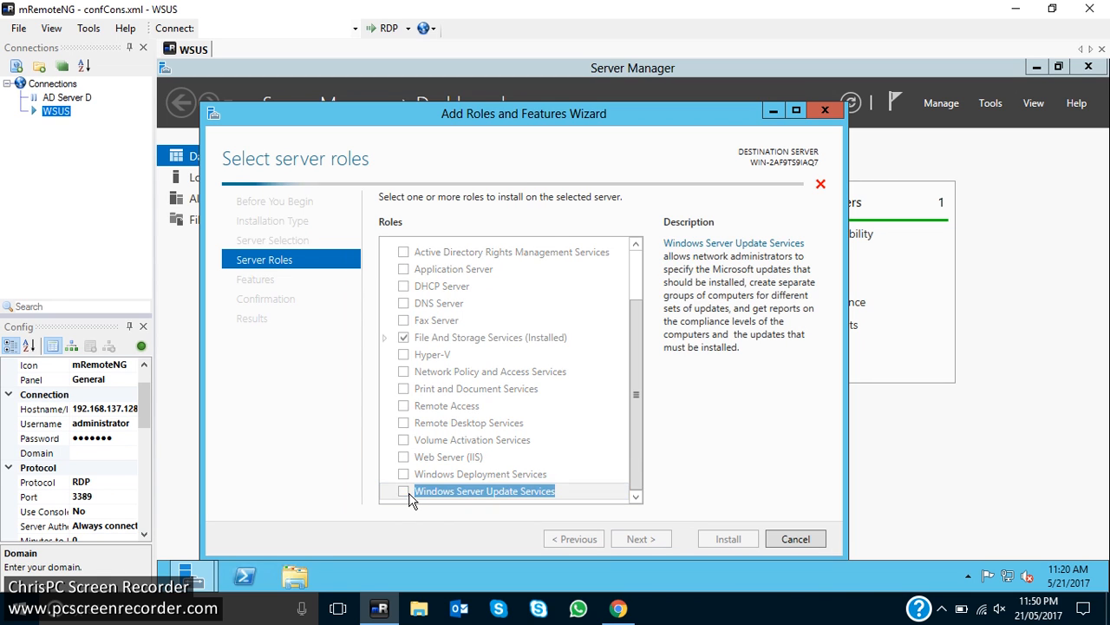
{"action": "left_click", "coordinate": [403, 491]}
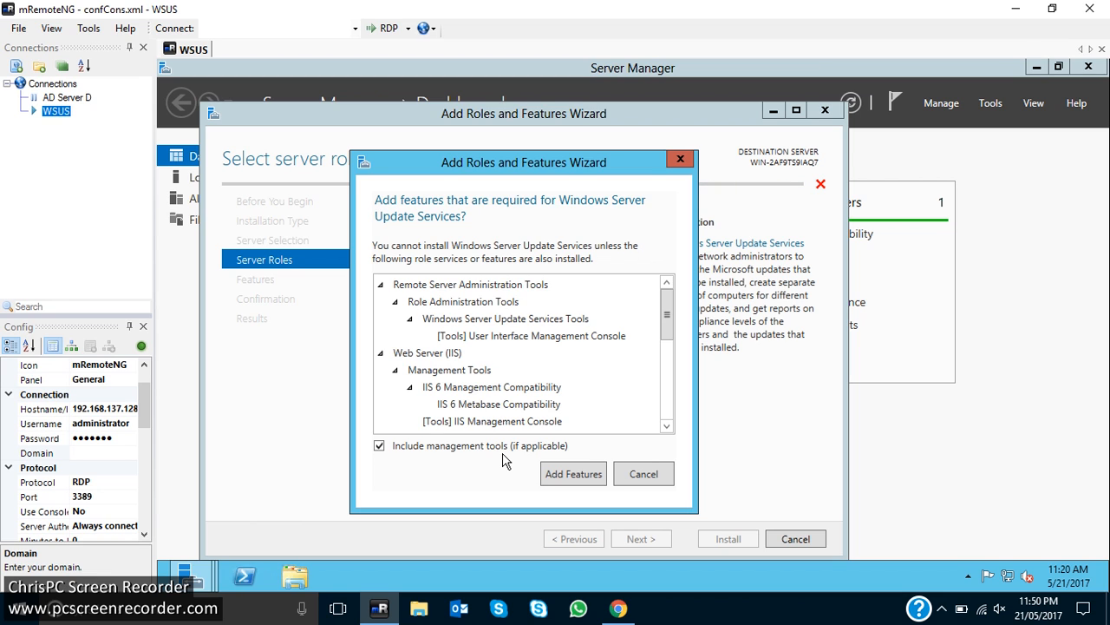
{"action": "mouse_move", "coordinate": [570, 427]}
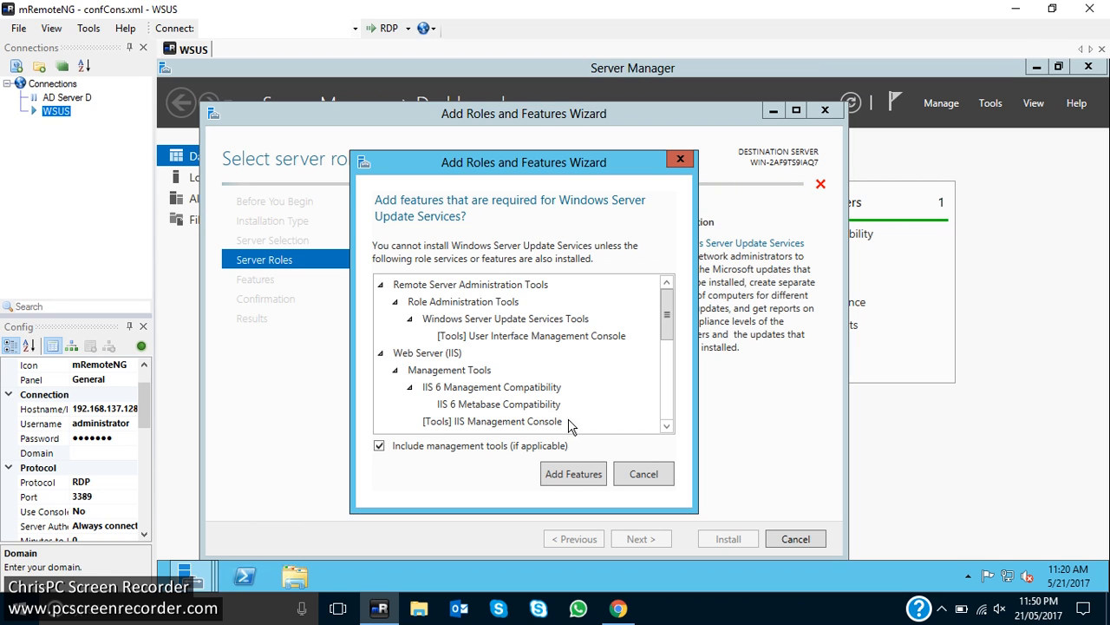
{"action": "left_click", "coordinate": [573, 473]}
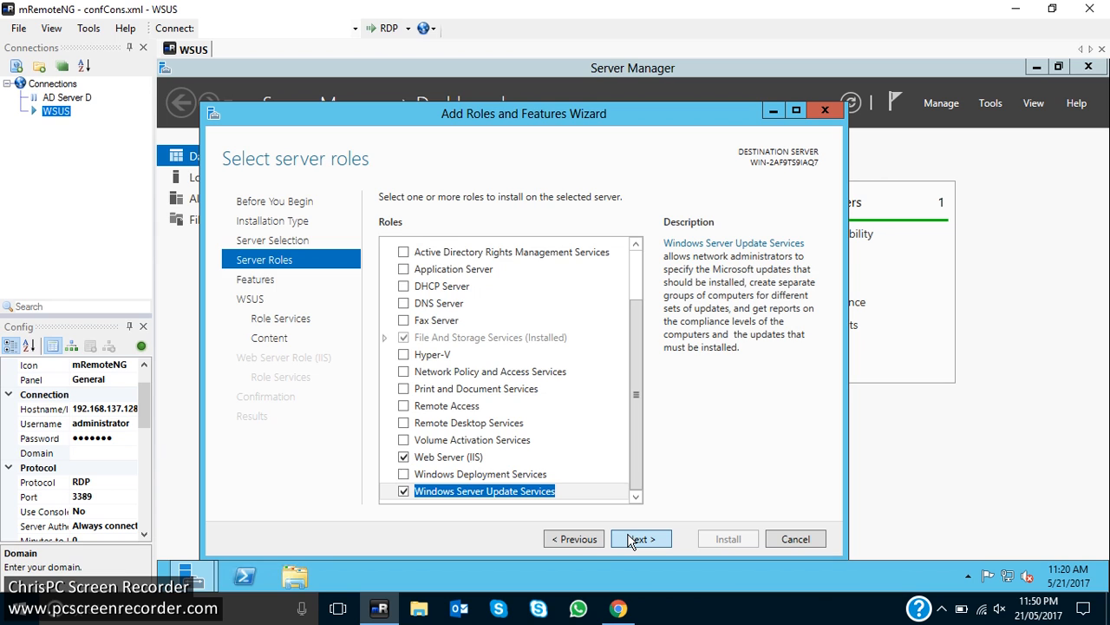
{"action": "left_click", "coordinate": [641, 538]}
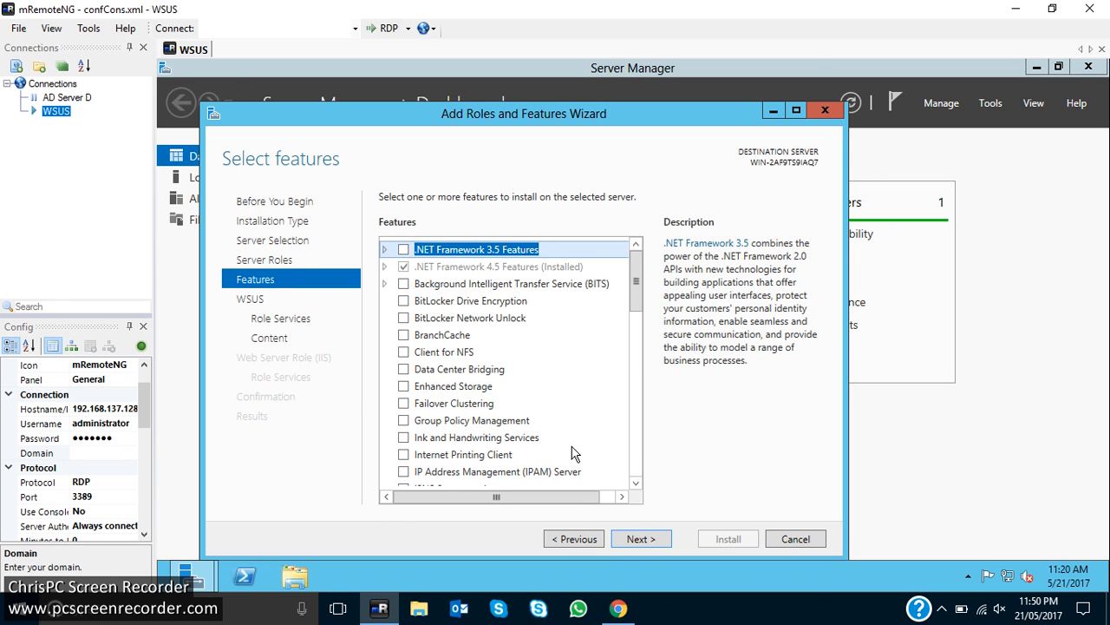
Step: Browse the Features list without changes and continue to the WSUS role services
{"action": "scroll", "scroll_direction": "down", "scroll_amount": 3}
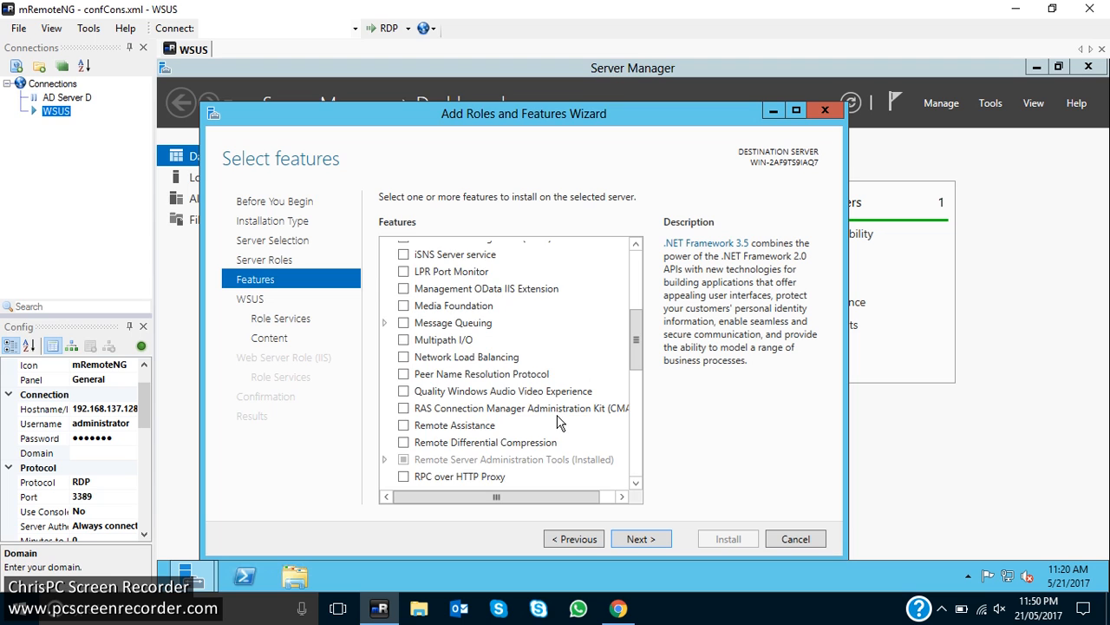
{"action": "scroll", "scroll_direction": "down", "scroll_amount": 3}
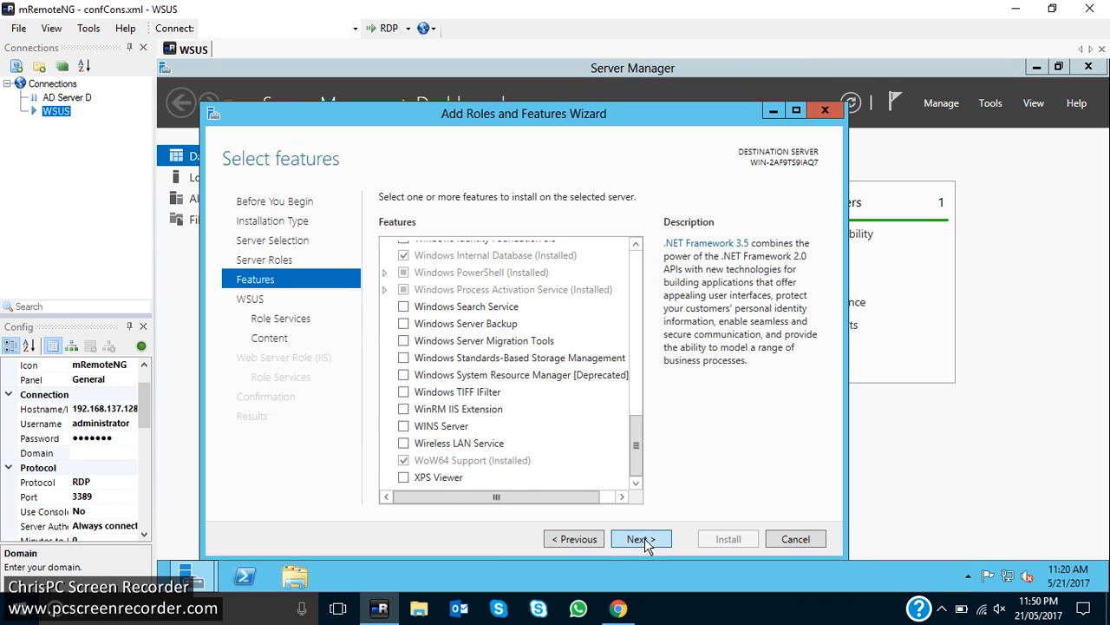
{"action": "left_click", "coordinate": [641, 538]}
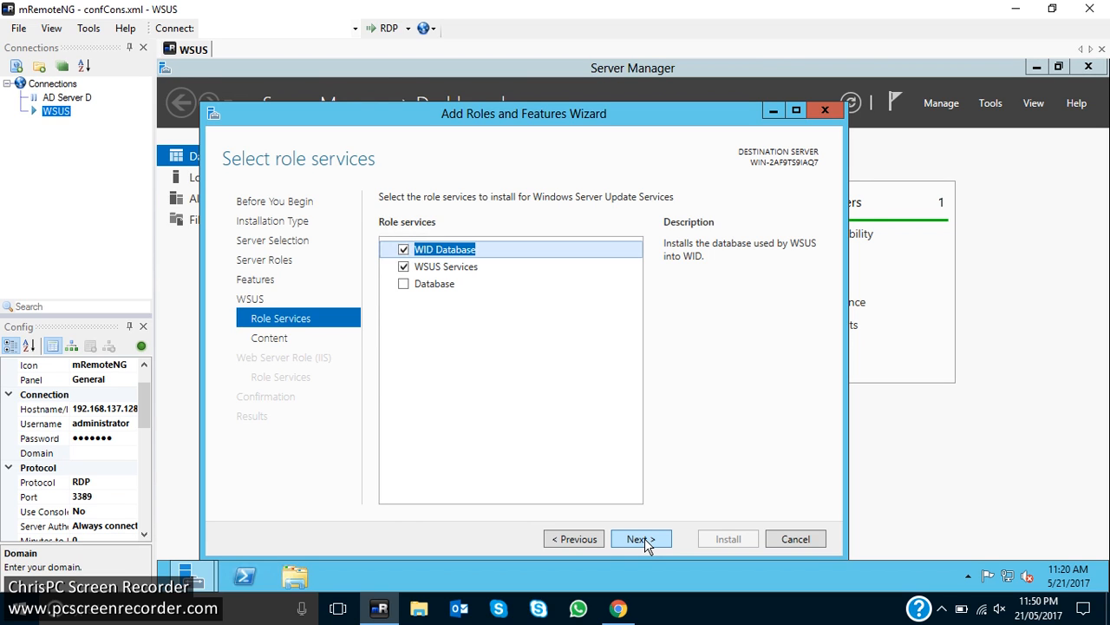
{"action": "mouse_move", "coordinate": [449, 316]}
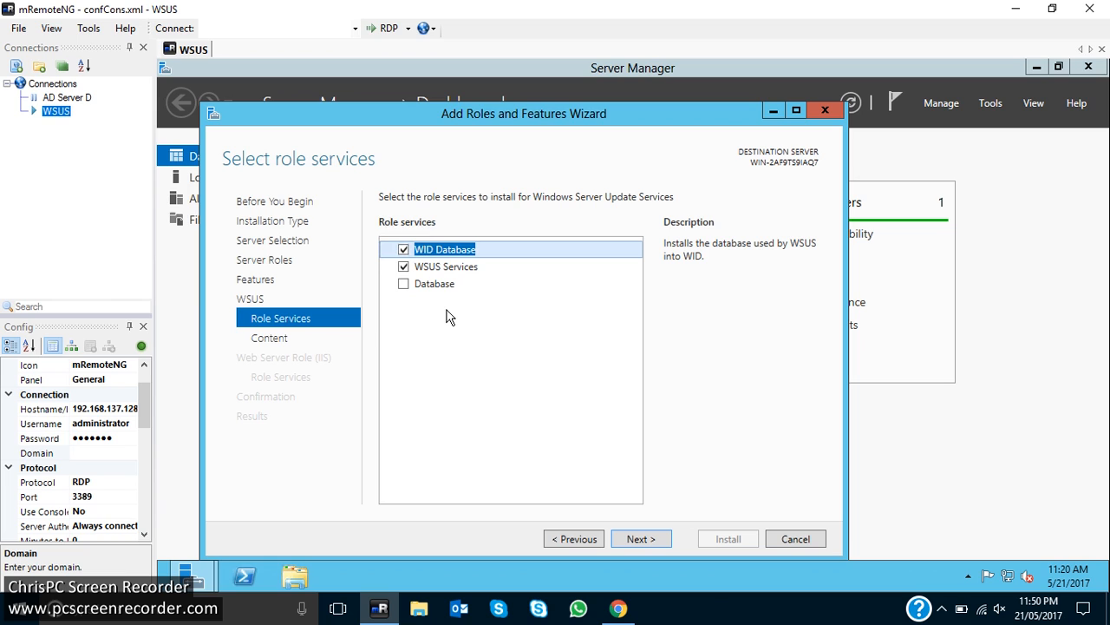
{"action": "mouse_move", "coordinate": [454, 306]}
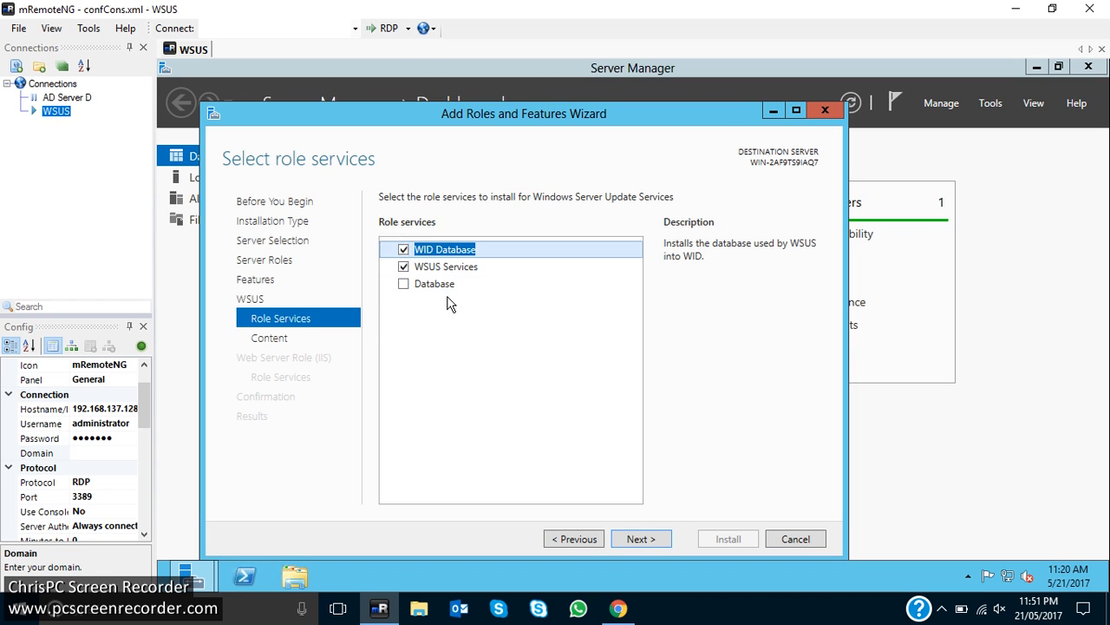
{"action": "mouse_move", "coordinate": [420, 316]}
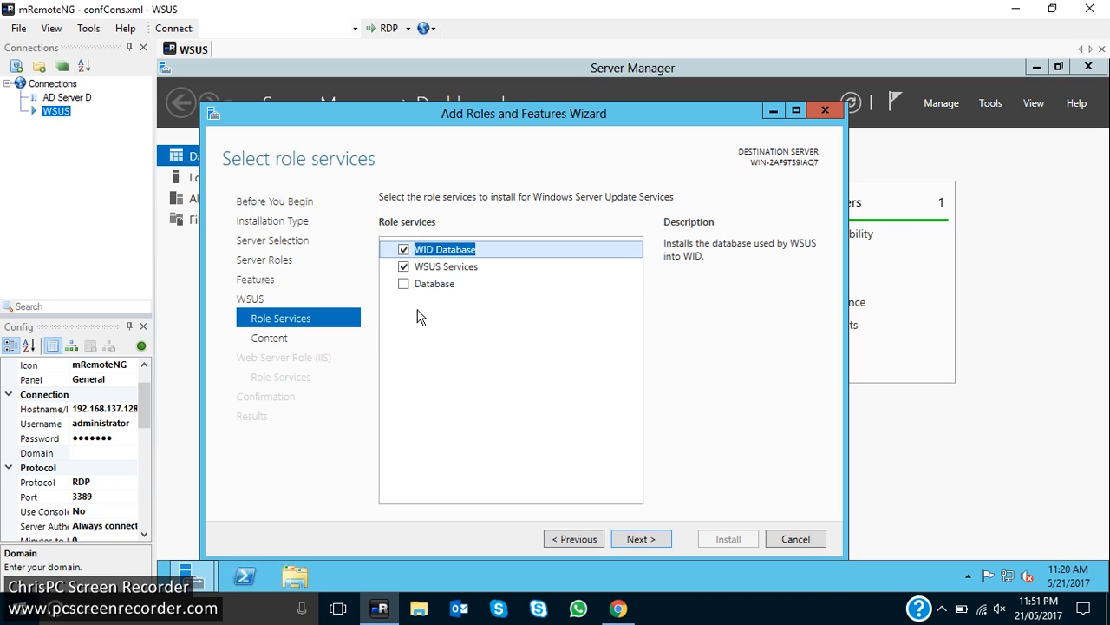
{"action": "mouse_move", "coordinate": [432, 299]}
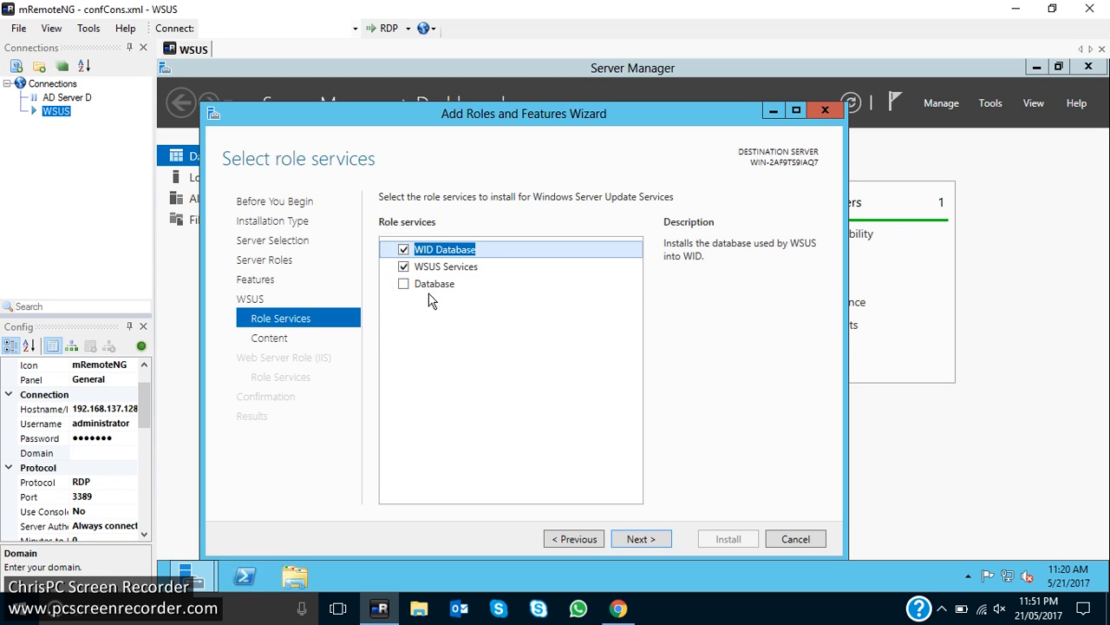
{"action": "mouse_move", "coordinate": [458, 304]}
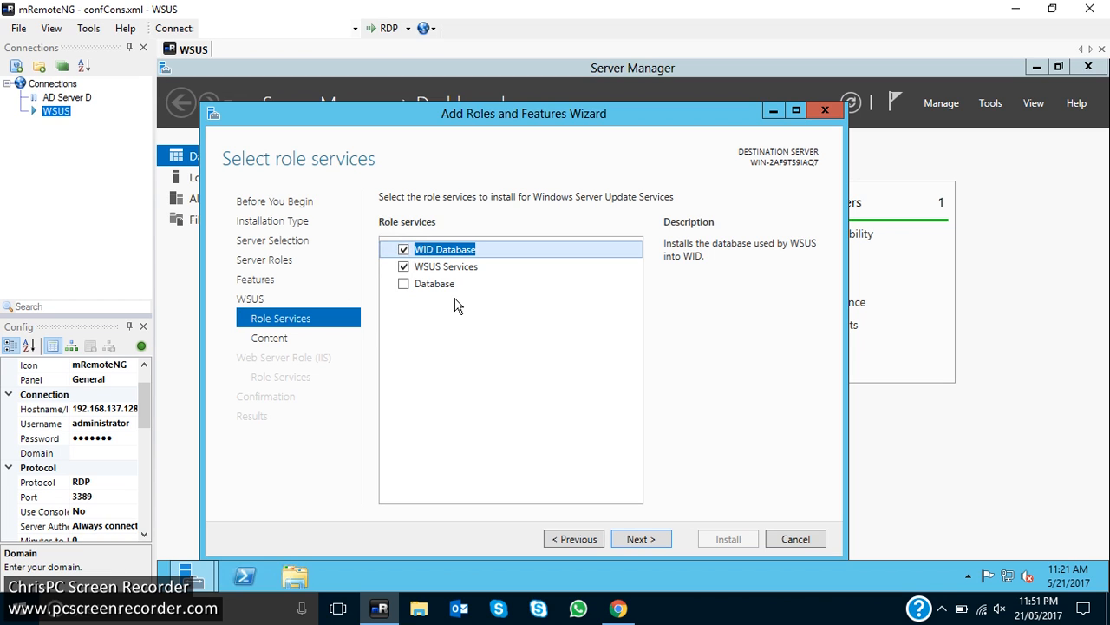
{"action": "mouse_move", "coordinate": [447, 292]}
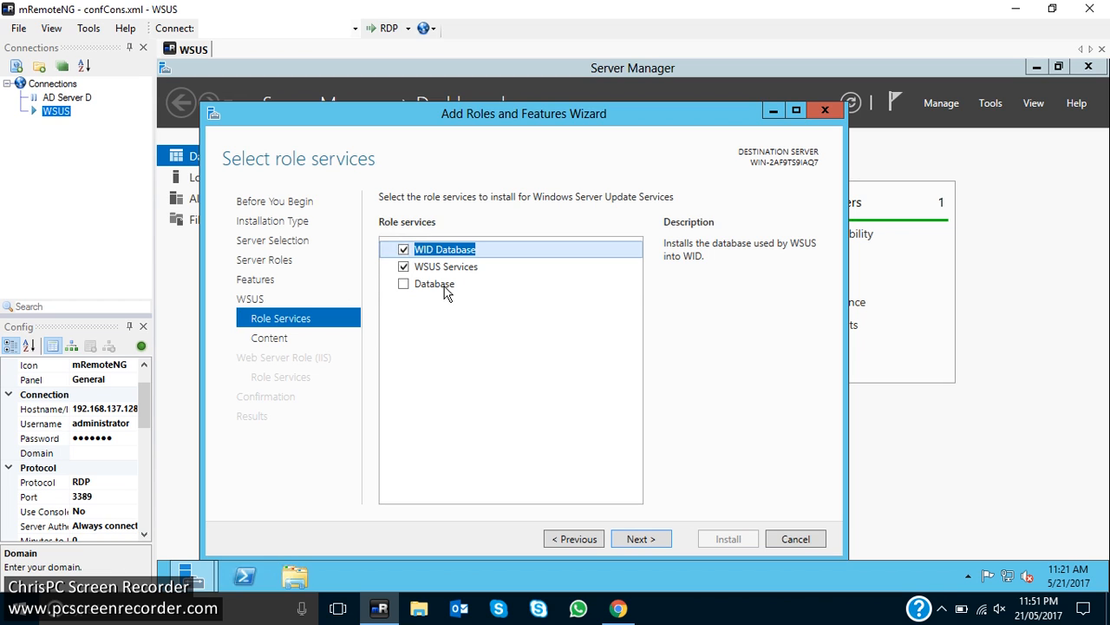
{"action": "mouse_move", "coordinate": [499, 265]}
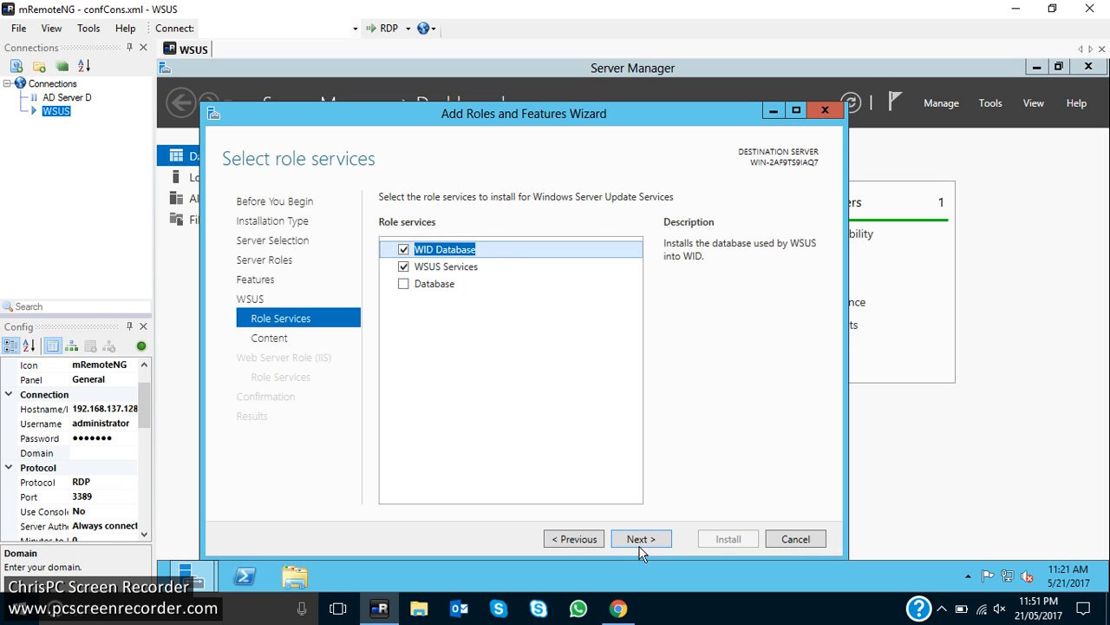
Step: Keep WID Database and WSUS Services checked and continue to the content location page
{"action": "left_click", "coordinate": [641, 538]}
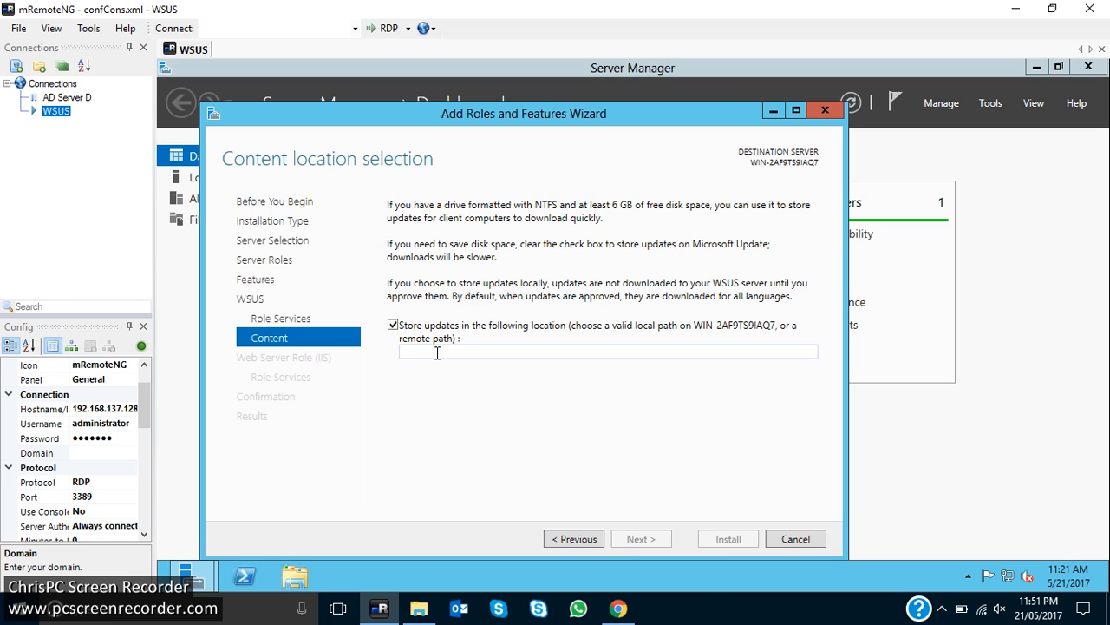
{"action": "mouse_move", "coordinate": [399, 487]}
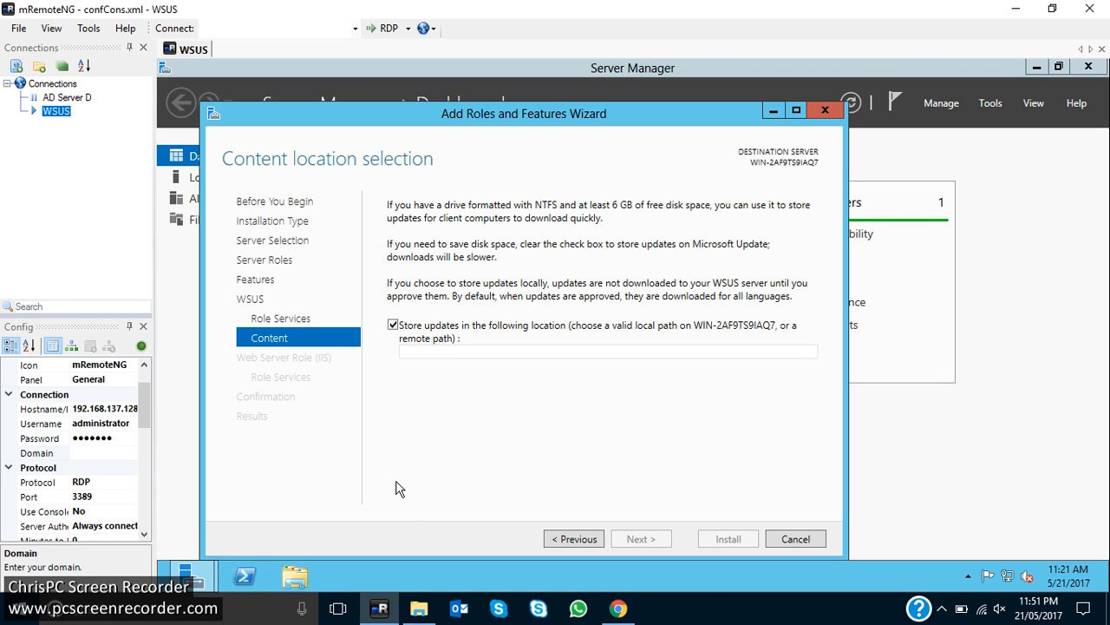
Step: Open a new File Explorer window from the taskbar
{"action": "left_click", "coordinate": [607, 352]}
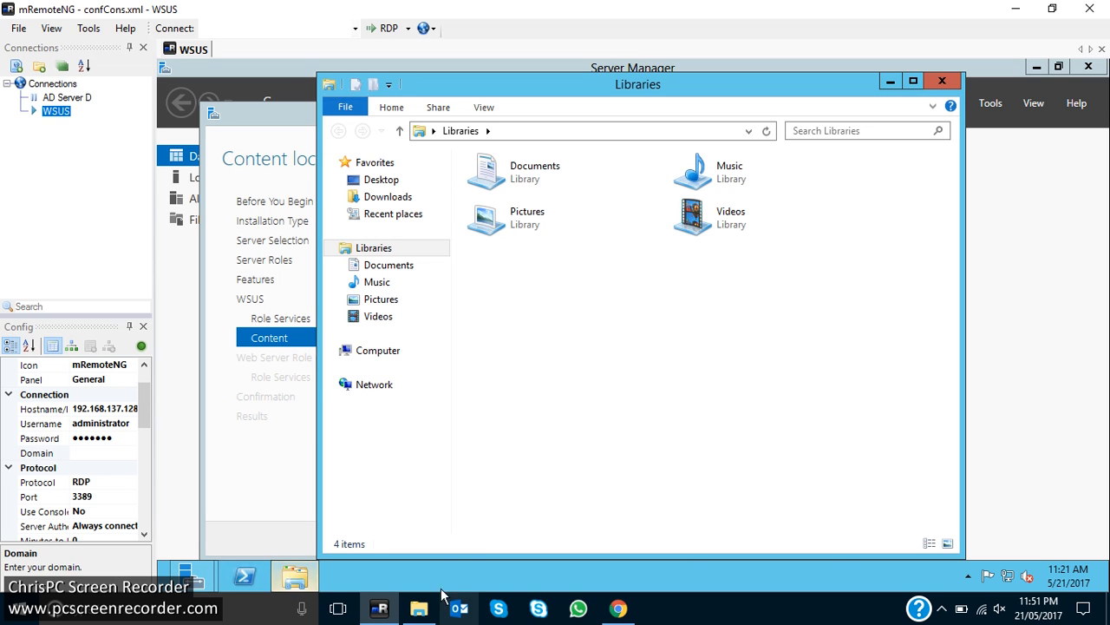
Step: Open Local Disk (D:) and delete the old WSUS_Download folder
{"action": "left_click", "coordinate": [378, 351]}
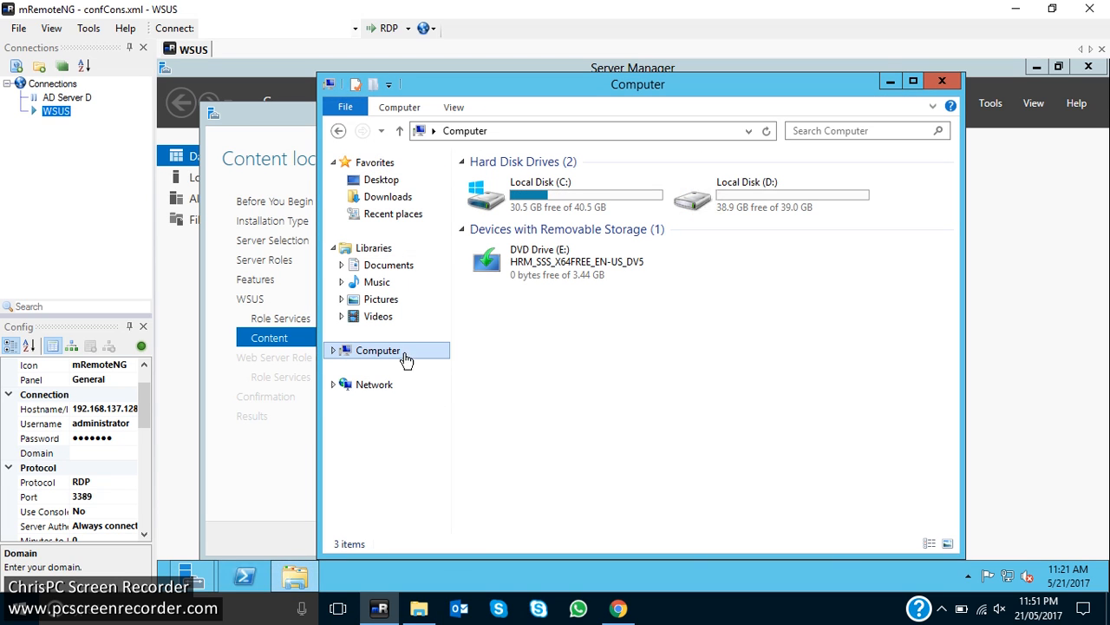
{"action": "left_click", "coordinate": [771, 195]}
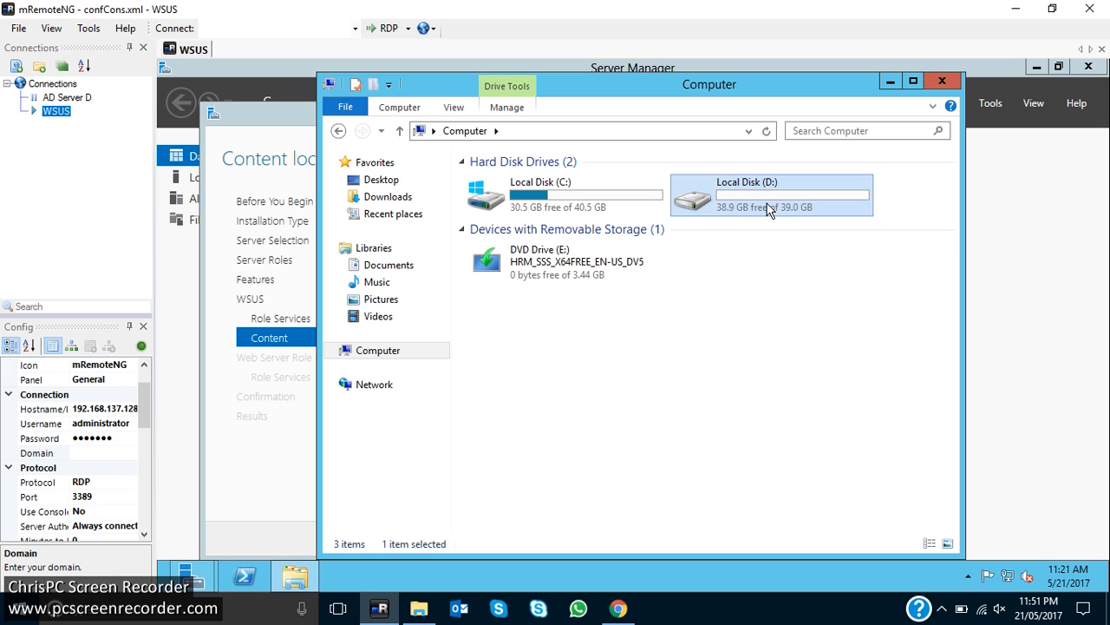
{"action": "double_click", "coordinate": [770, 192]}
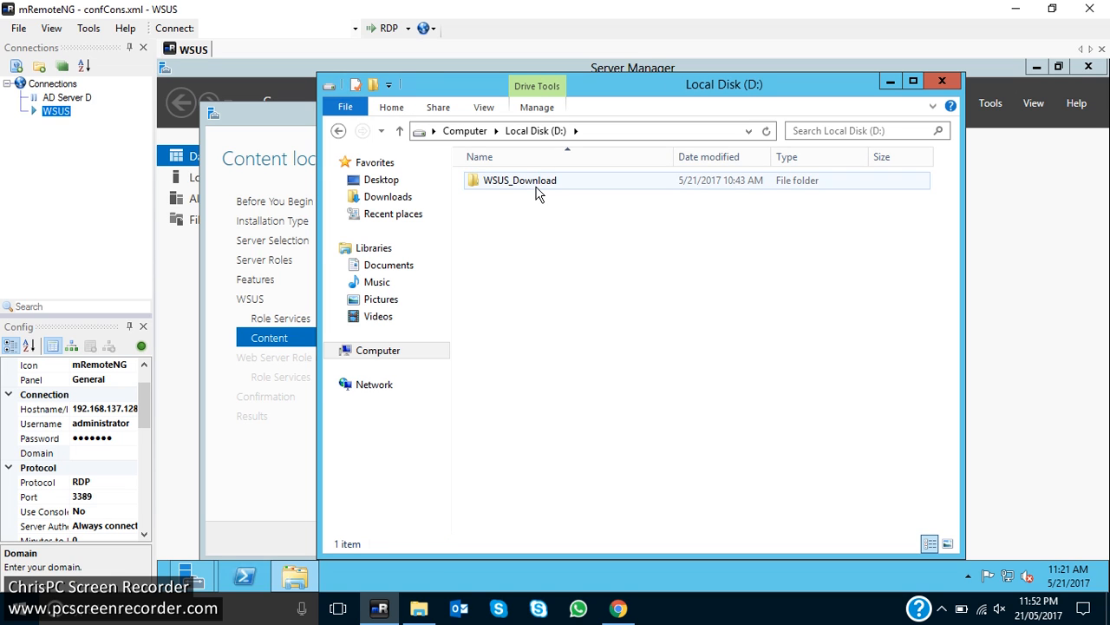
{"action": "right_click", "coordinate": [518, 180]}
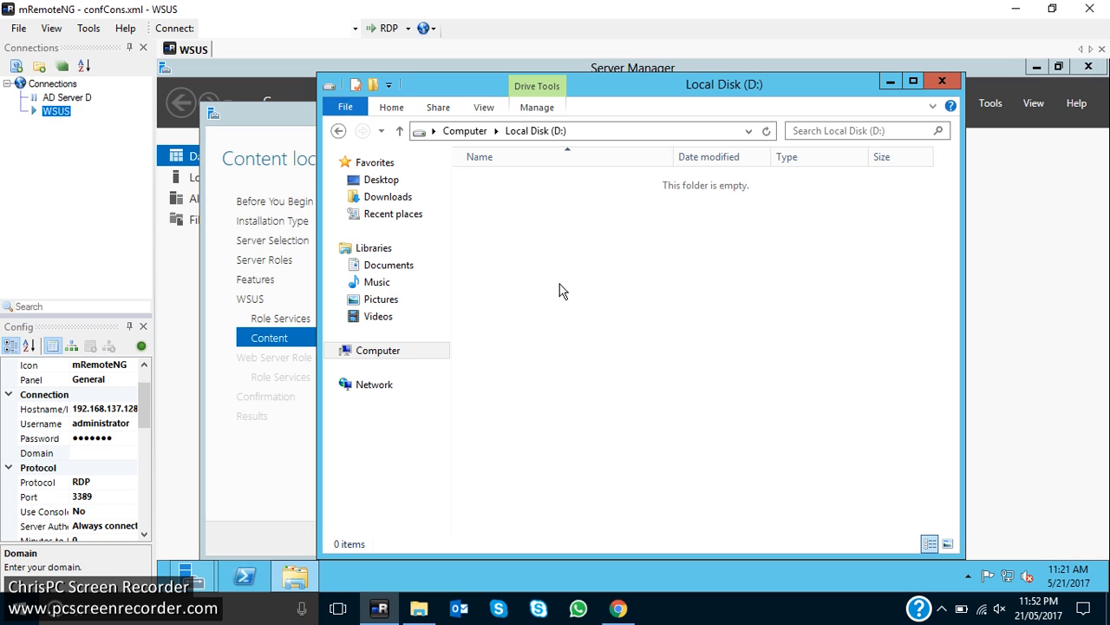
Step: Create a new folder named Update_Wsus on drive D
{"action": "right_click", "coordinate": [563, 290]}
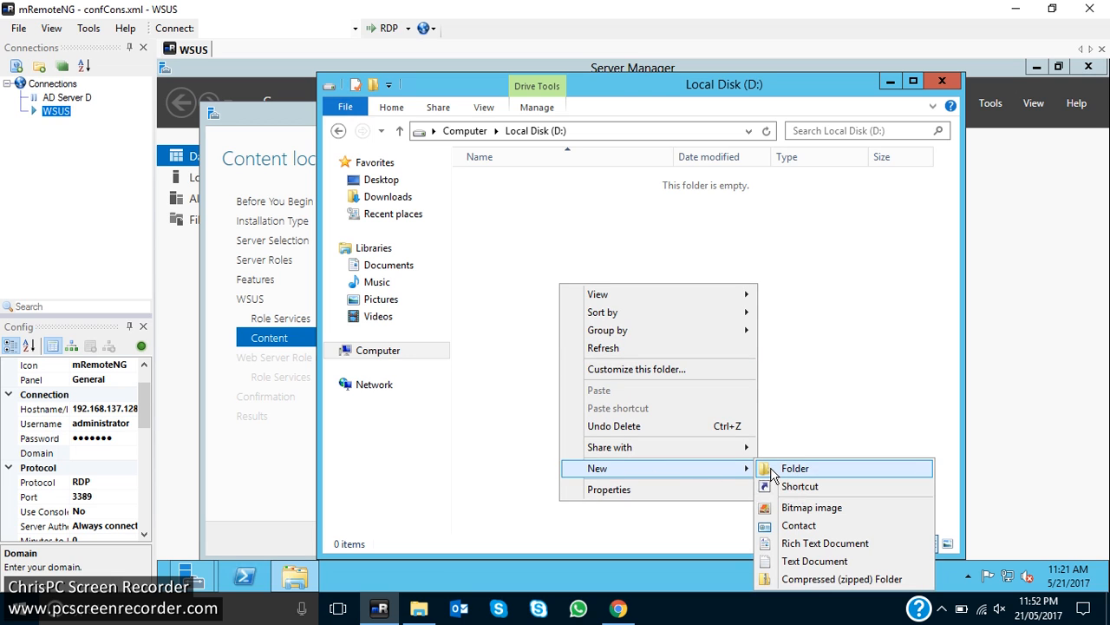
{"action": "left_click", "coordinate": [794, 468]}
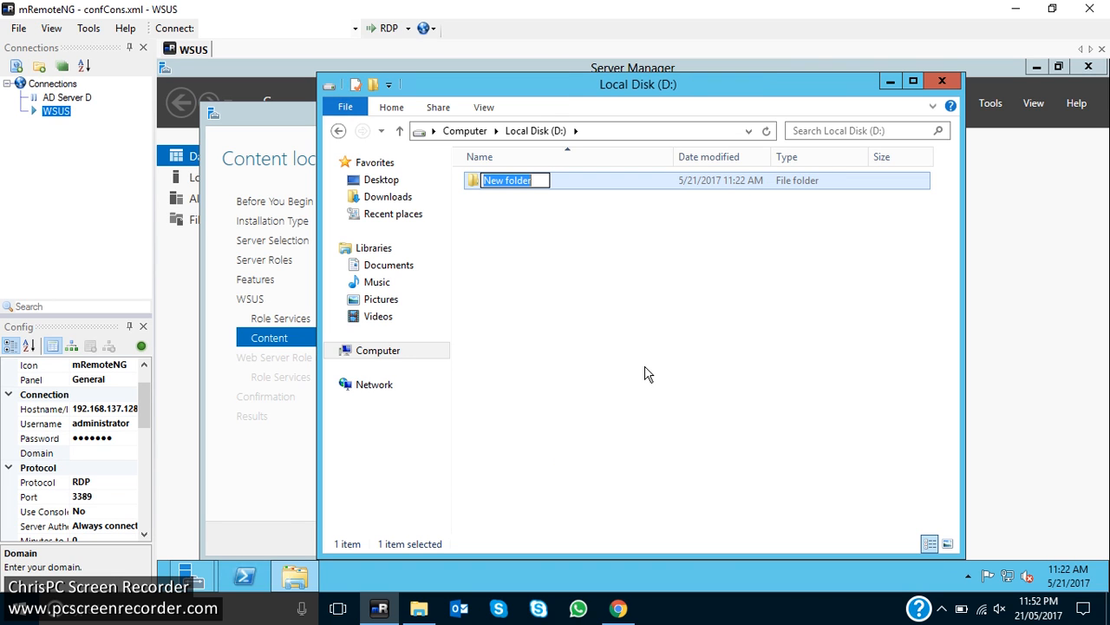
{"action": "type", "text": "Up"}
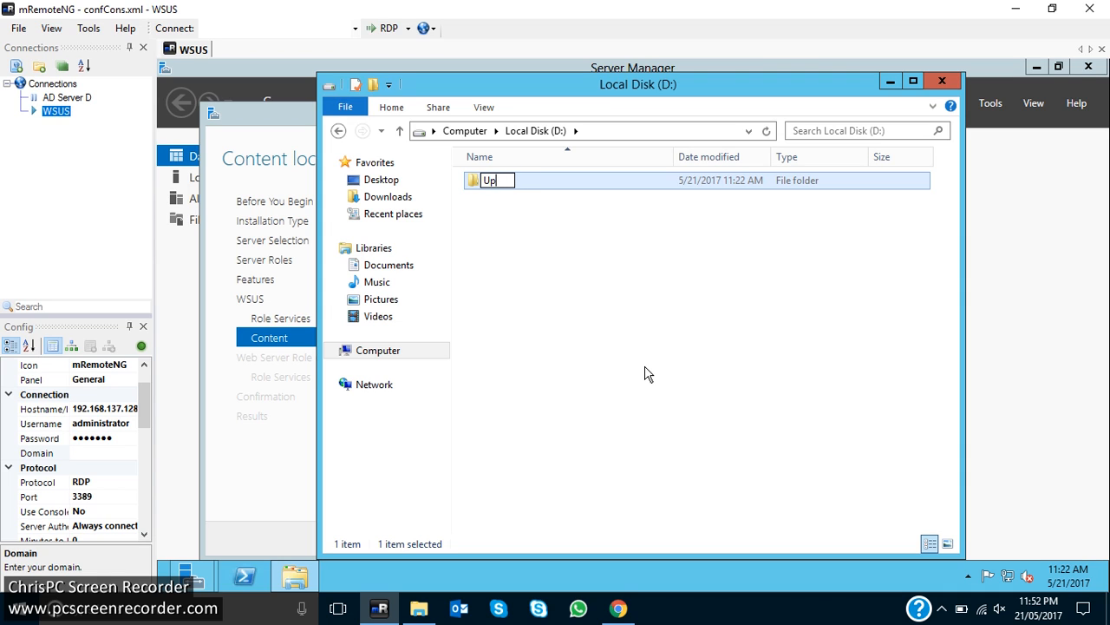
{"action": "type", "text": "date"}
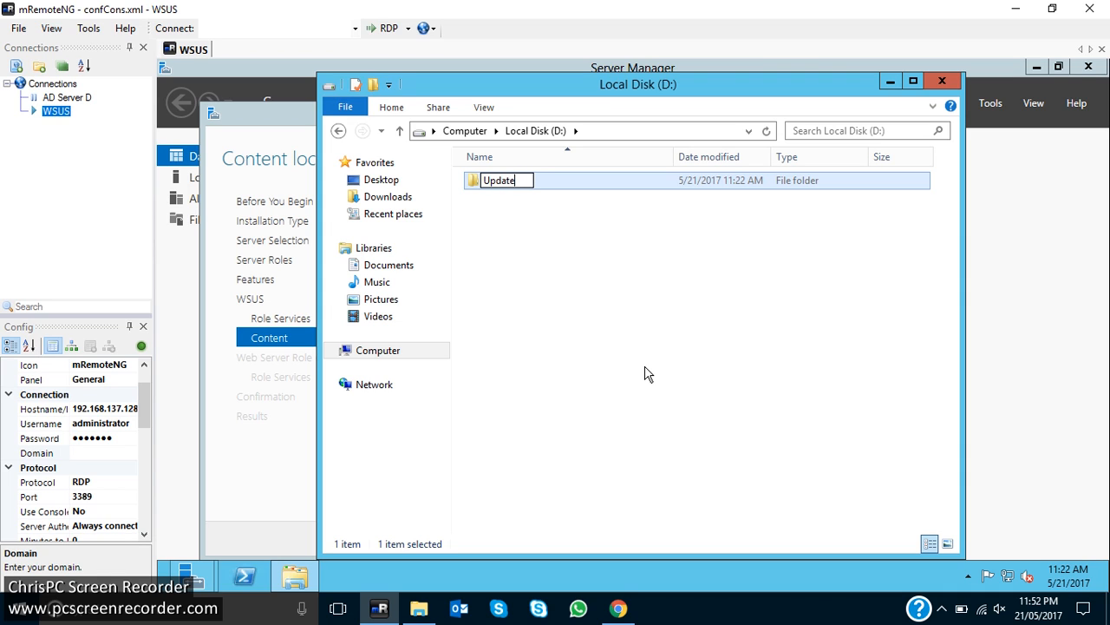
{"action": "type", "text": "_W"}
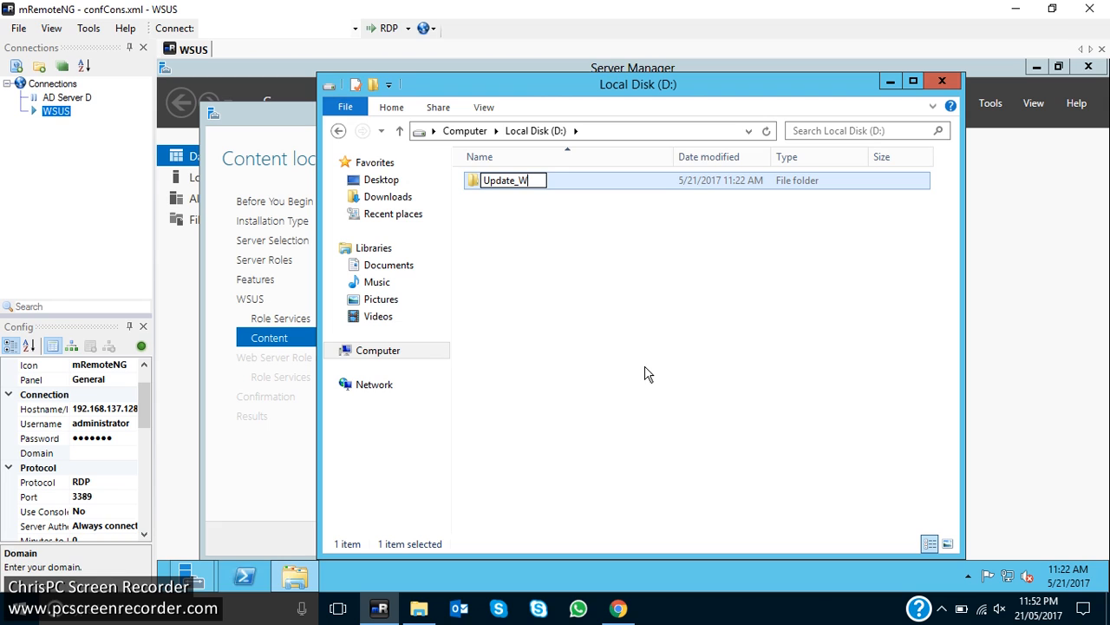
{"action": "key", "text": "Enter"}
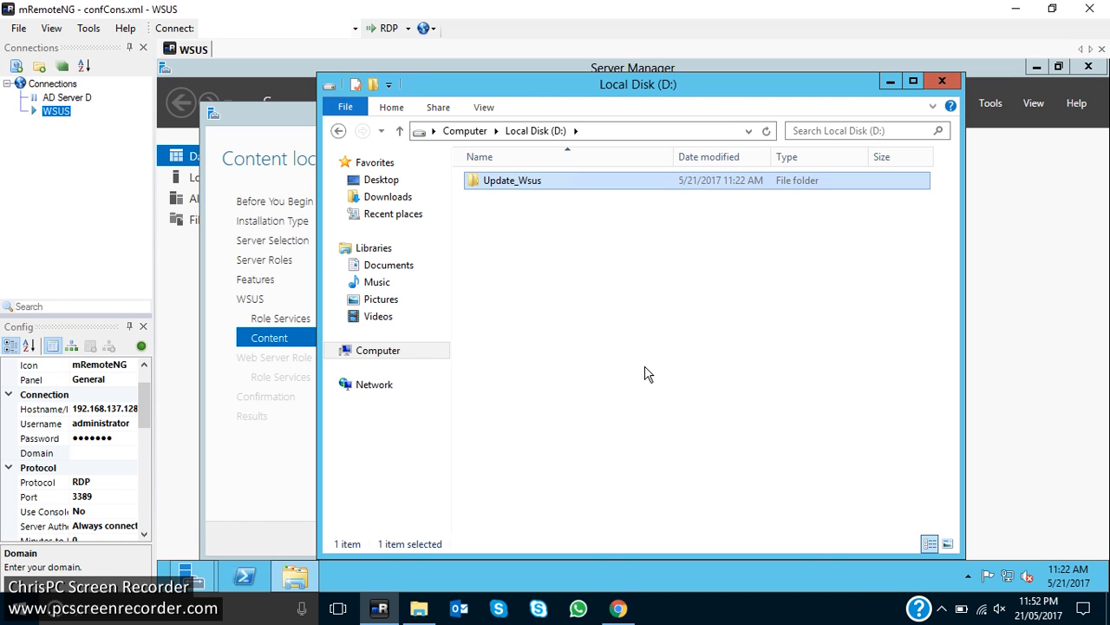
{"action": "double_click", "coordinate": [515, 180]}
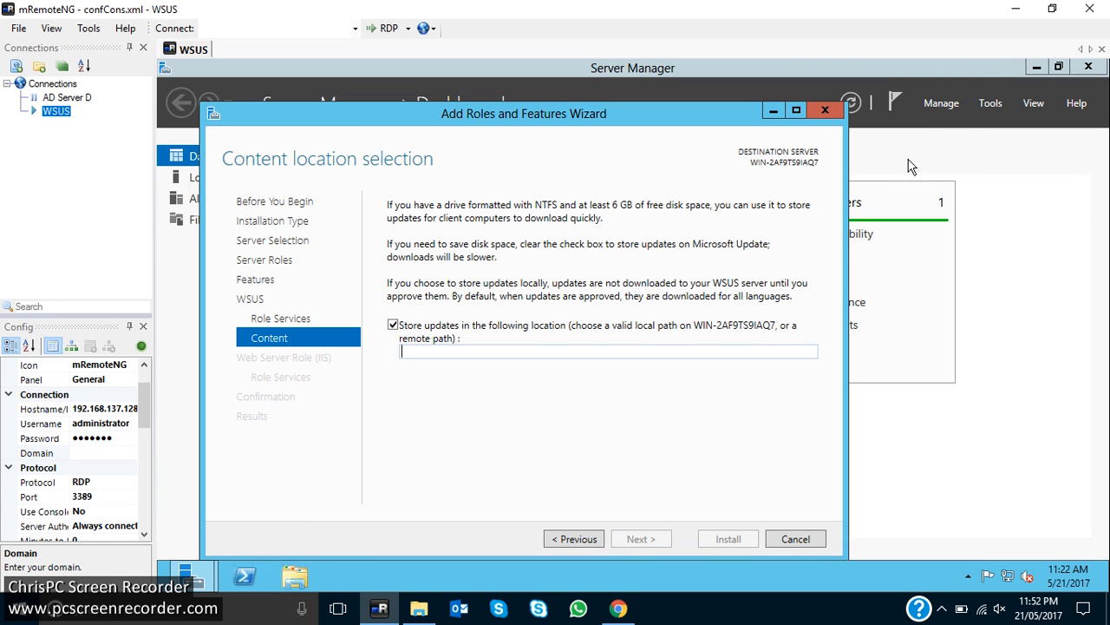
Step: Store updates in D:\Update_Wsus, accept the web server defaults, and install
{"action": "type", "text": "D:\\Update_Wsus"}
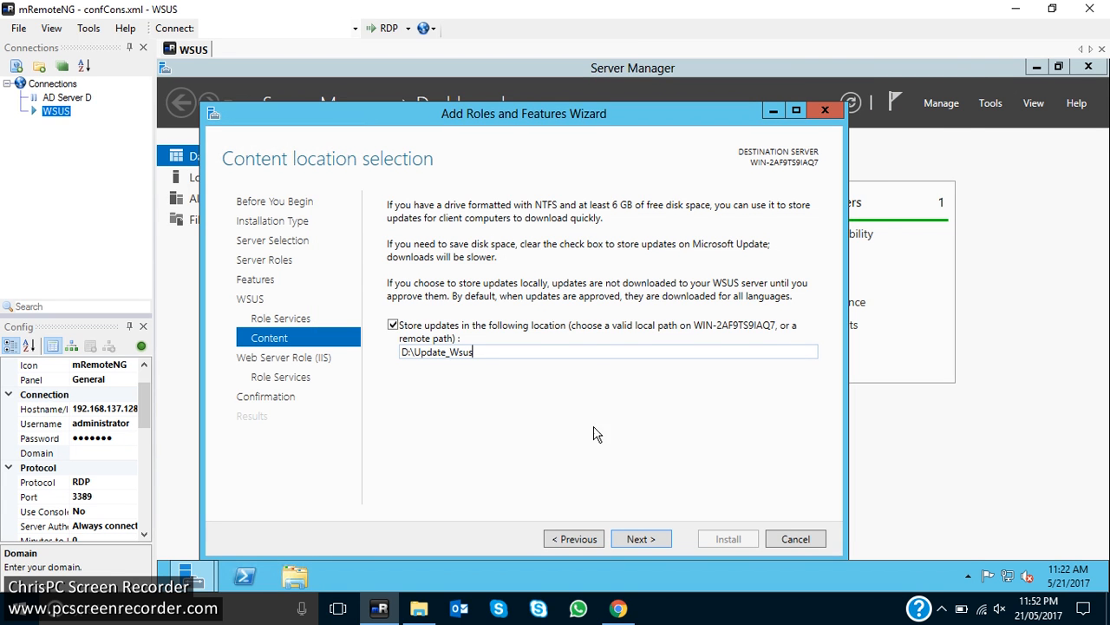
{"action": "left_click", "coordinate": [641, 537]}
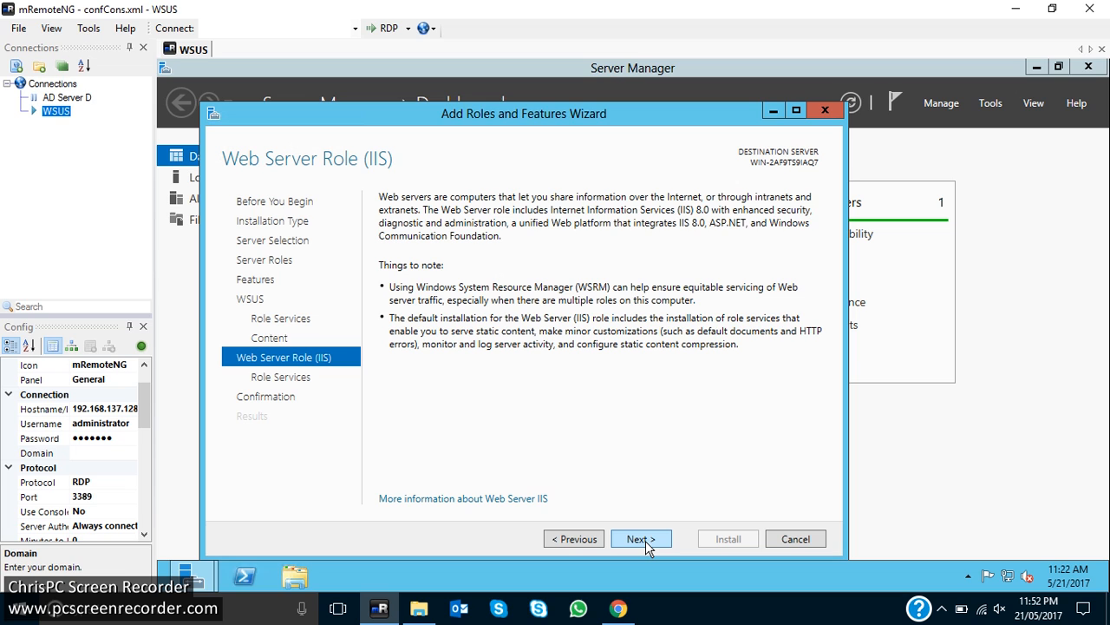
{"action": "left_click", "coordinate": [641, 538]}
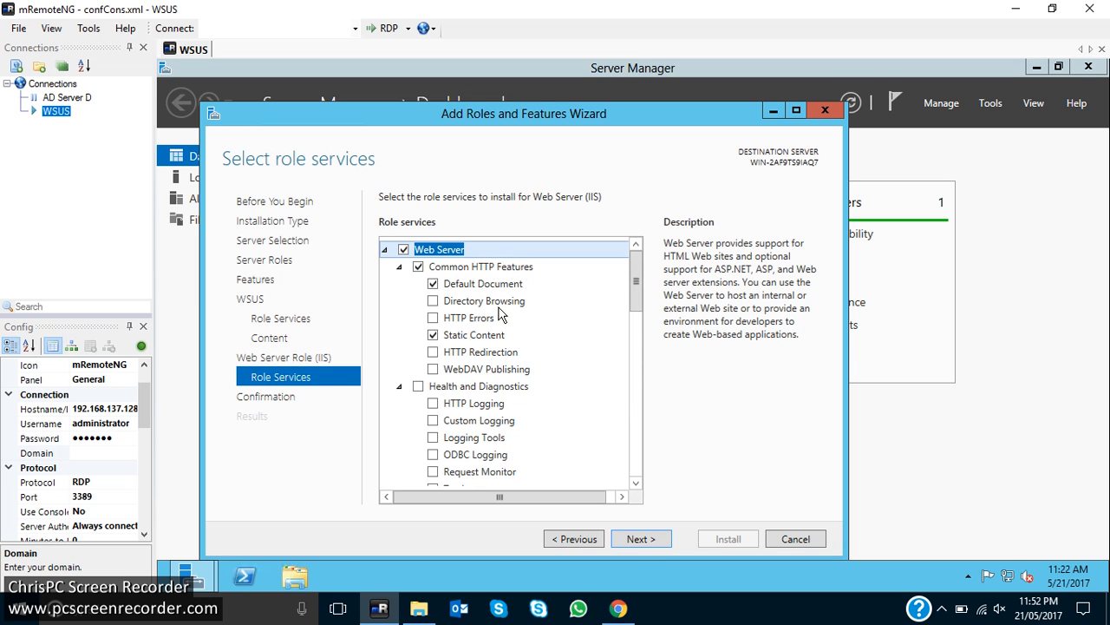
{"action": "left_click", "coordinate": [641, 538]}
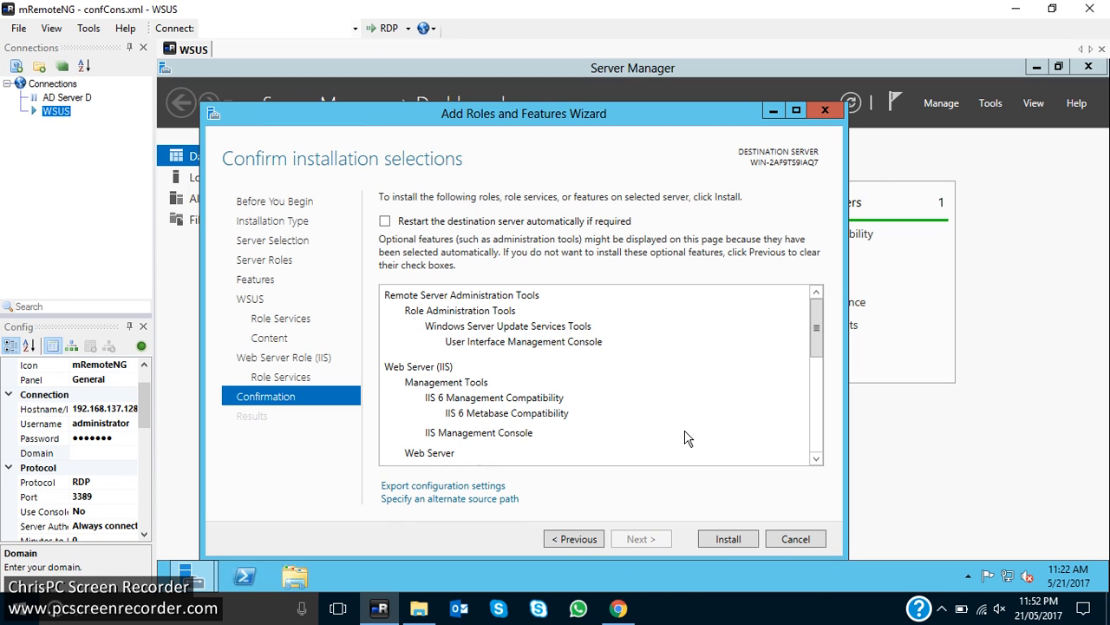
{"action": "mouse_move", "coordinate": [601, 322]}
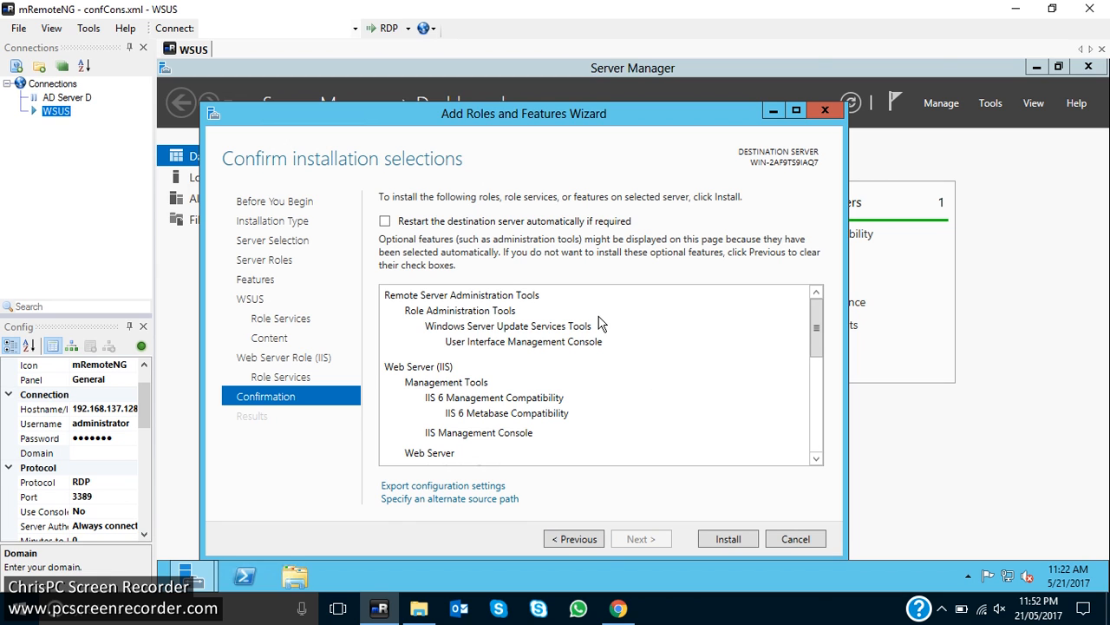
{"action": "scroll", "scroll_direction": "down", "scroll_amount": 3}
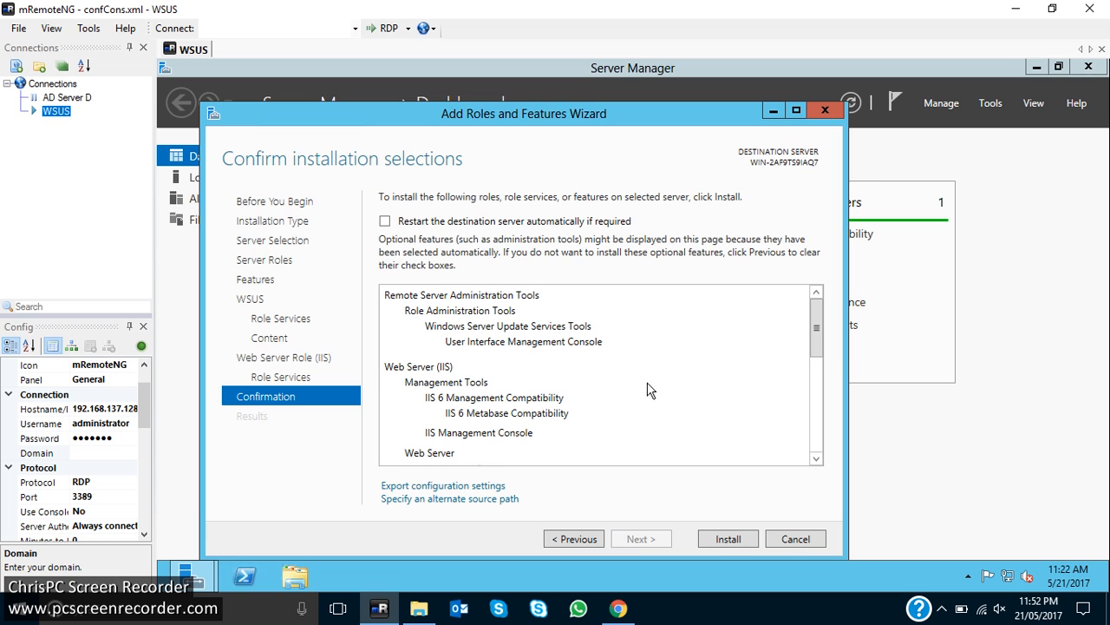
{"action": "left_click", "coordinate": [728, 538]}
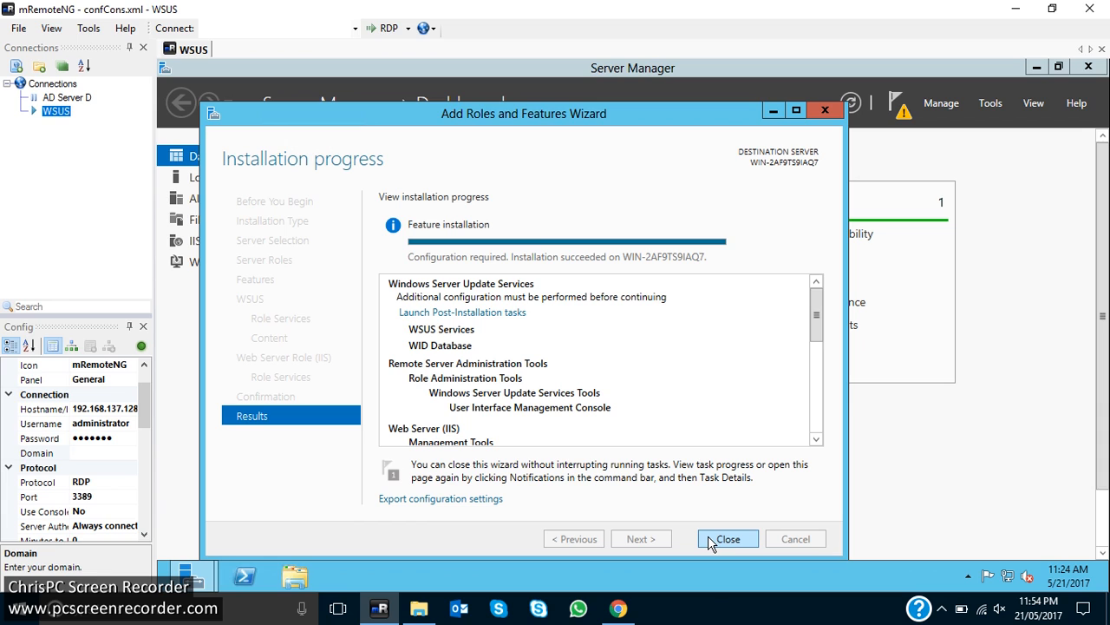
{"action": "mouse_move", "coordinate": [763, 567]}
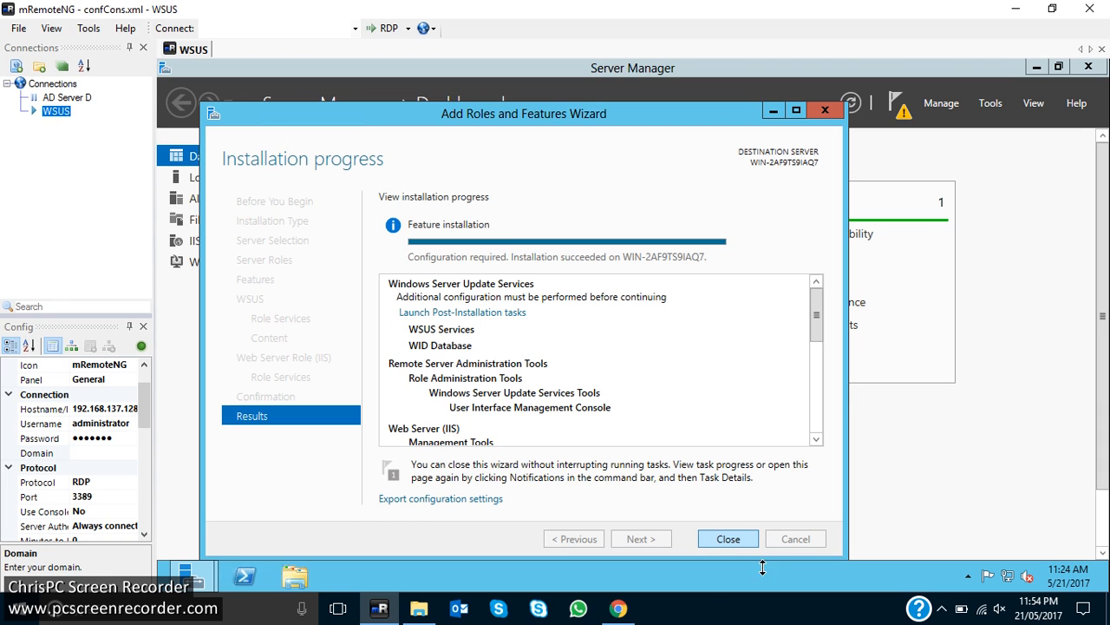
{"action": "mouse_move", "coordinate": [695, 420]}
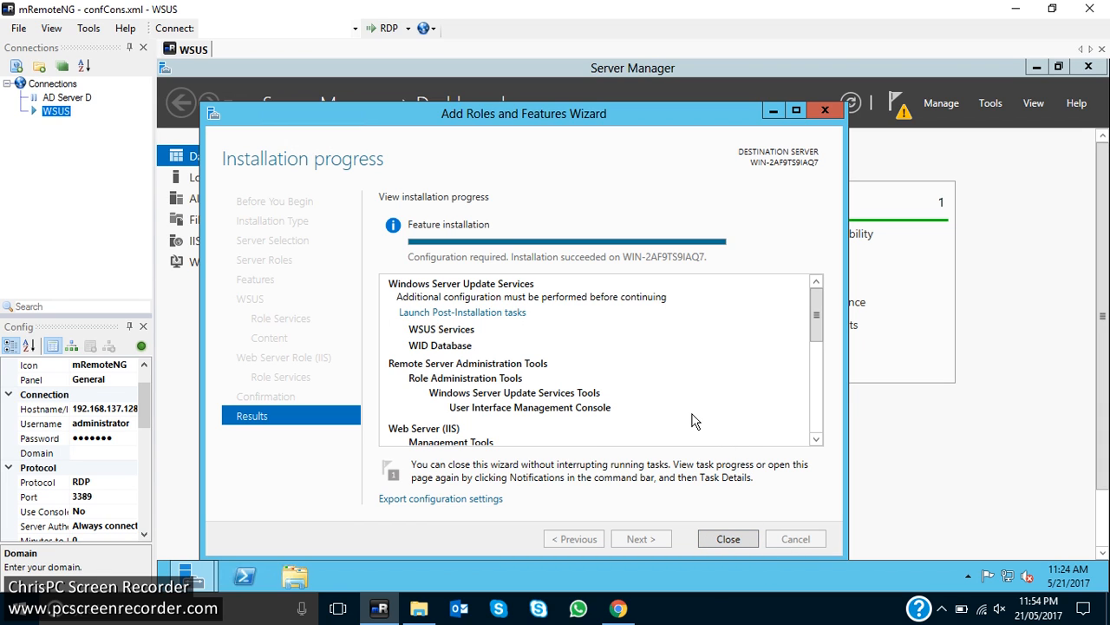
{"action": "mouse_move", "coordinate": [642, 464]}
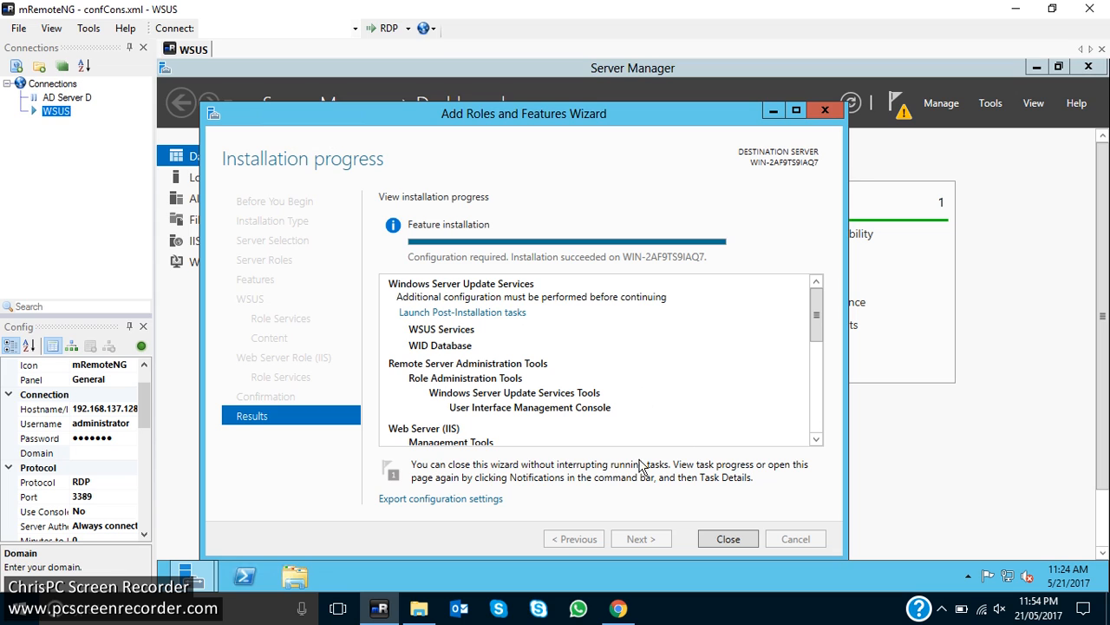
{"action": "mouse_move", "coordinate": [471, 333]}
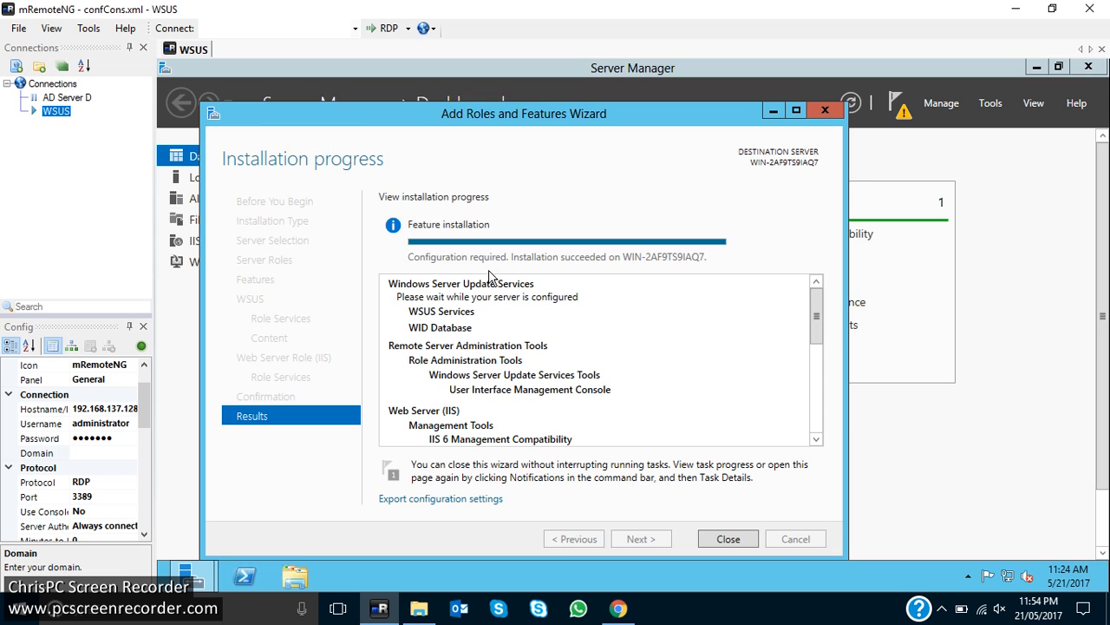
{"action": "mouse_move", "coordinate": [480, 292]}
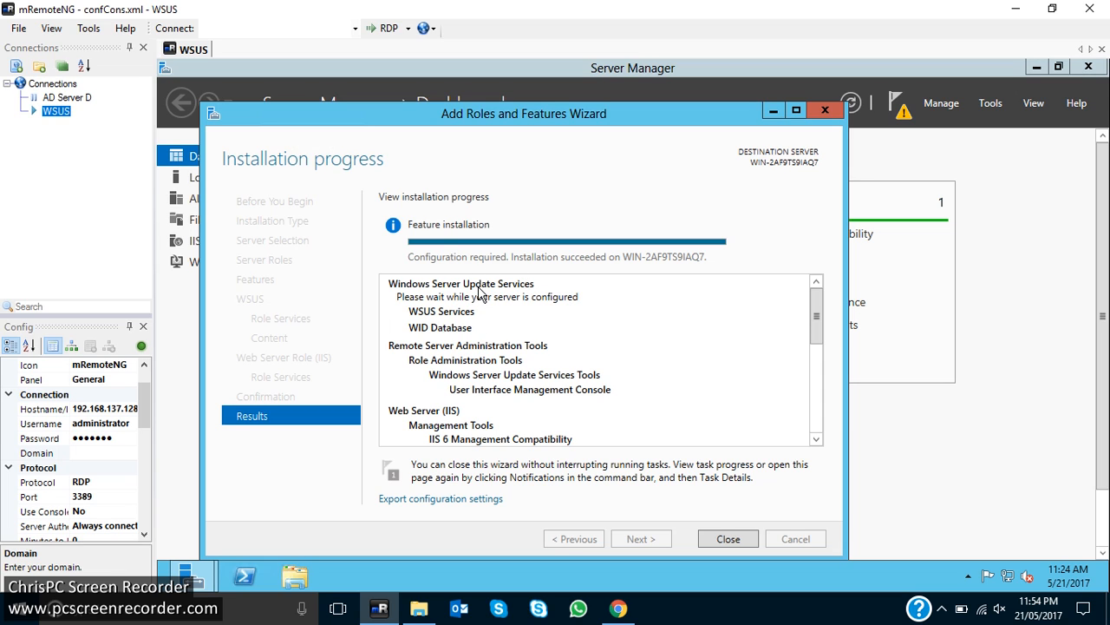
{"action": "mouse_move", "coordinate": [610, 443]}
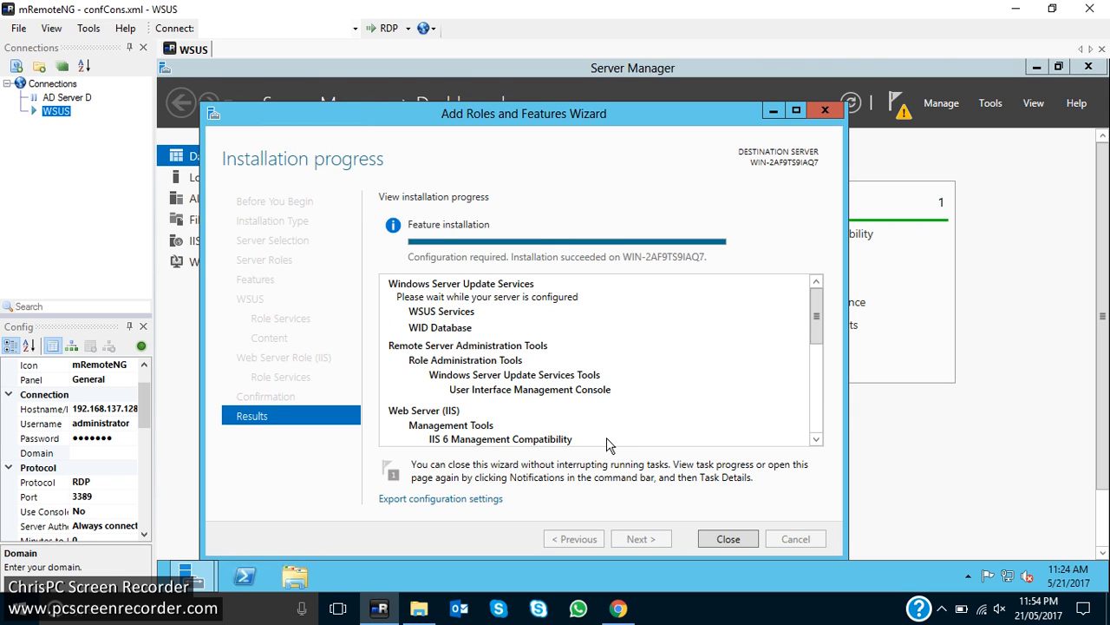
{"action": "mouse_move", "coordinate": [465, 315]}
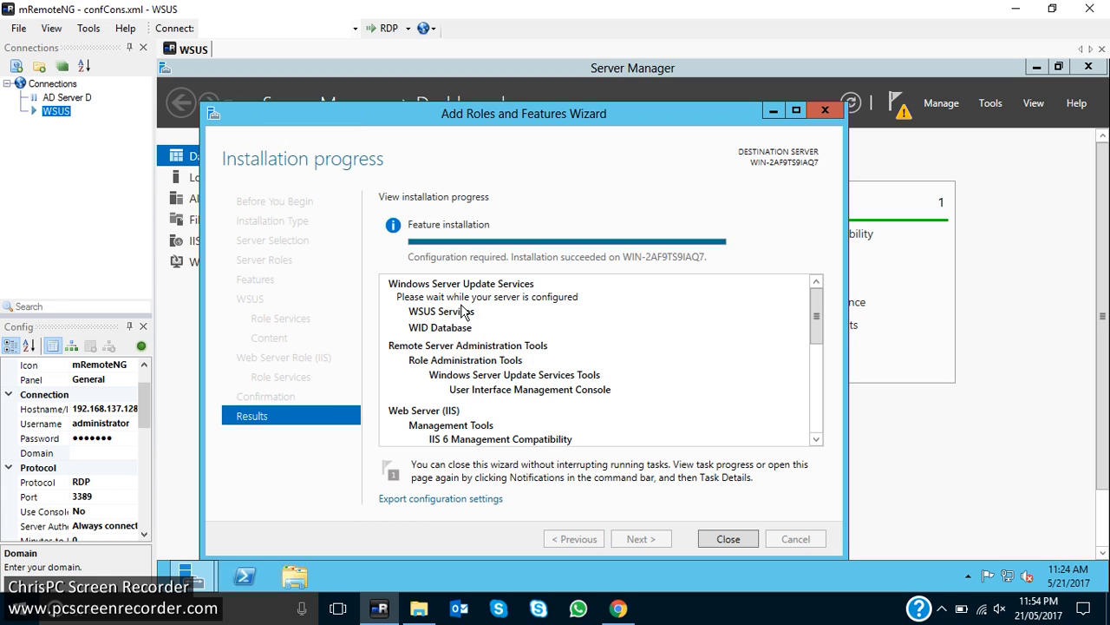
{"action": "mouse_move", "coordinate": [566, 320]}
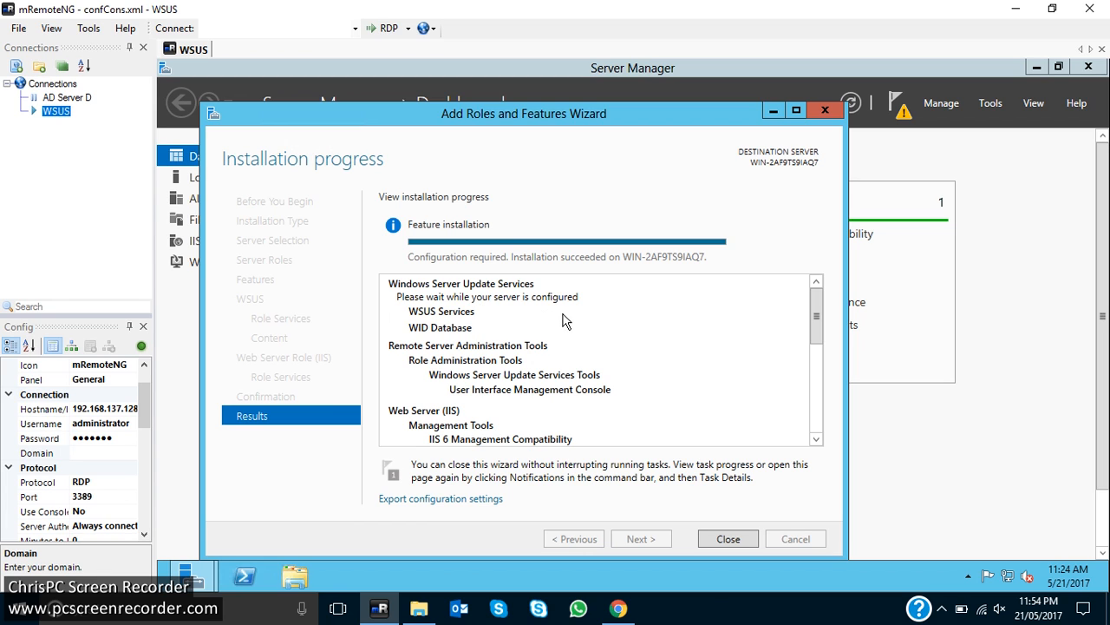
{"action": "mouse_move", "coordinate": [662, 395]}
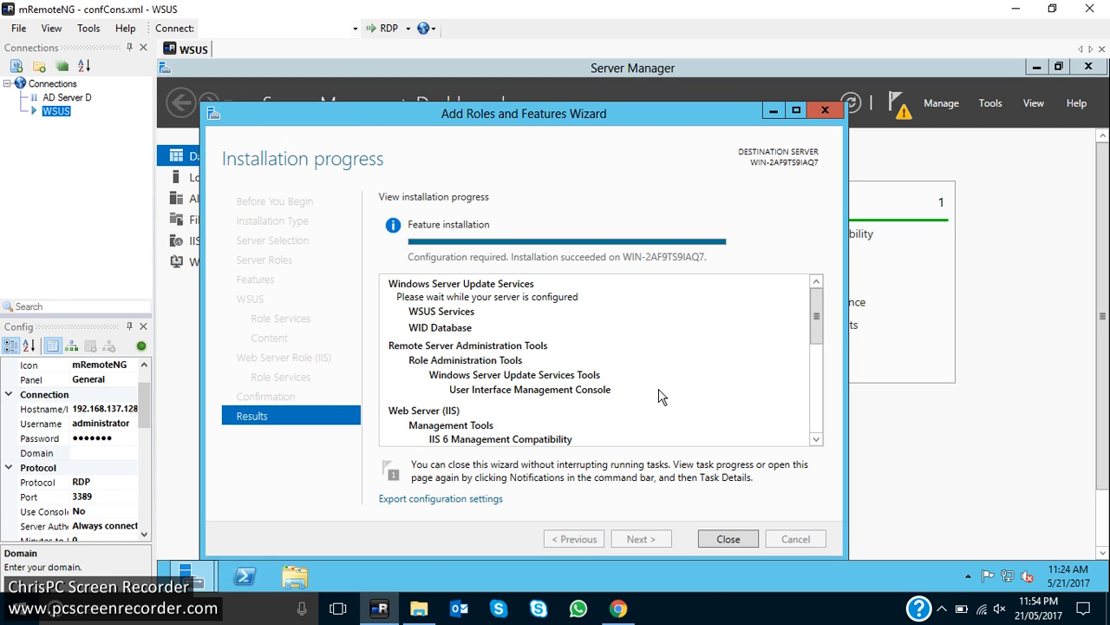
Step: Close the finished wizard and dismiss the Feature installation notification
{"action": "left_click", "coordinate": [728, 538]}
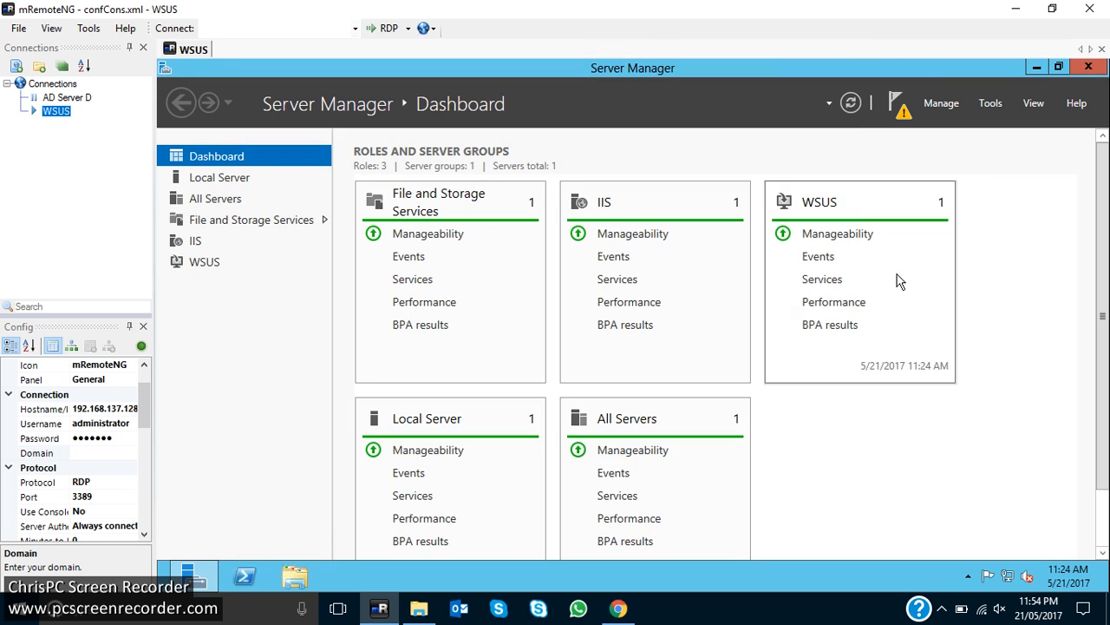
{"action": "left_click", "coordinate": [904, 102]}
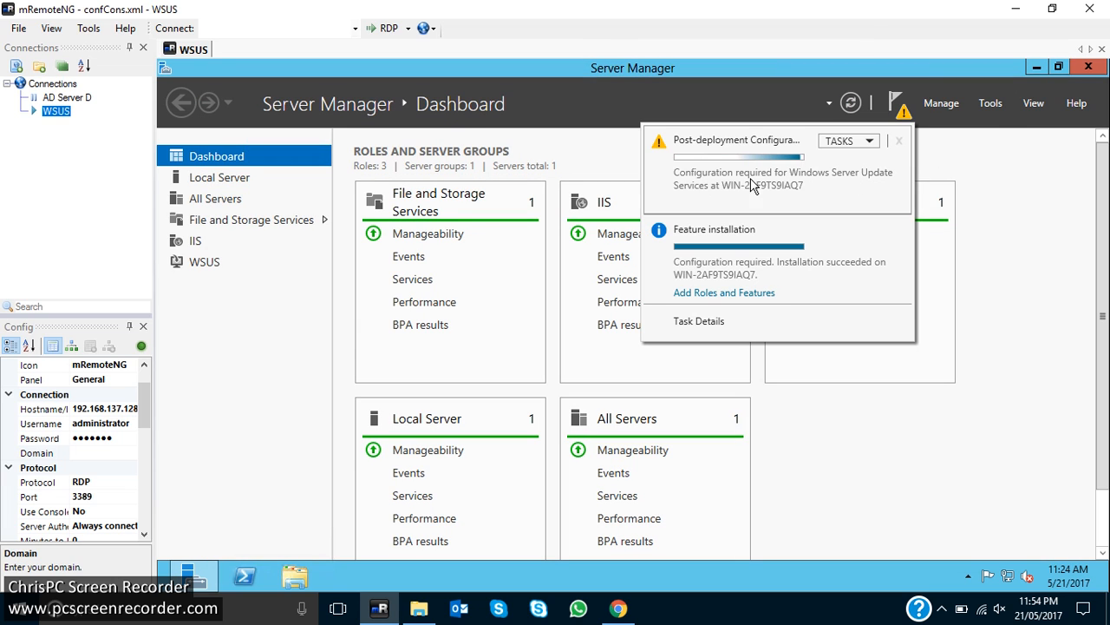
{"action": "mouse_move", "coordinate": [792, 159]}
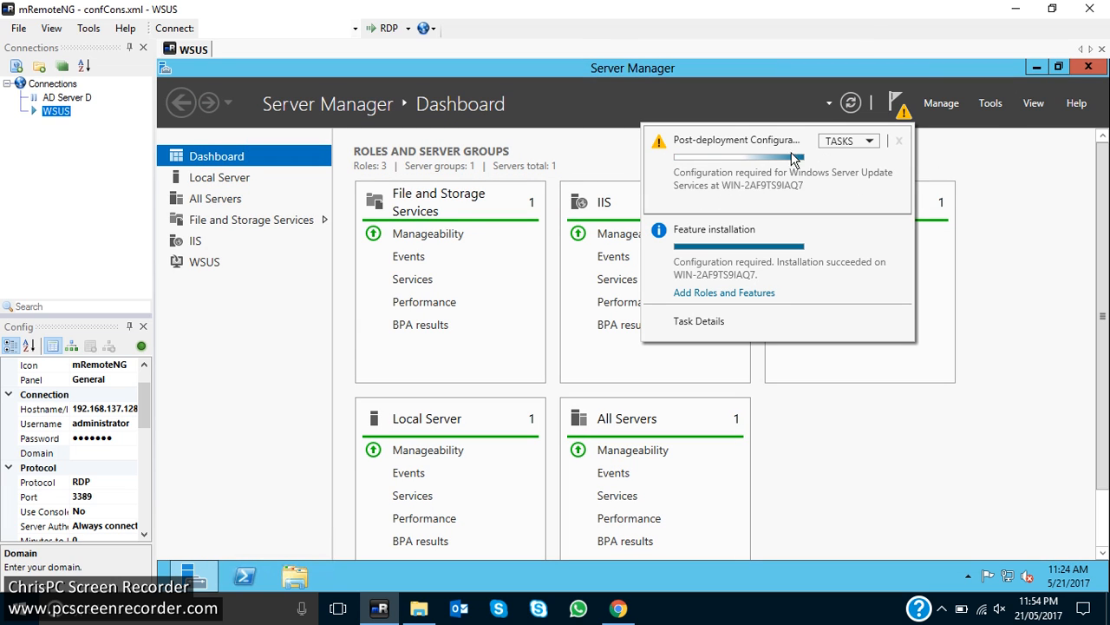
{"action": "mouse_move", "coordinate": [677, 180]}
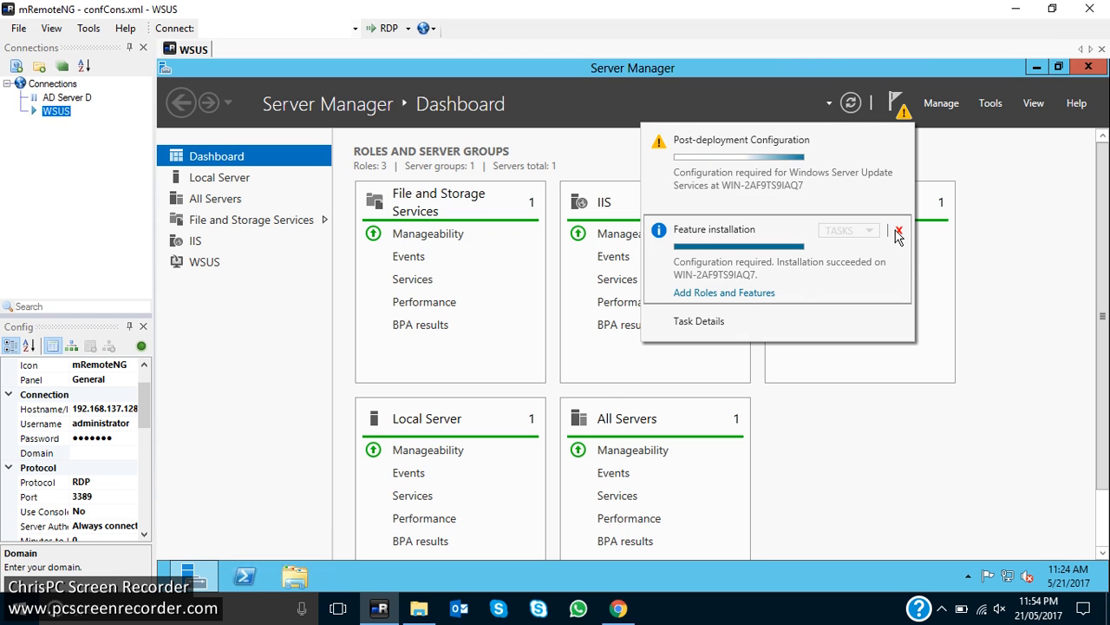
{"action": "left_click", "coordinate": [898, 231]}
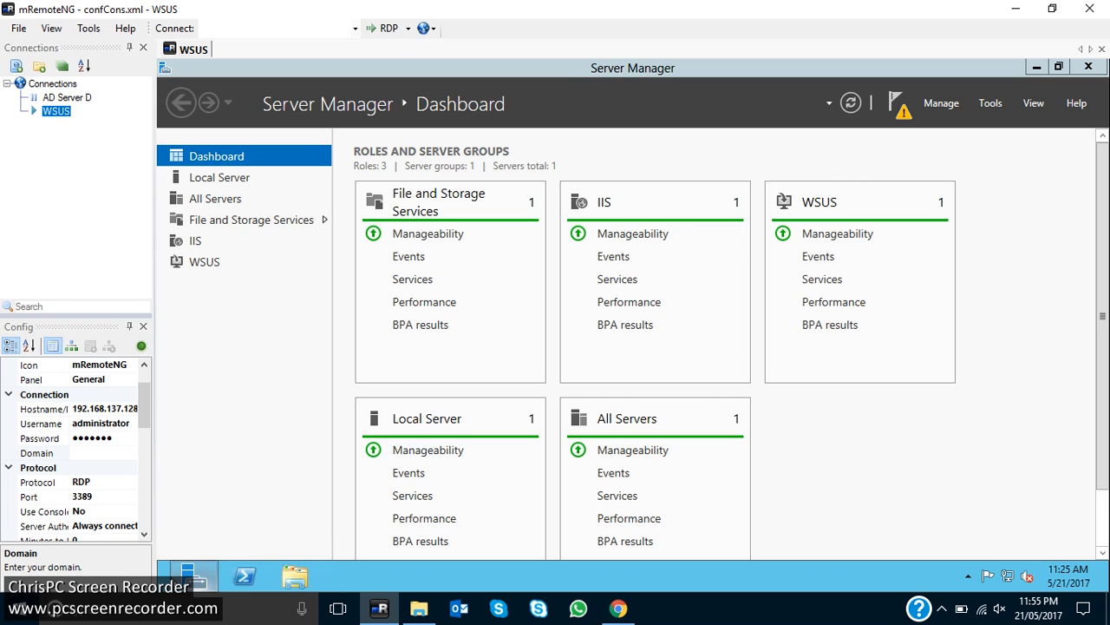
{"action": "mouse_move", "coordinate": [252, 582]}
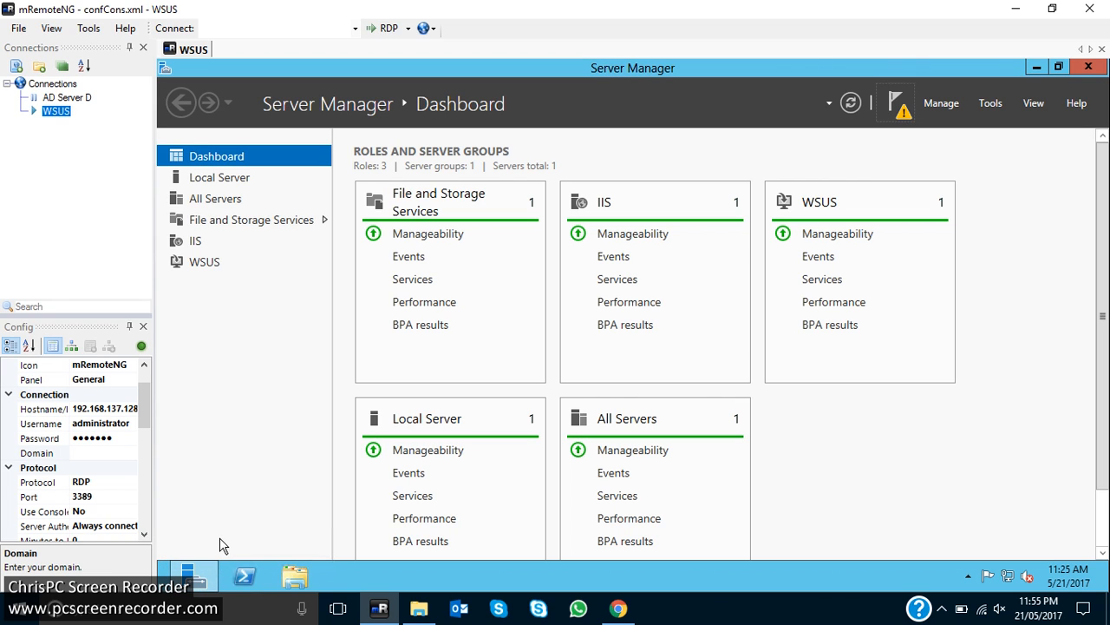
{"action": "mouse_move", "coordinate": [276, 63]}
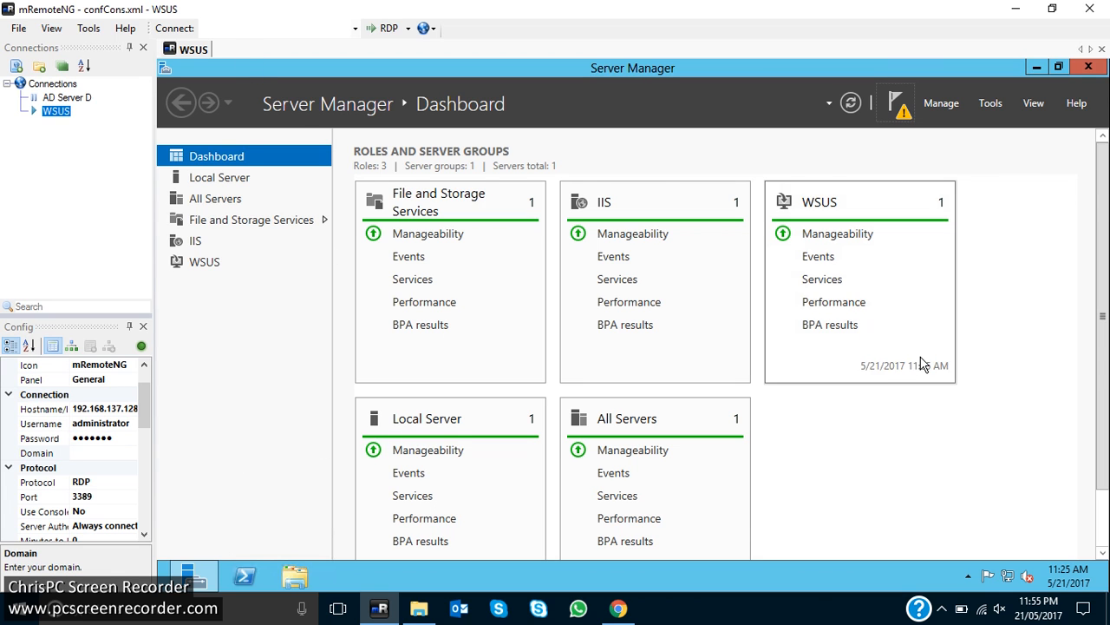
{"action": "mouse_move", "coordinate": [1030, 132]}
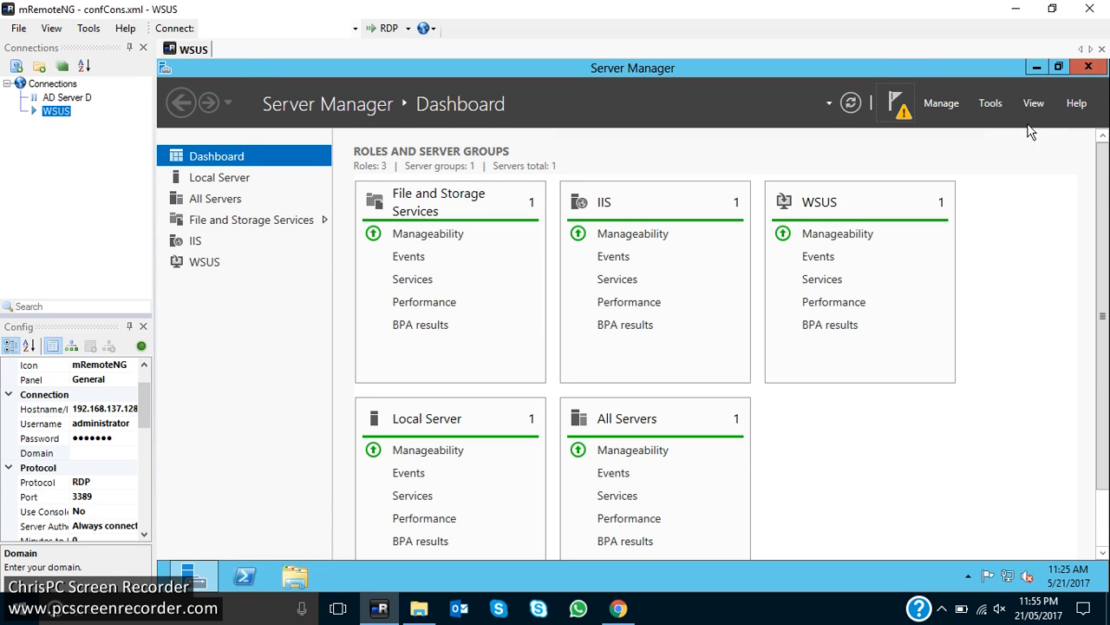
Step: Open the Tools menu in Server Manager to reach Services
{"action": "left_click", "coordinate": [991, 102]}
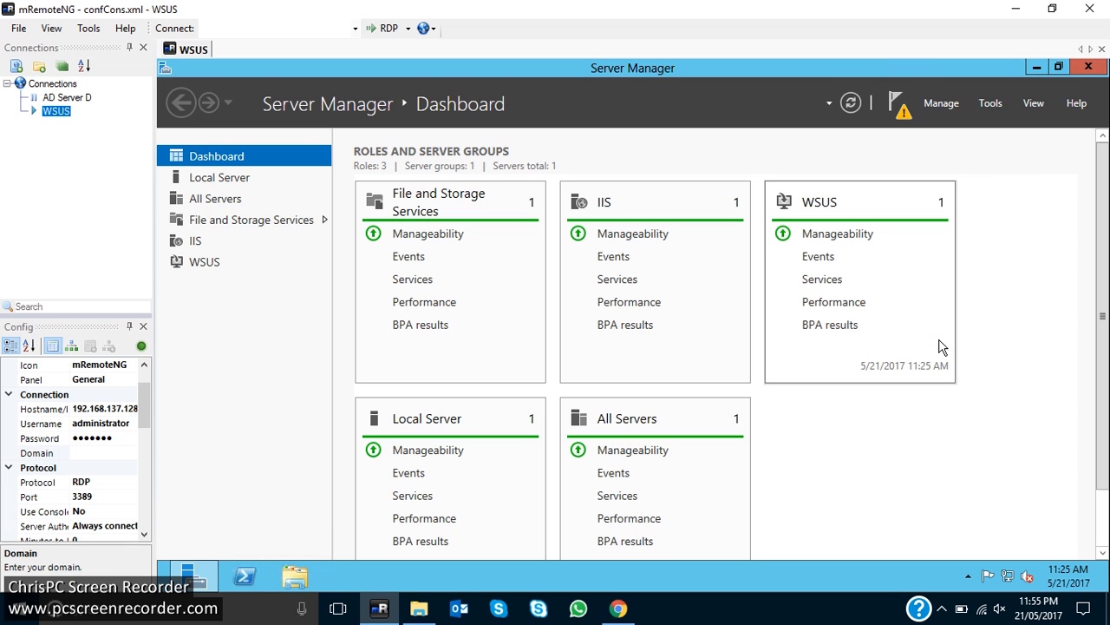
{"action": "mouse_move", "coordinate": [943, 343]}
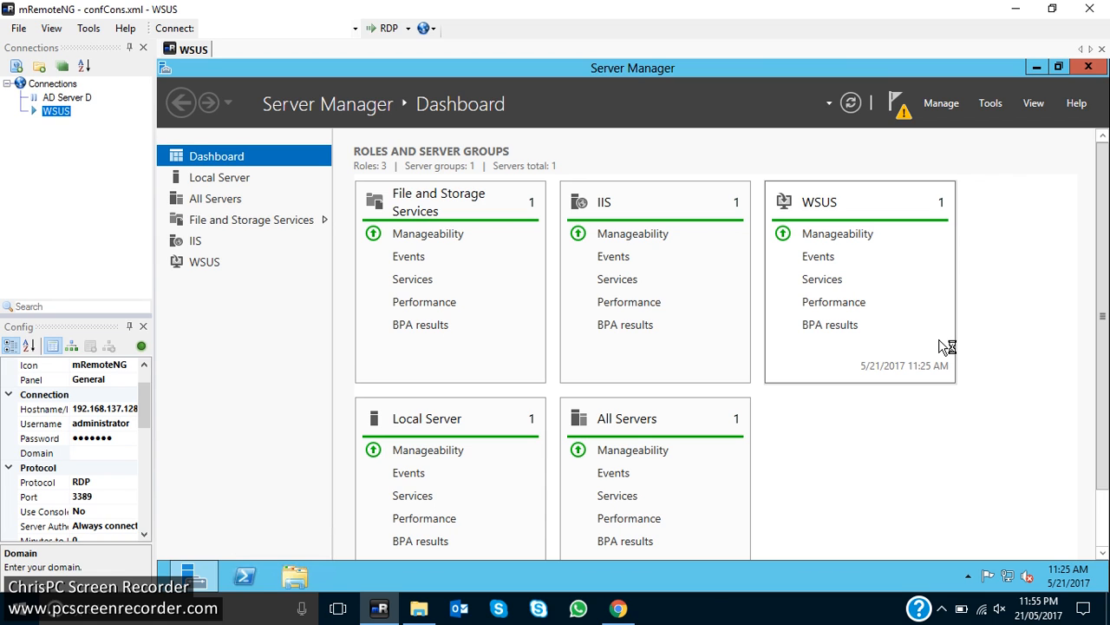
{"action": "mouse_move", "coordinate": [877, 351]}
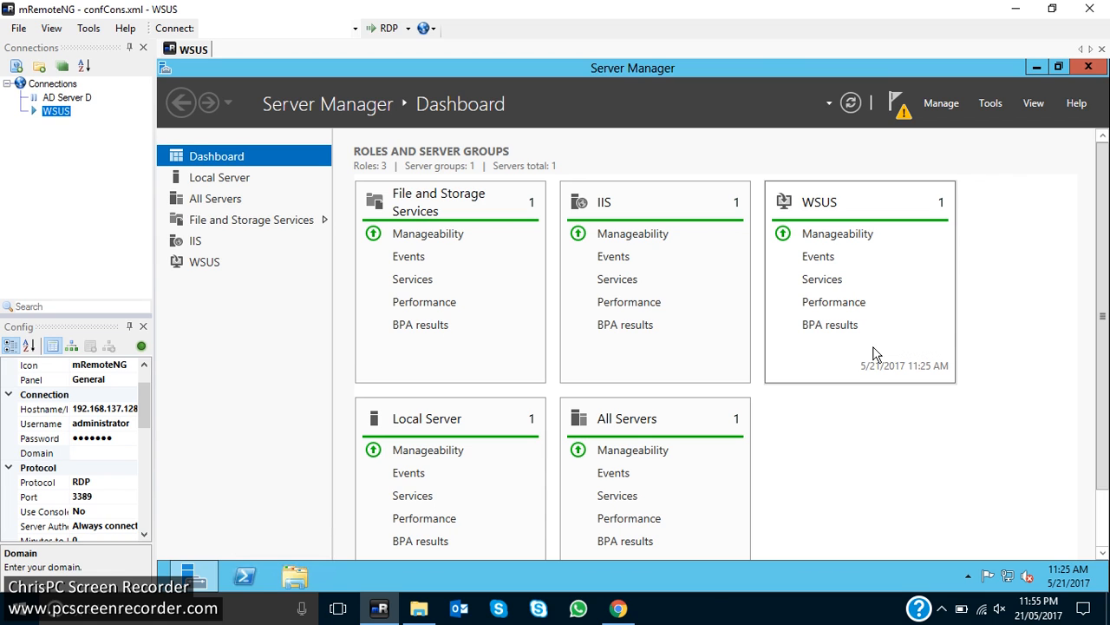
{"action": "mouse_move", "coordinate": [924, 379]}
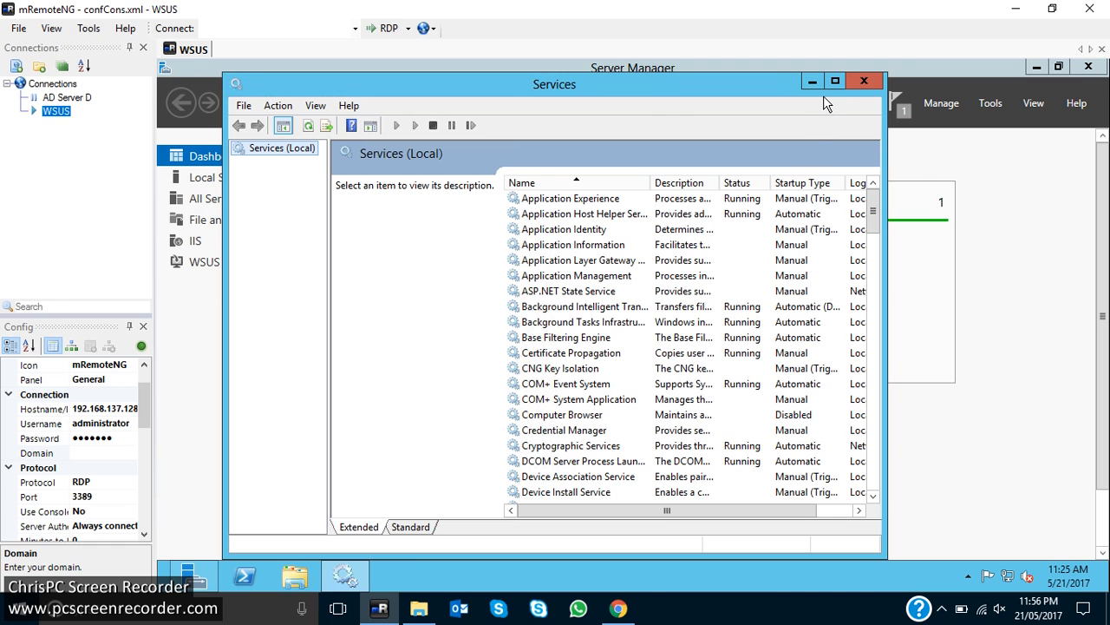
Step: Maximize the Services console and scroll down to the end of the services list
{"action": "left_click", "coordinate": [835, 81]}
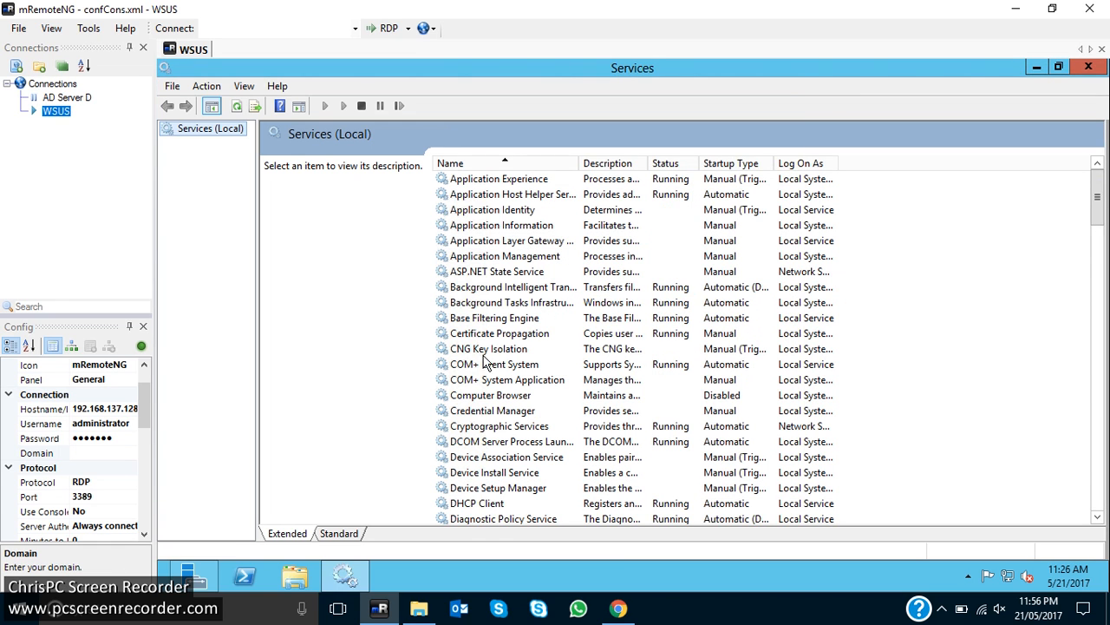
{"action": "left_click", "coordinate": [490, 348]}
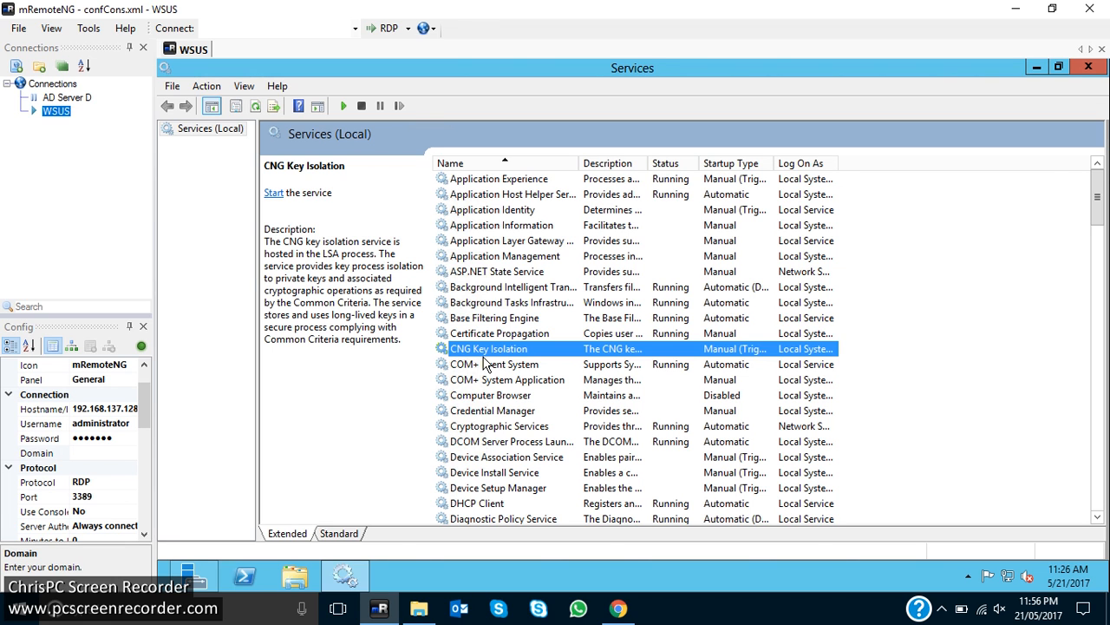
{"action": "scroll", "scroll_direction": "down", "scroll_amount": 3}
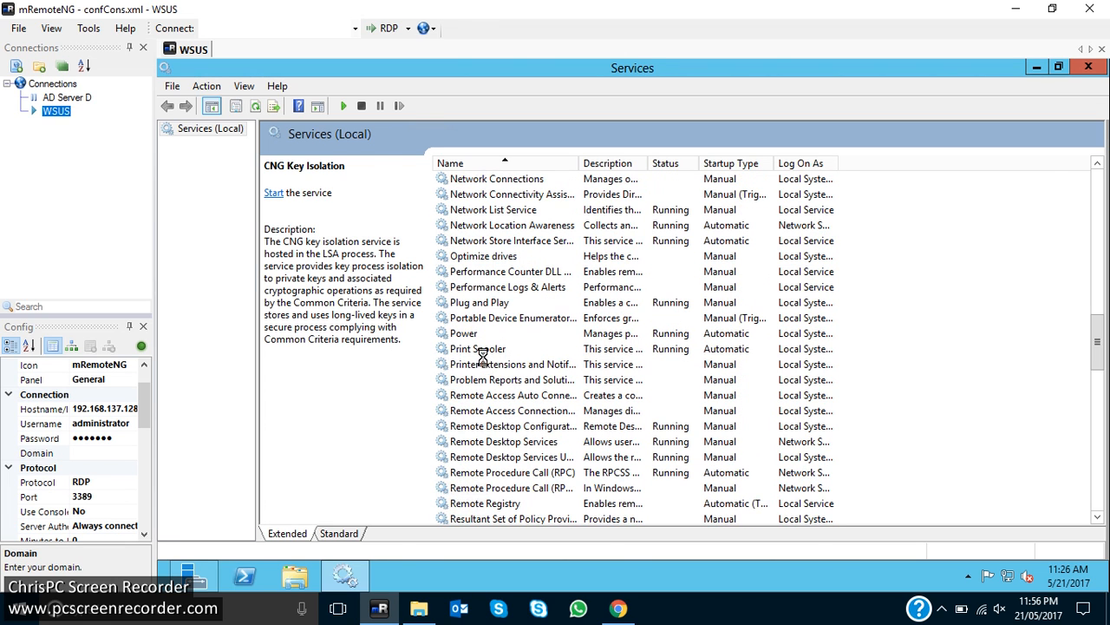
{"action": "scroll", "scroll_direction": "down", "scroll_amount": 3}
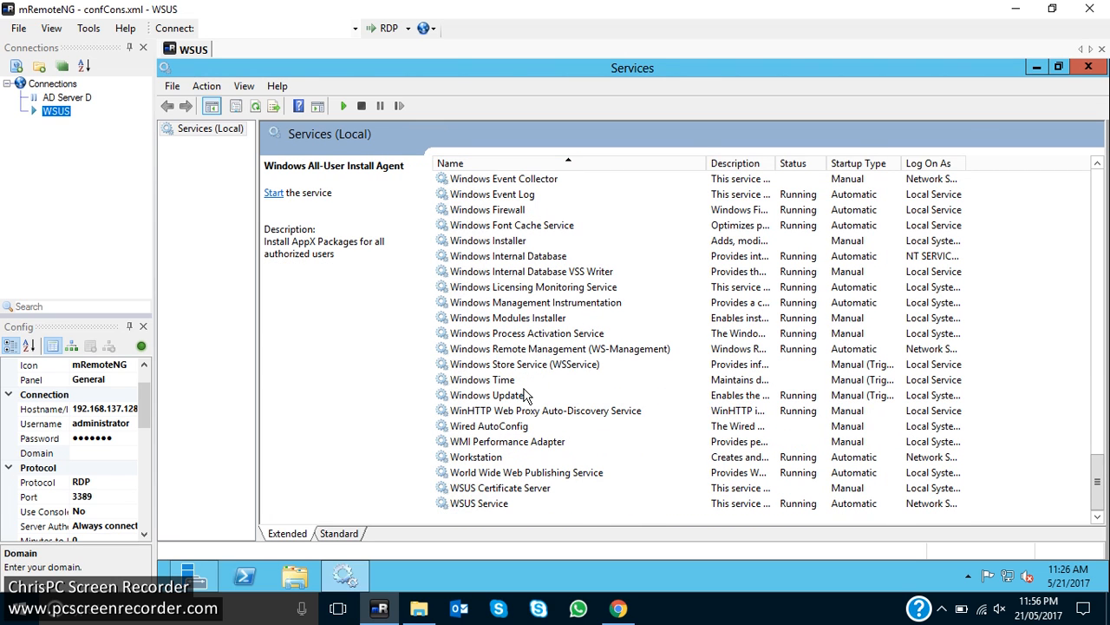
{"action": "double_click", "coordinate": [488, 395]}
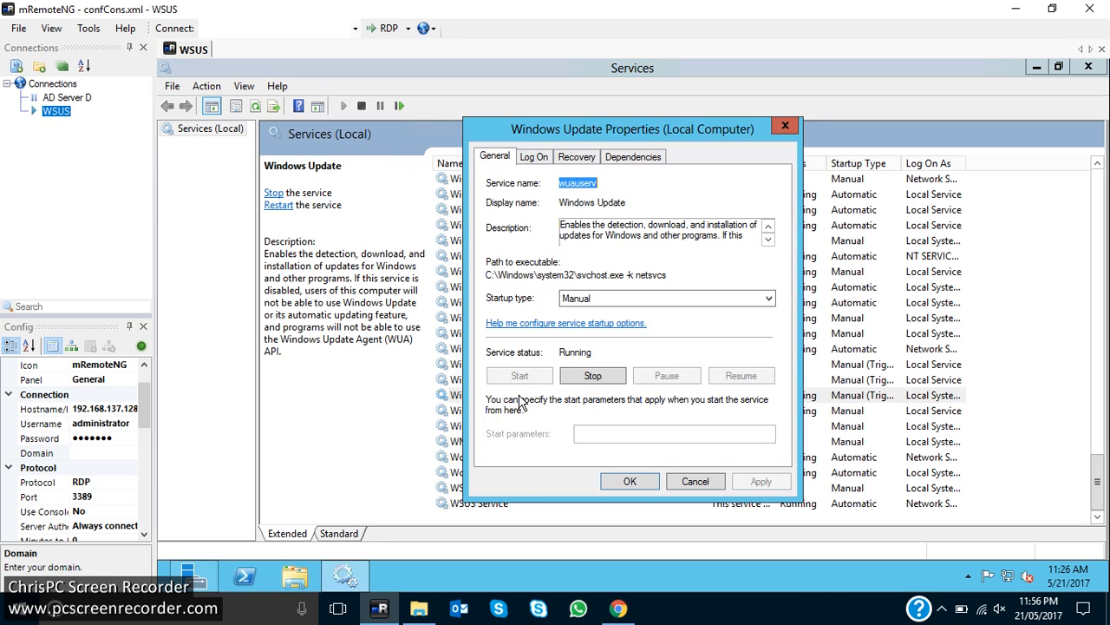
{"action": "left_click", "coordinate": [534, 156]}
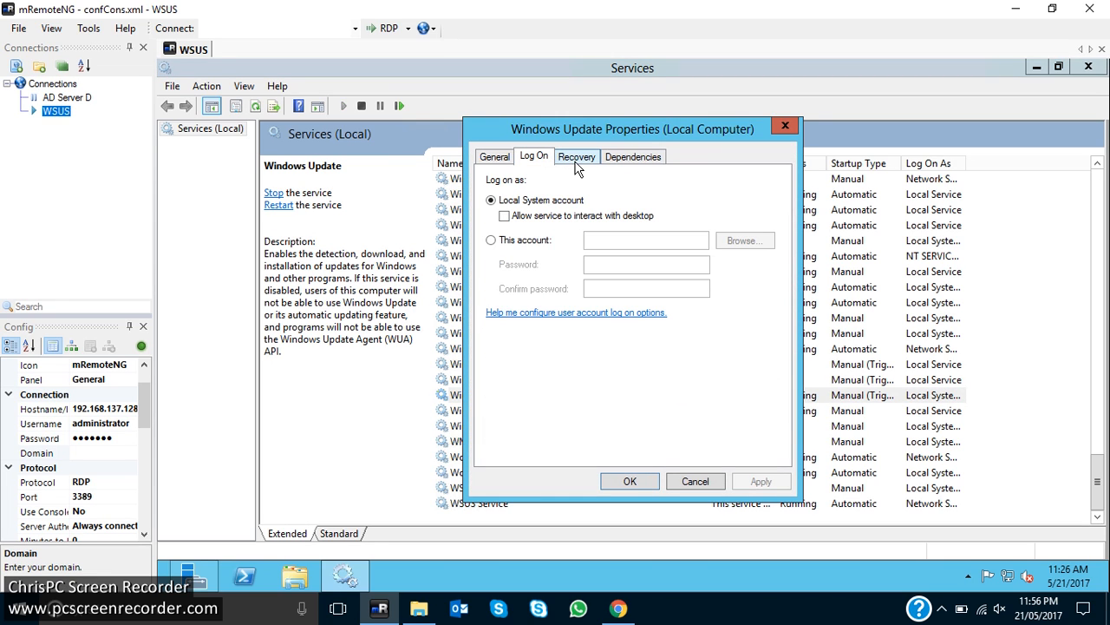
{"action": "mouse_move", "coordinate": [786, 126]}
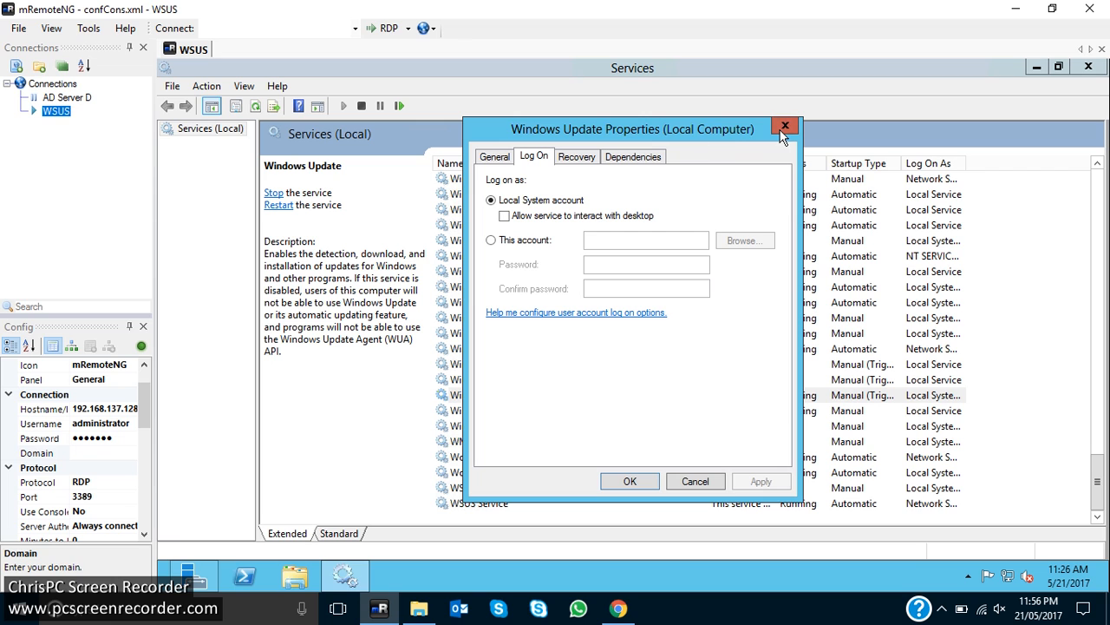
{"action": "left_click", "coordinate": [786, 126]}
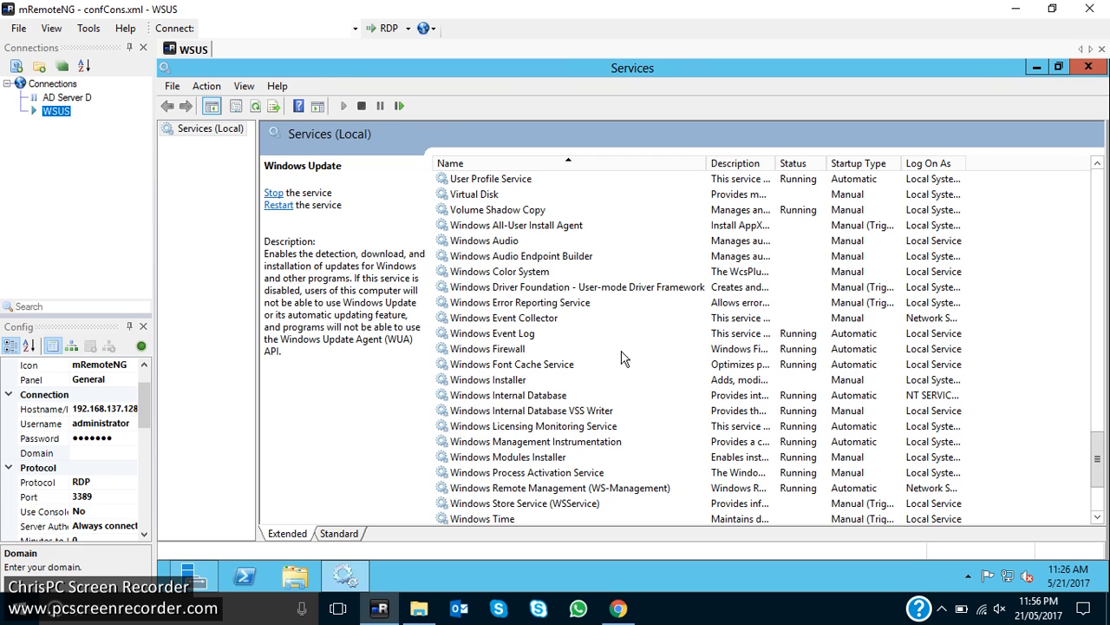
{"action": "mouse_move", "coordinate": [476, 412]}
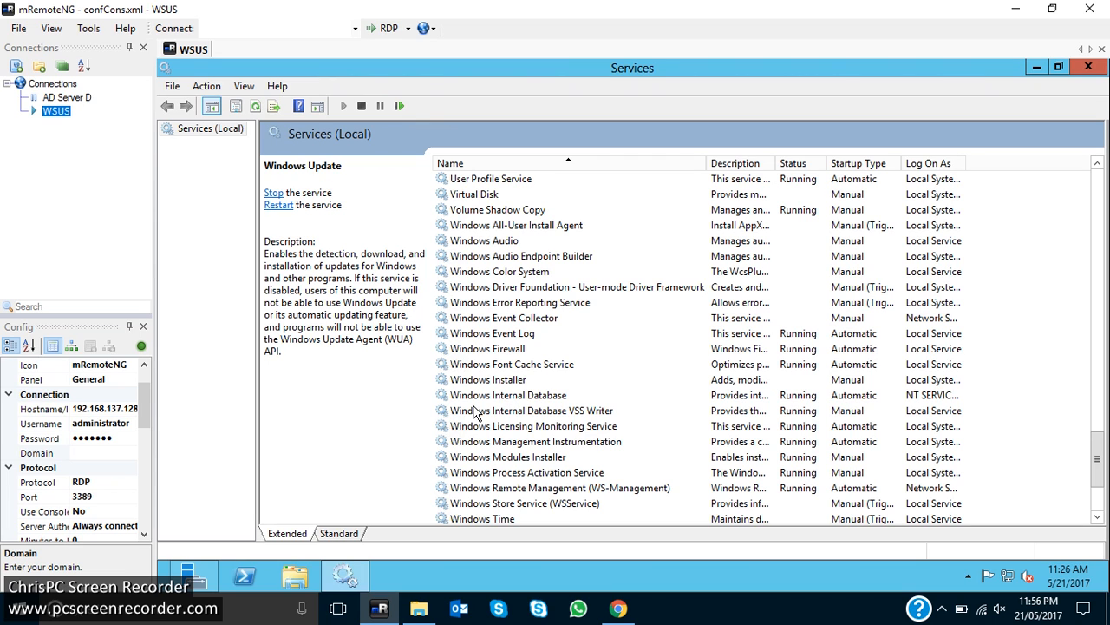
{"action": "mouse_move", "coordinate": [518, 401]}
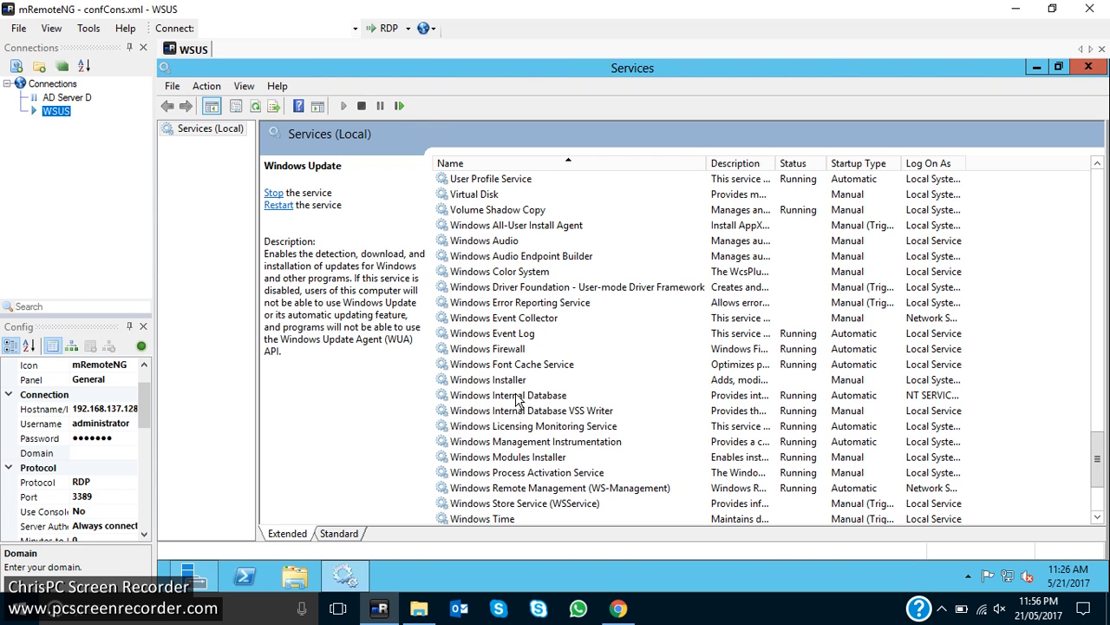
{"action": "mouse_move", "coordinate": [548, 396]}
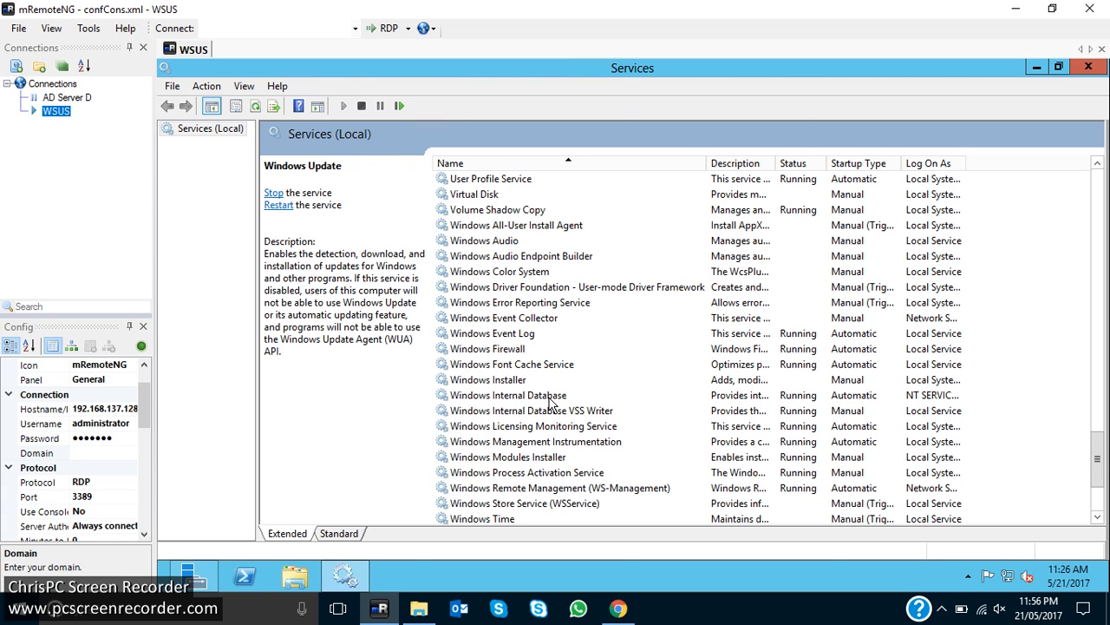
Step: Inspect the Windows Internal Database service's log-on account without changes, then close its properties
{"action": "double_click", "coordinate": [509, 394]}
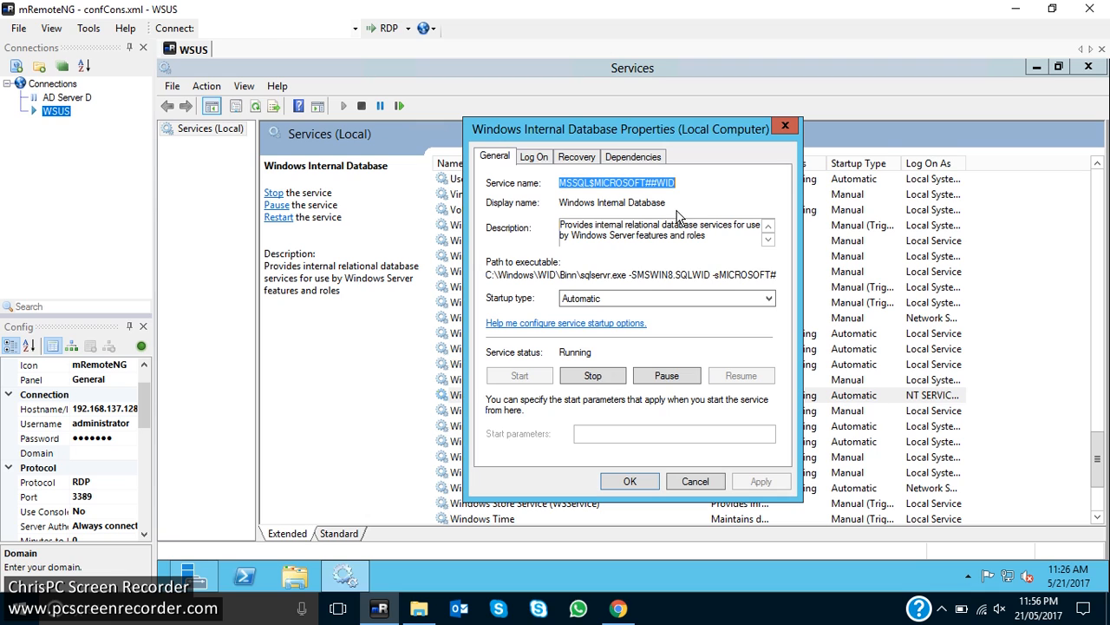
{"action": "left_click", "coordinate": [533, 156]}
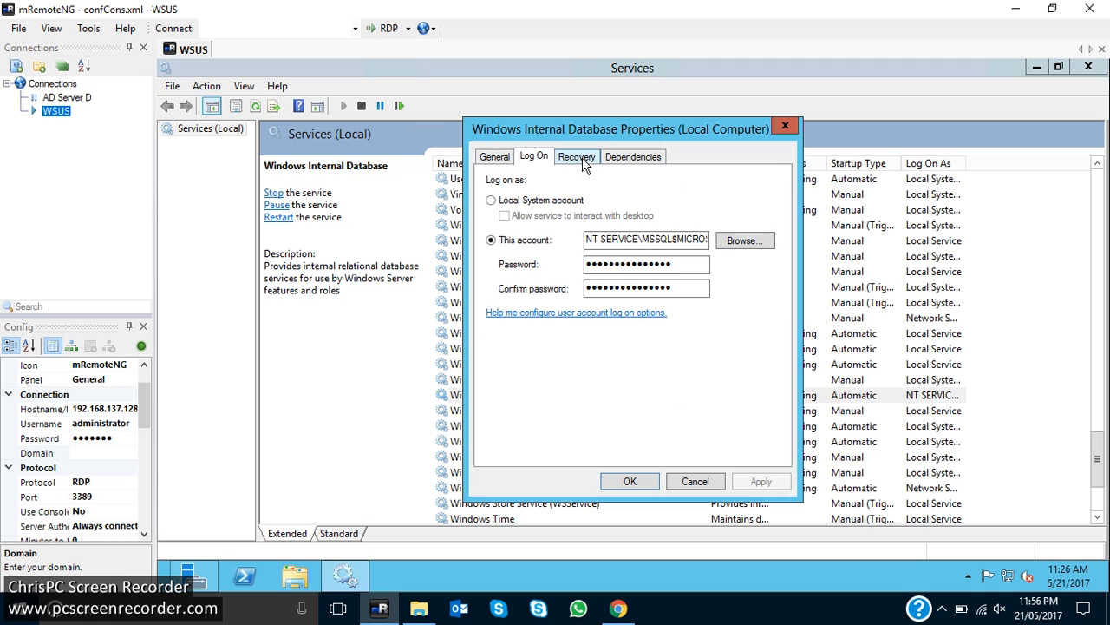
{"action": "mouse_move", "coordinate": [596, 302]}
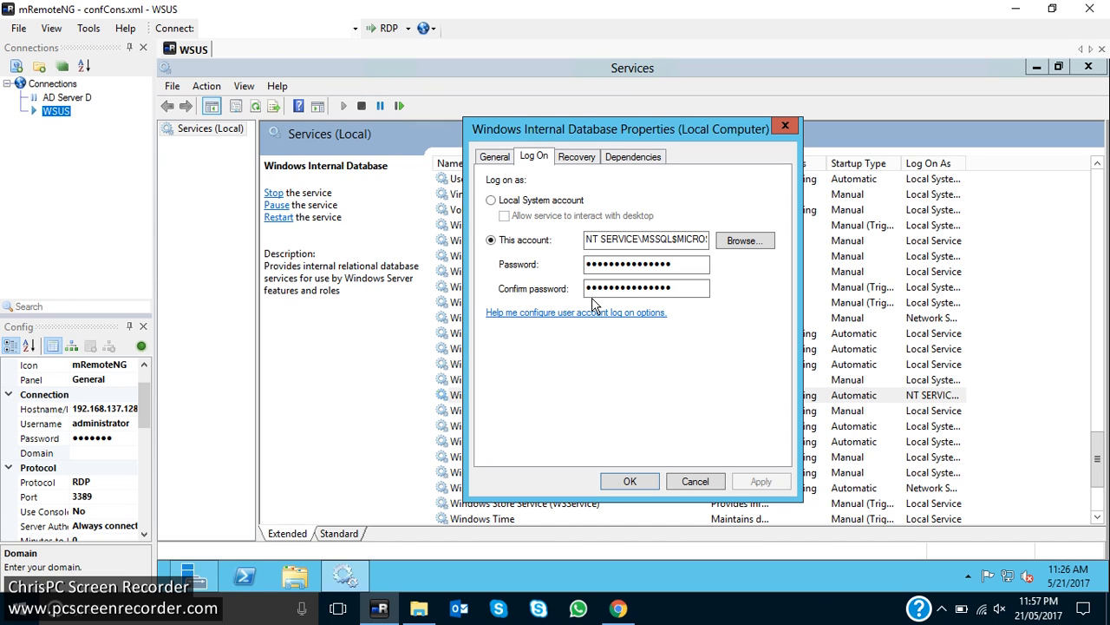
{"action": "mouse_move", "coordinate": [516, 257]}
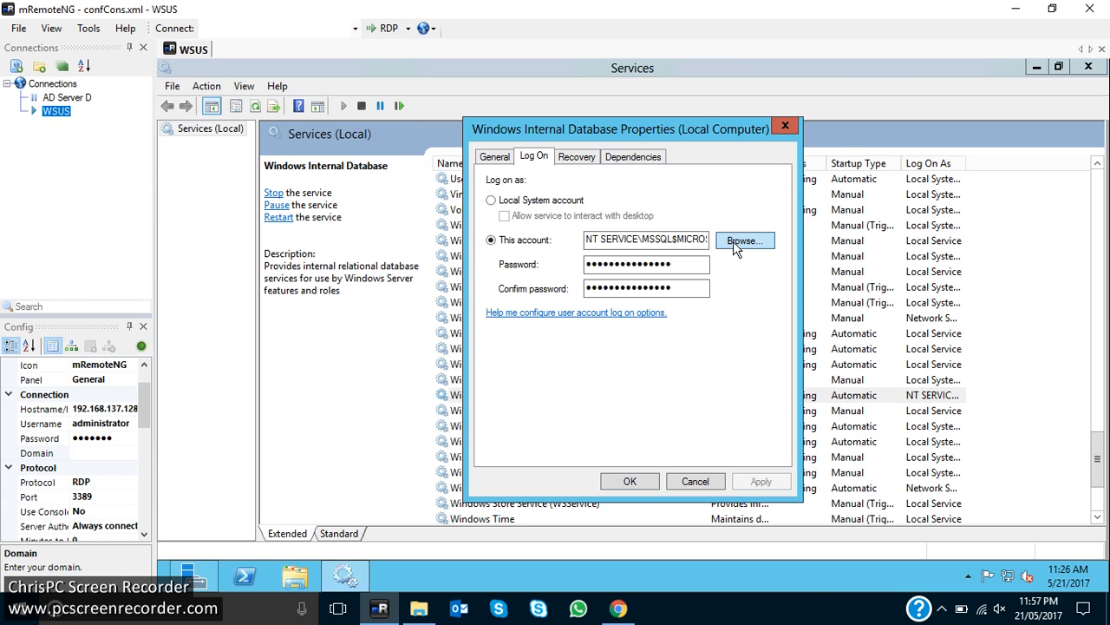
{"action": "left_click", "coordinate": [746, 240]}
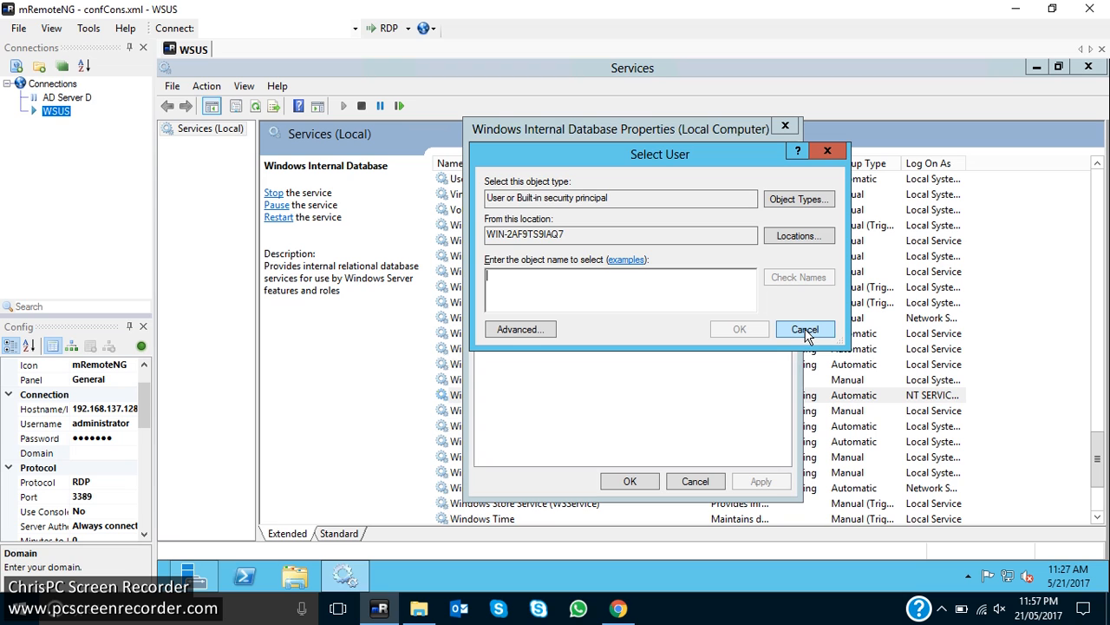
{"action": "left_click", "coordinate": [804, 329]}
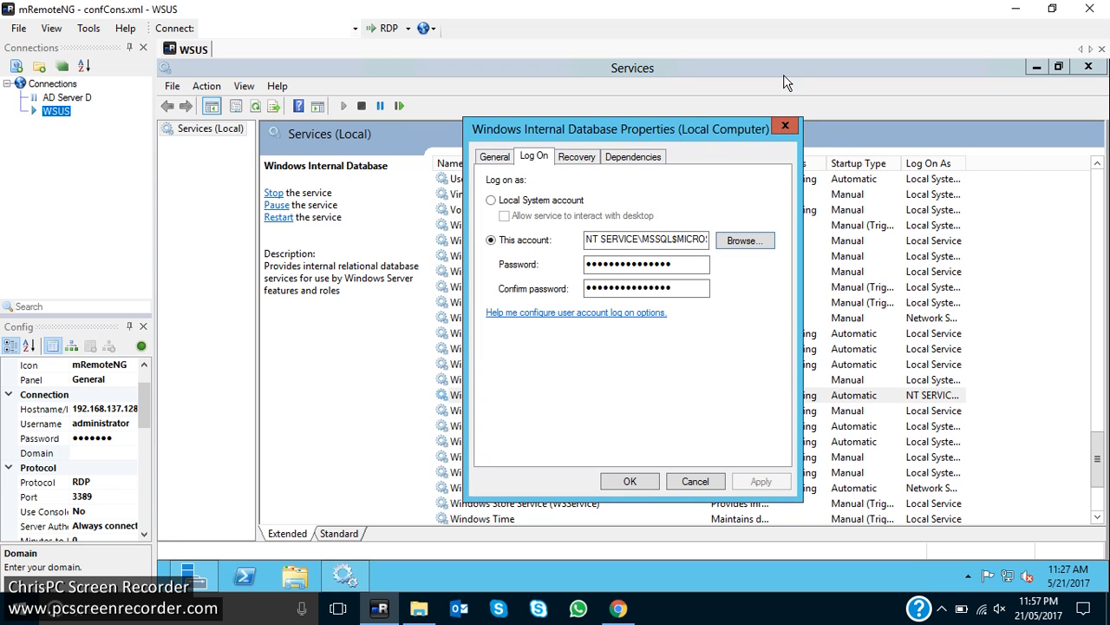
{"action": "left_click", "coordinate": [695, 481]}
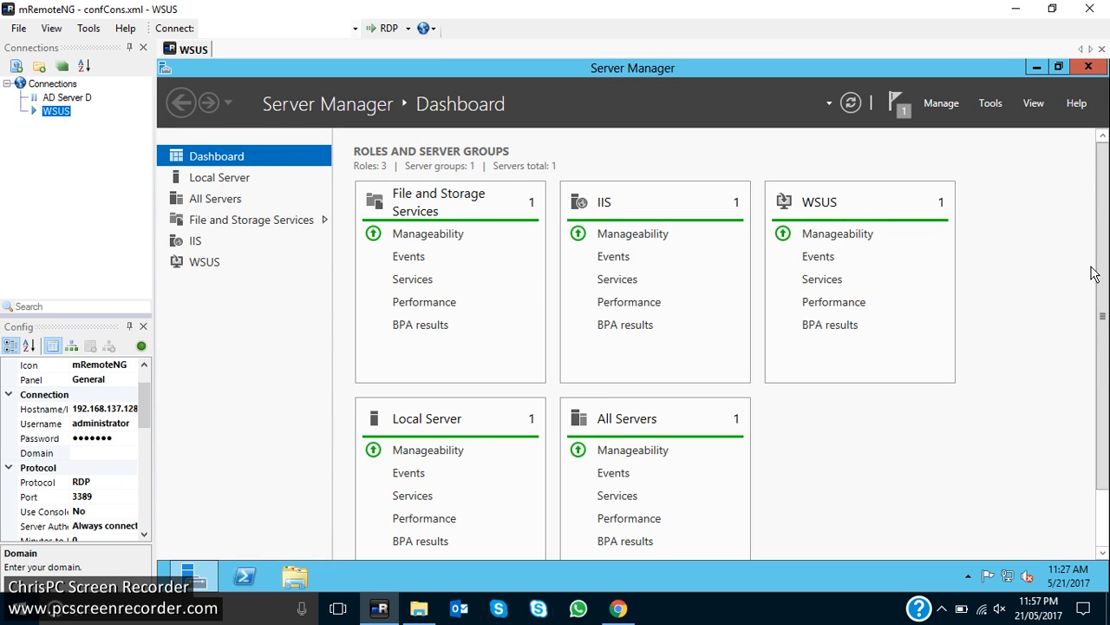
Step: Confirm WSUS post-deployment configuration completed, then launch the Windows Server Update Services console from Tools
{"action": "left_click", "coordinate": [898, 102]}
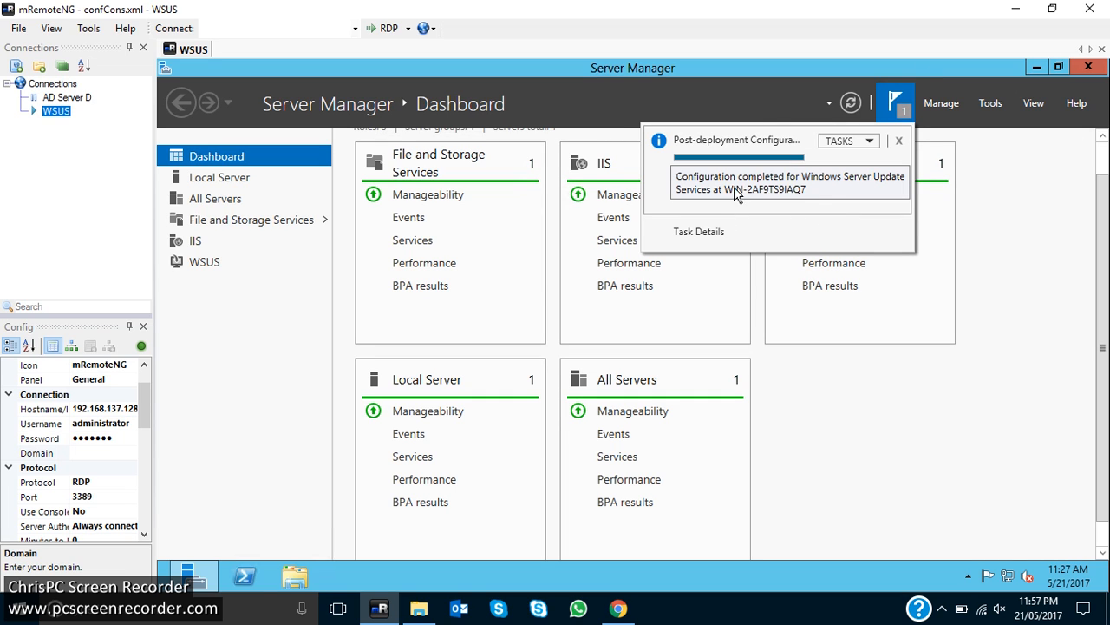
{"action": "left_click", "coordinate": [899, 140]}
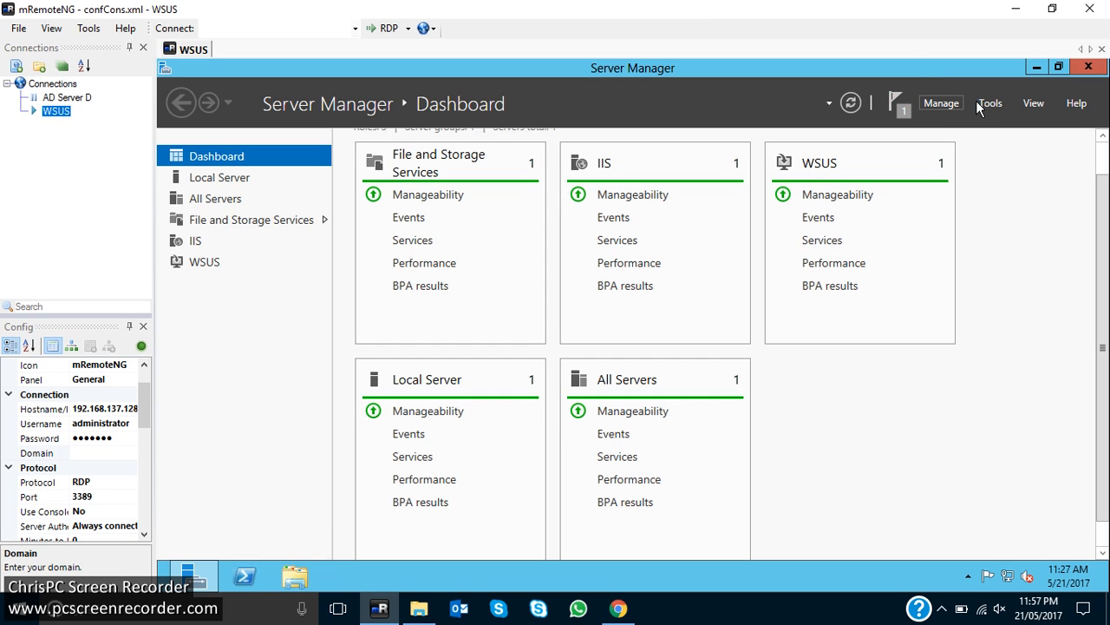
{"action": "left_click", "coordinate": [941, 102]}
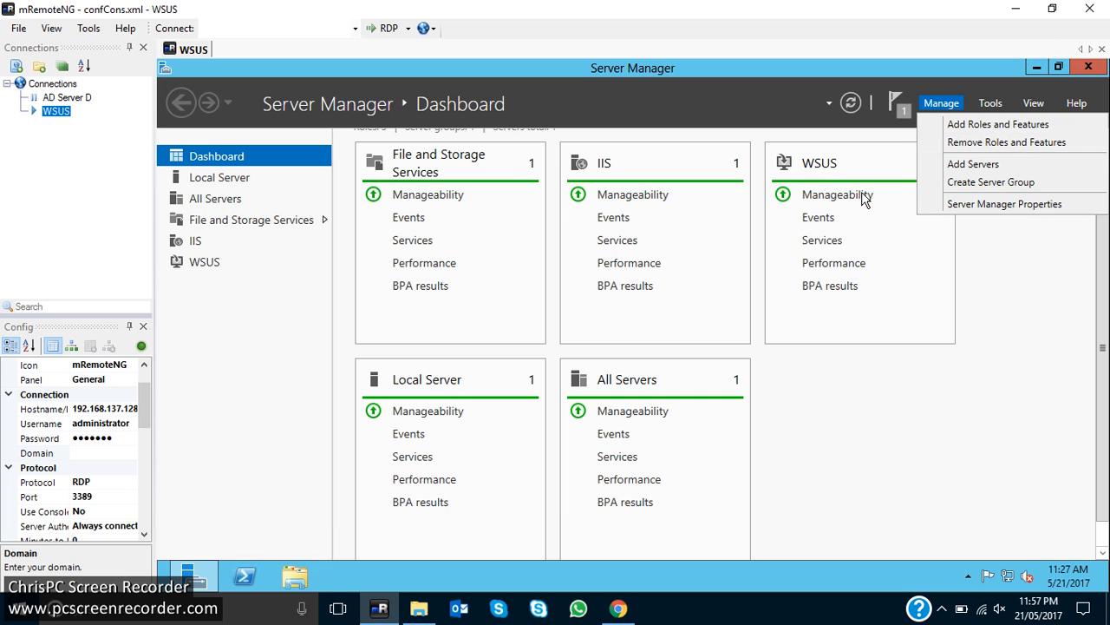
{"action": "left_click", "coordinate": [990, 102]}
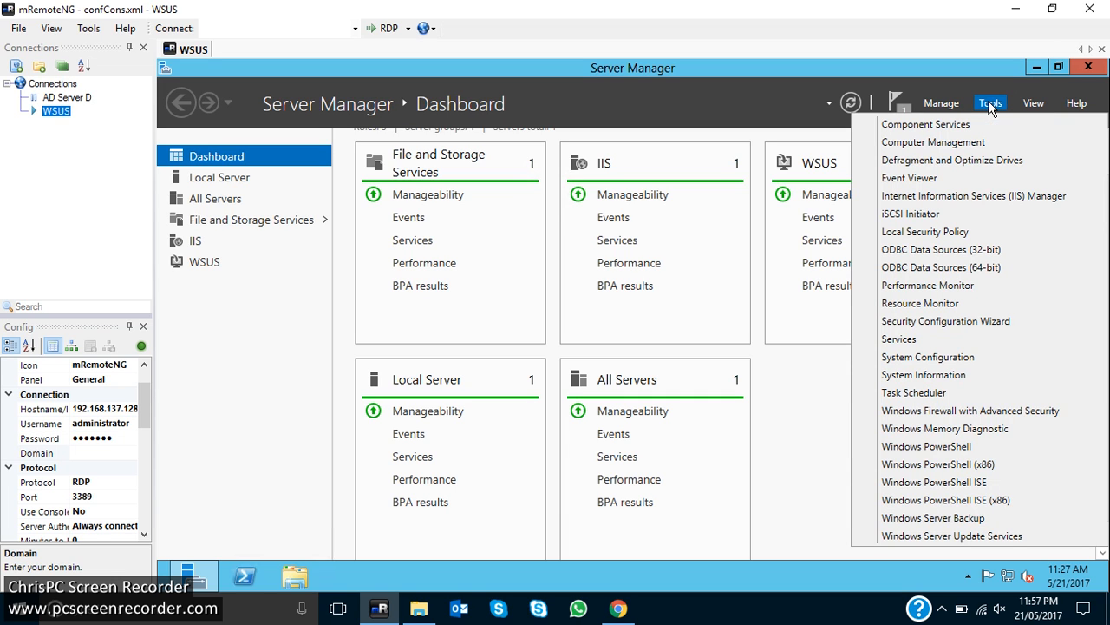
{"action": "mouse_move", "coordinate": [942, 547]}
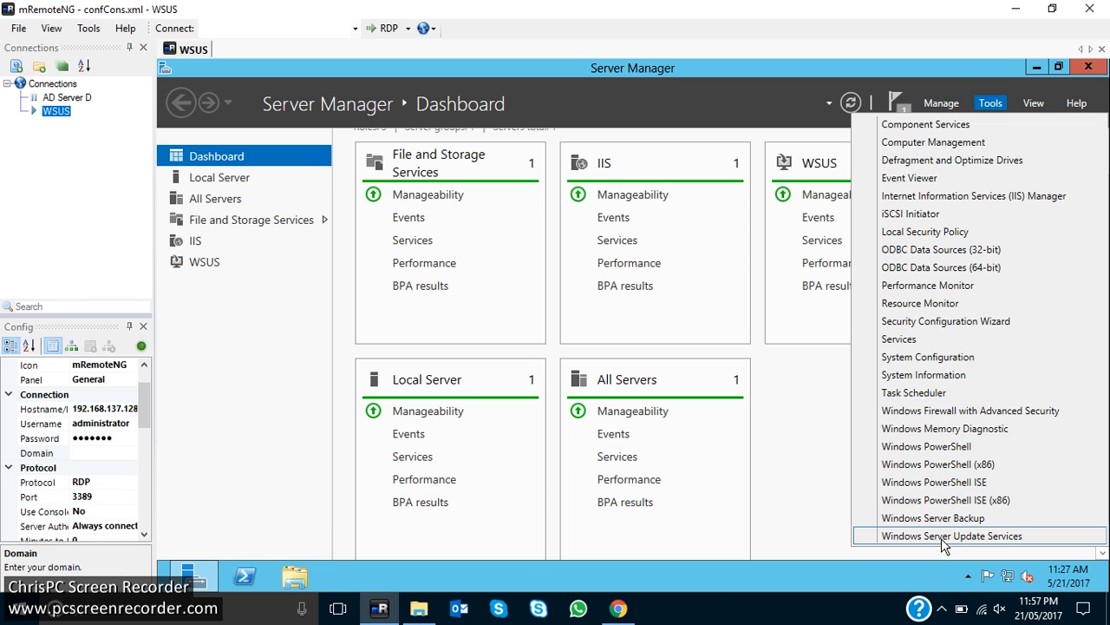
{"action": "left_click", "coordinate": [951, 536]}
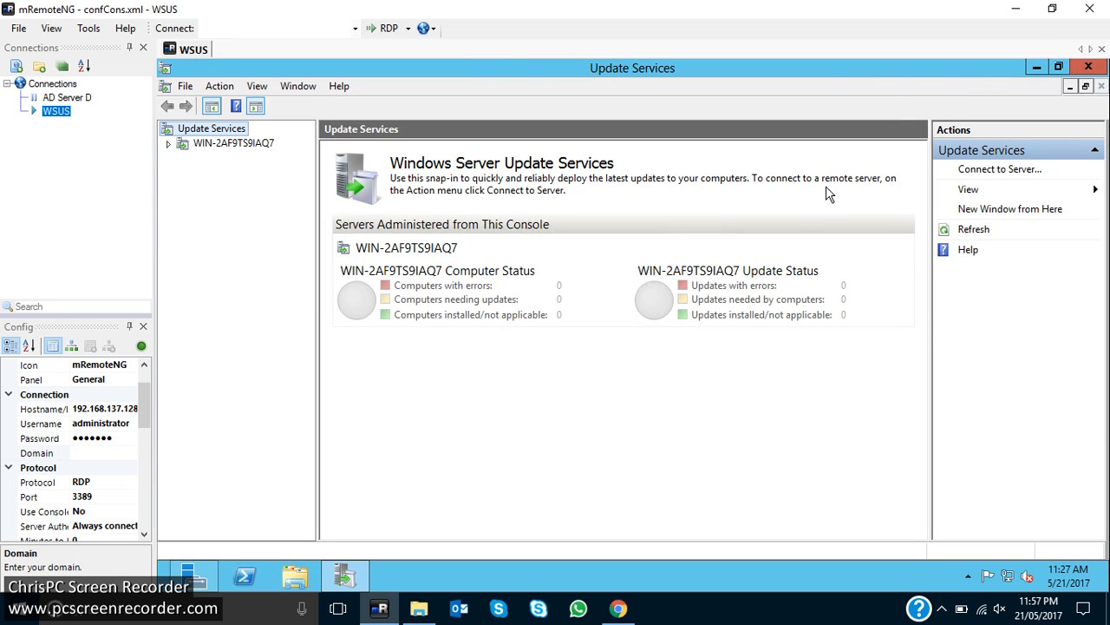
{"action": "mouse_move", "coordinate": [117, 177]}
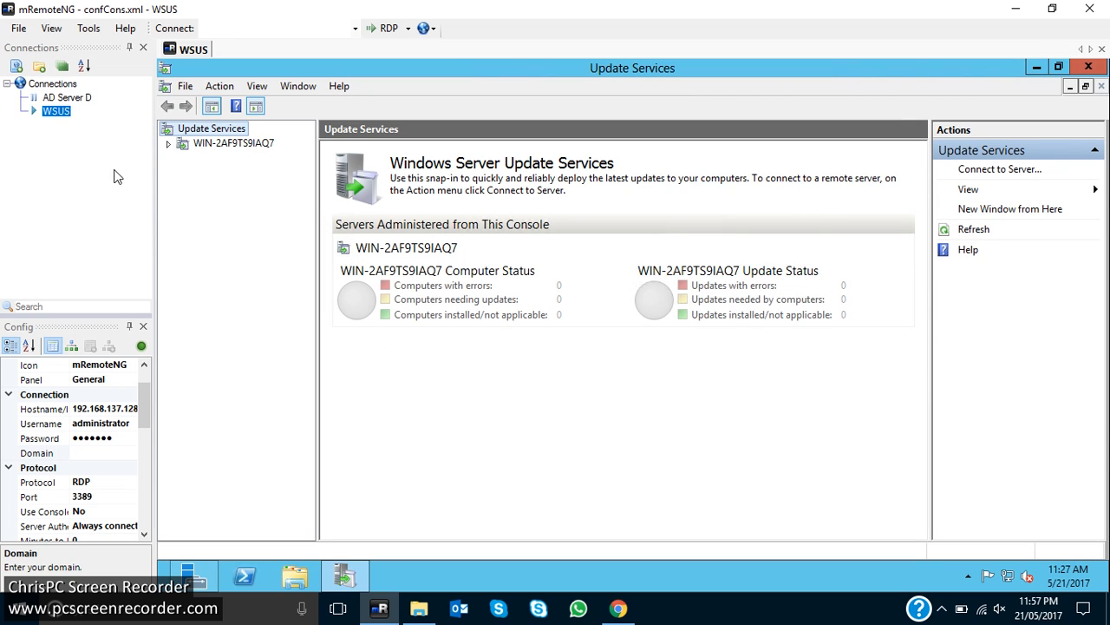
Step: Expand the WSUS server to browse All, Critical and WSUS Updates and the Computers groups
{"action": "left_click", "coordinate": [170, 143]}
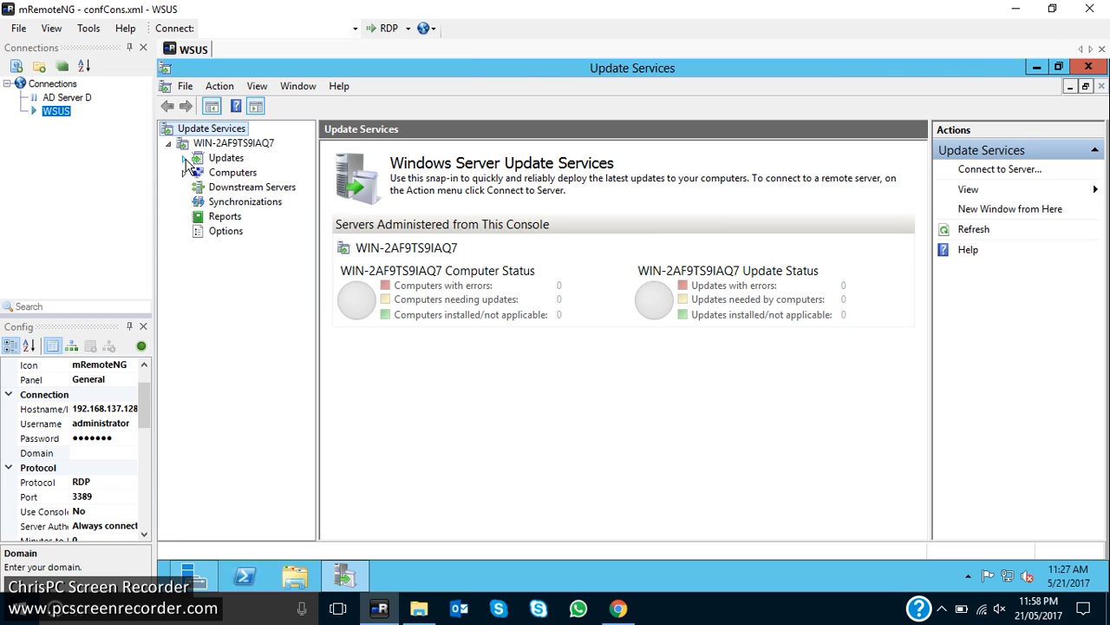
{"action": "left_click", "coordinate": [226, 157]}
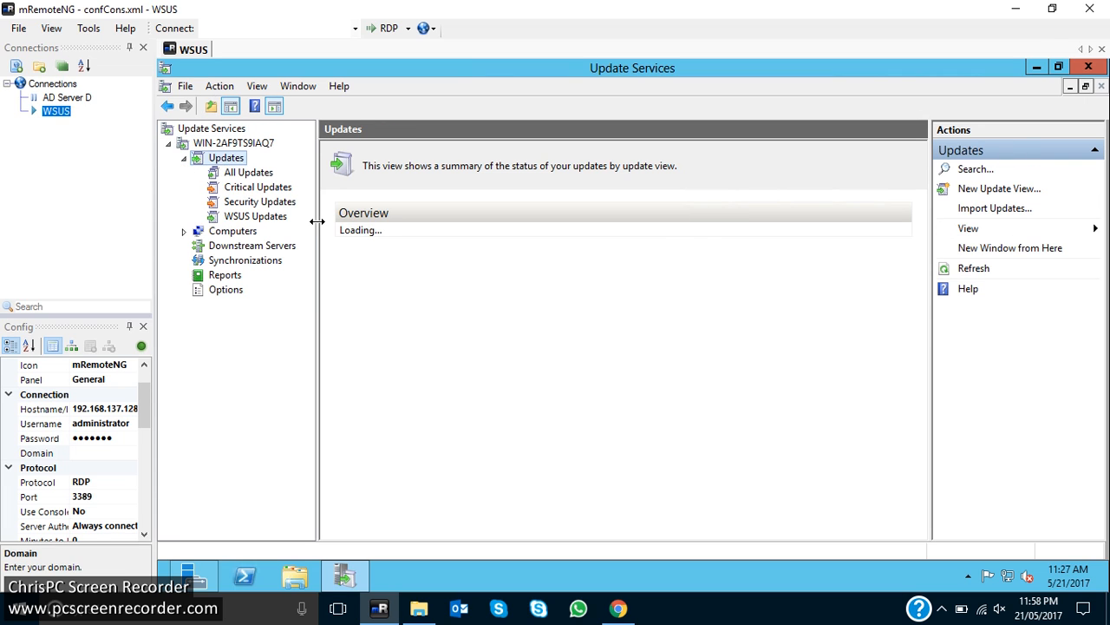
{"action": "left_click", "coordinate": [249, 172]}
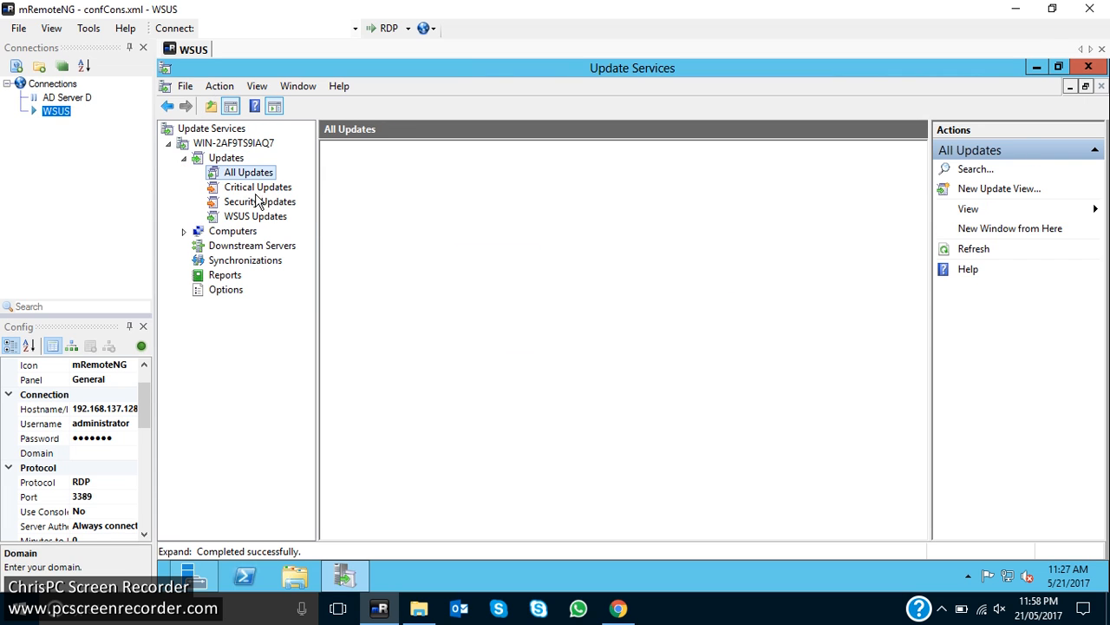
{"action": "left_click", "coordinate": [258, 187]}
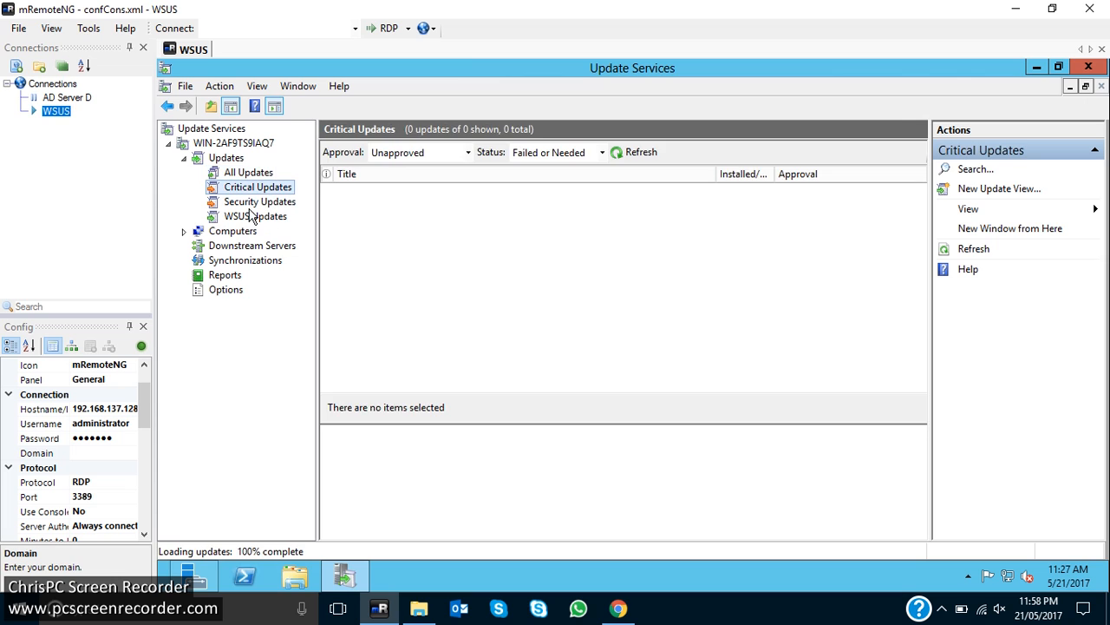
{"action": "left_click", "coordinate": [255, 216]}
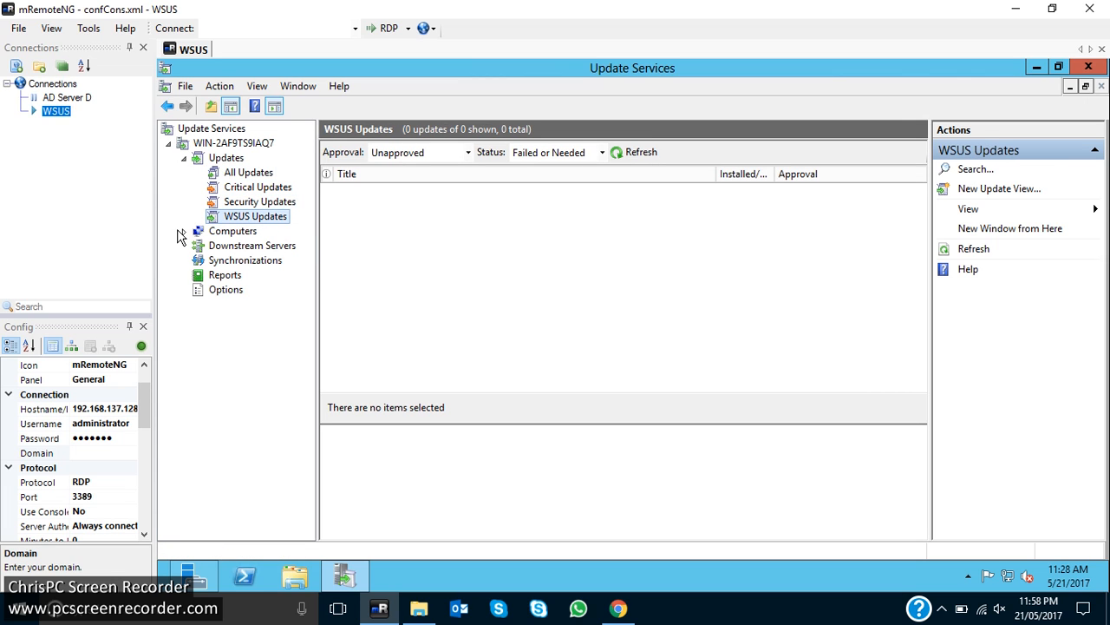
{"action": "left_click", "coordinate": [184, 231]}
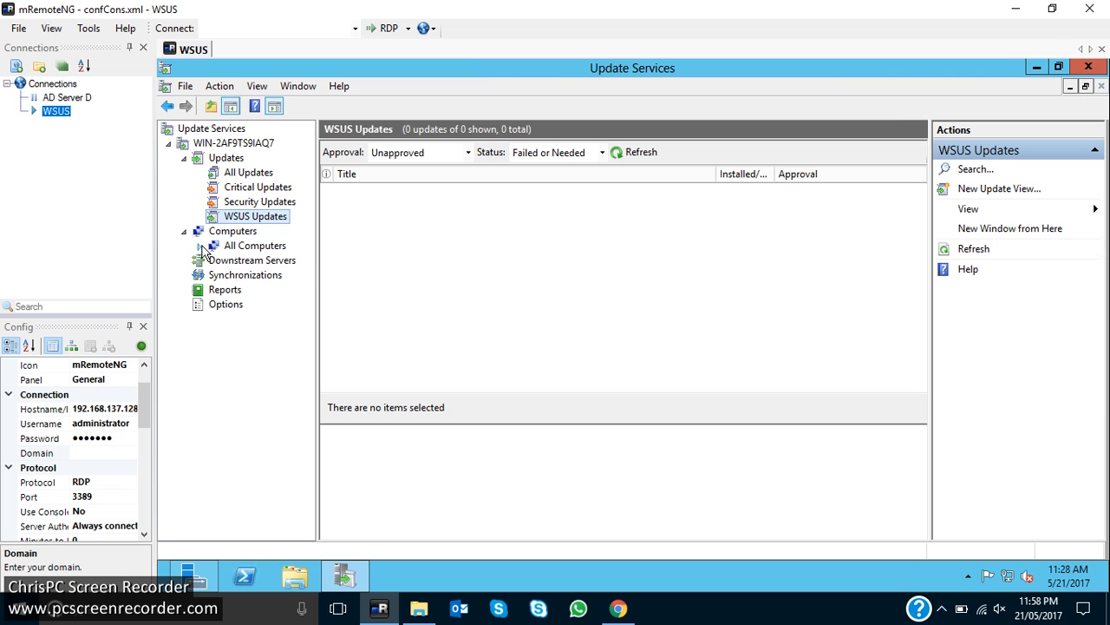
{"action": "left_click", "coordinate": [200, 245]}
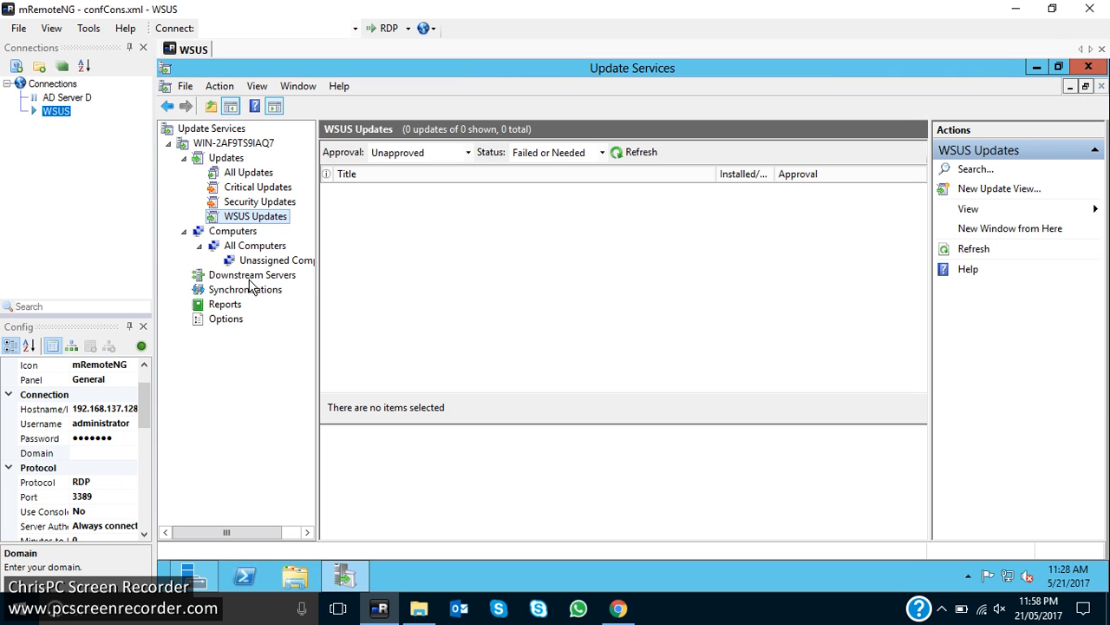
Step: Browse Downstream Servers, Synchronizations and Reports, and end on the Options settings page
{"action": "left_click", "coordinate": [252, 274]}
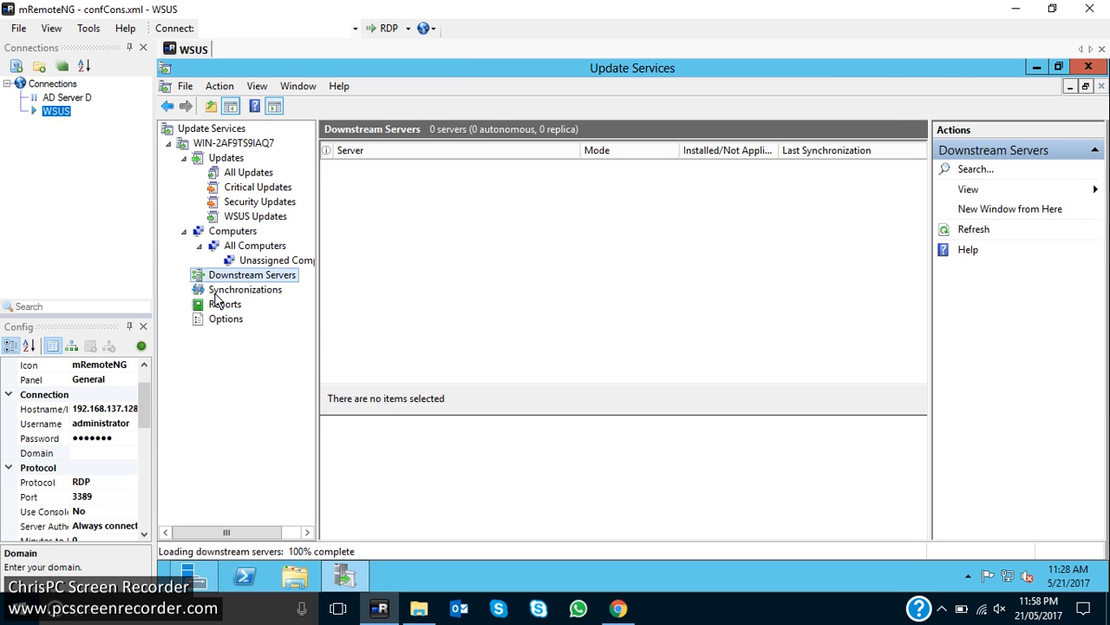
{"action": "left_click", "coordinate": [246, 289]}
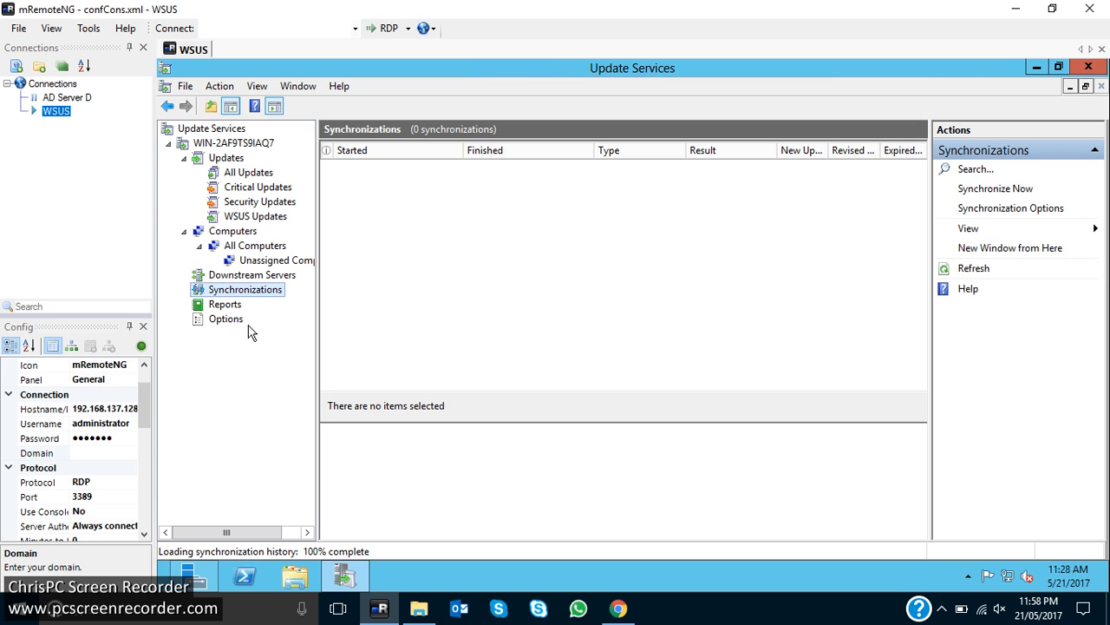
{"action": "left_click", "coordinate": [223, 304]}
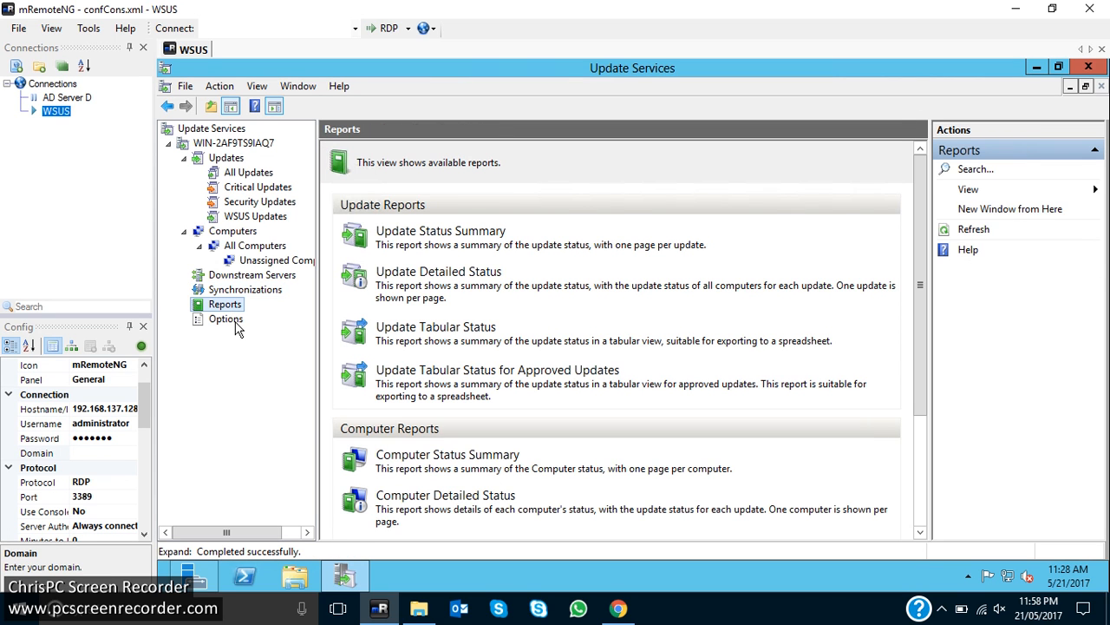
{"action": "left_click", "coordinate": [226, 319]}
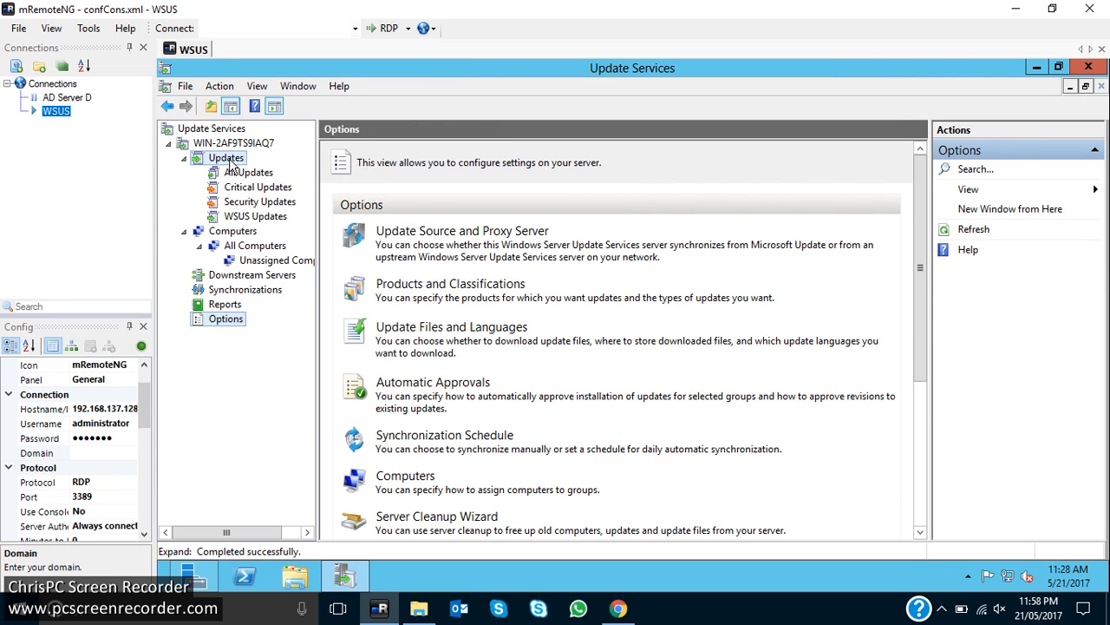
{"action": "left_click", "coordinate": [226, 157]}
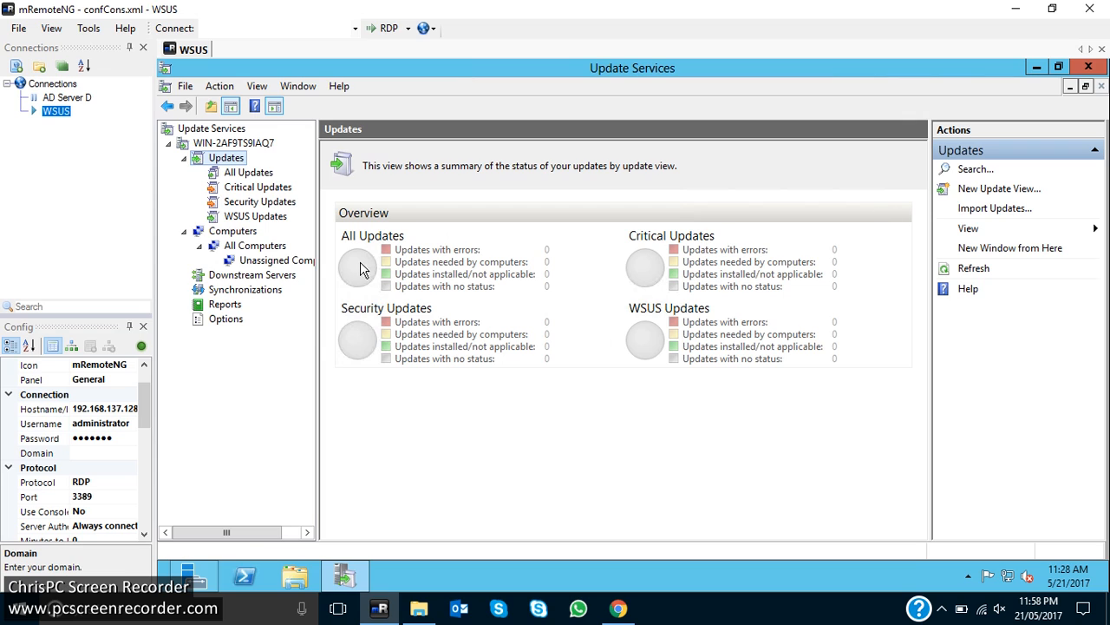
{"action": "mouse_move", "coordinate": [555, 284]}
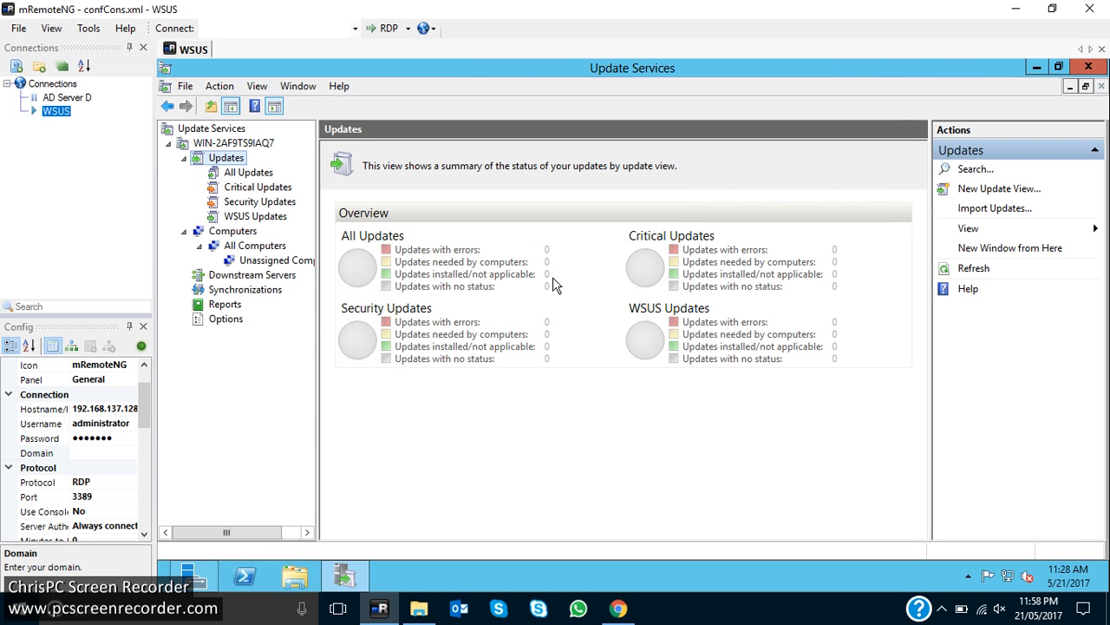
{"action": "mouse_move", "coordinate": [530, 304]}
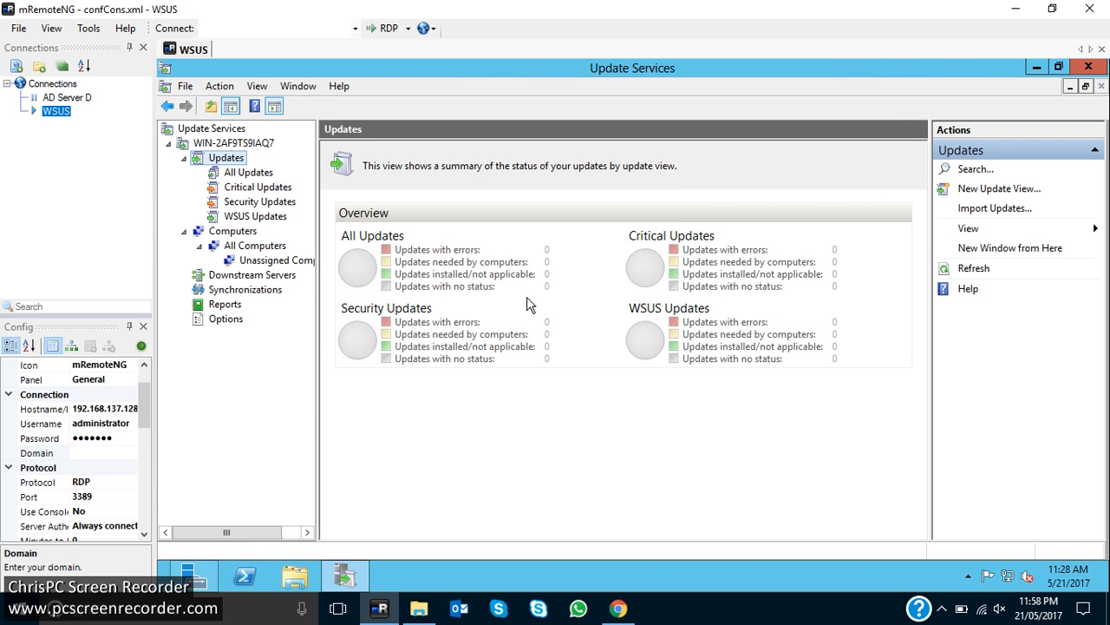
{"action": "mouse_move", "coordinate": [497, 415]}
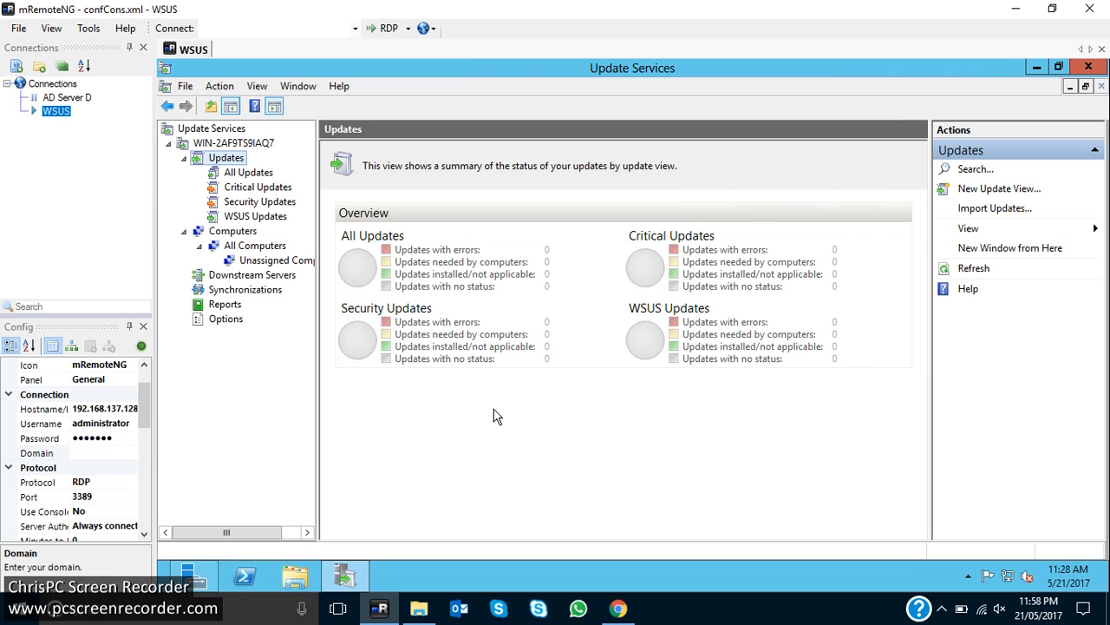
{"action": "left_click", "coordinate": [245, 289]}
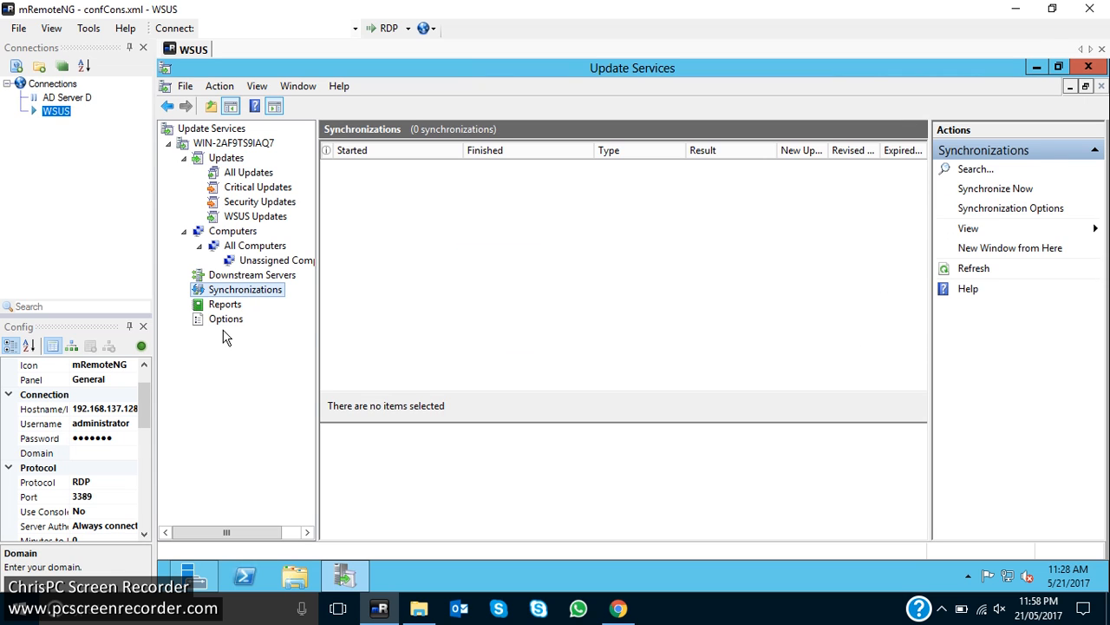
{"action": "left_click", "coordinate": [226, 319]}
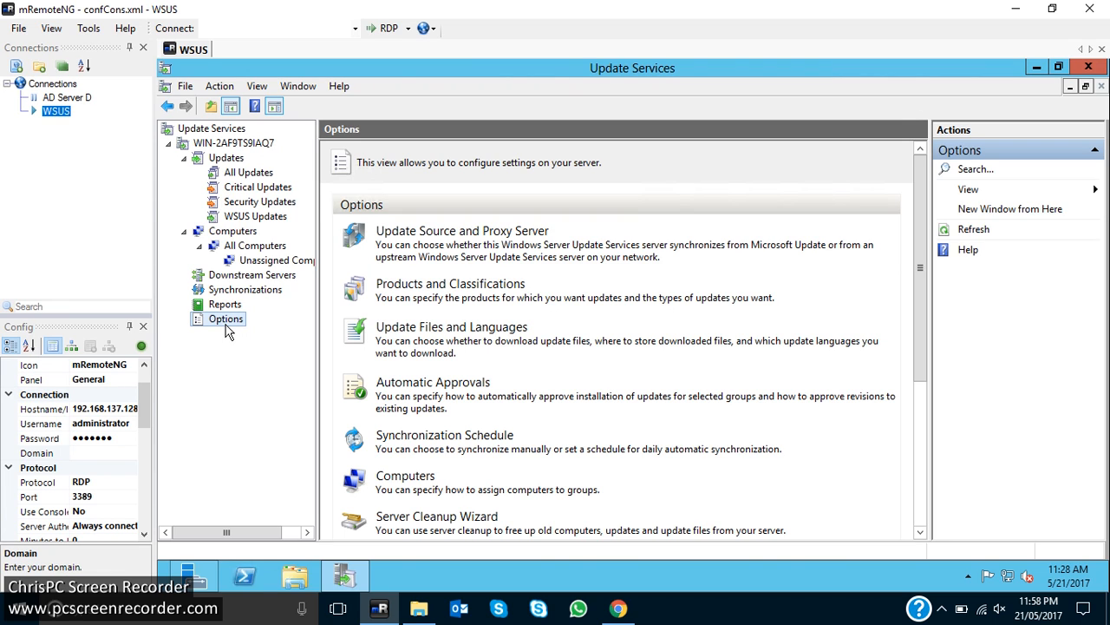
{"action": "mouse_move", "coordinate": [200, 337]}
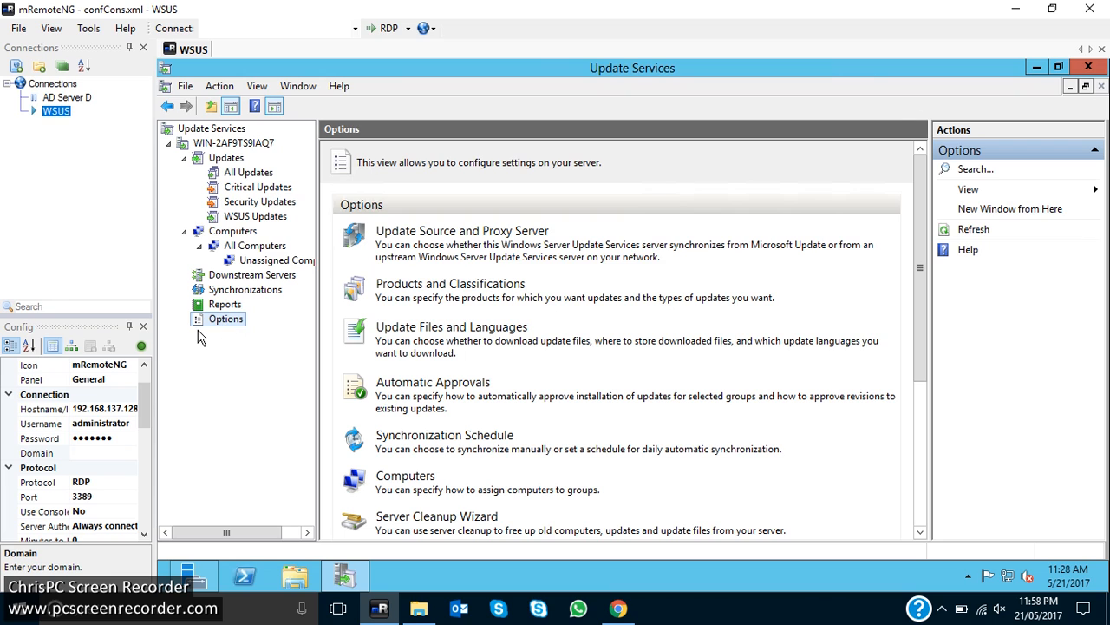
{"action": "mouse_move", "coordinate": [195, 341]}
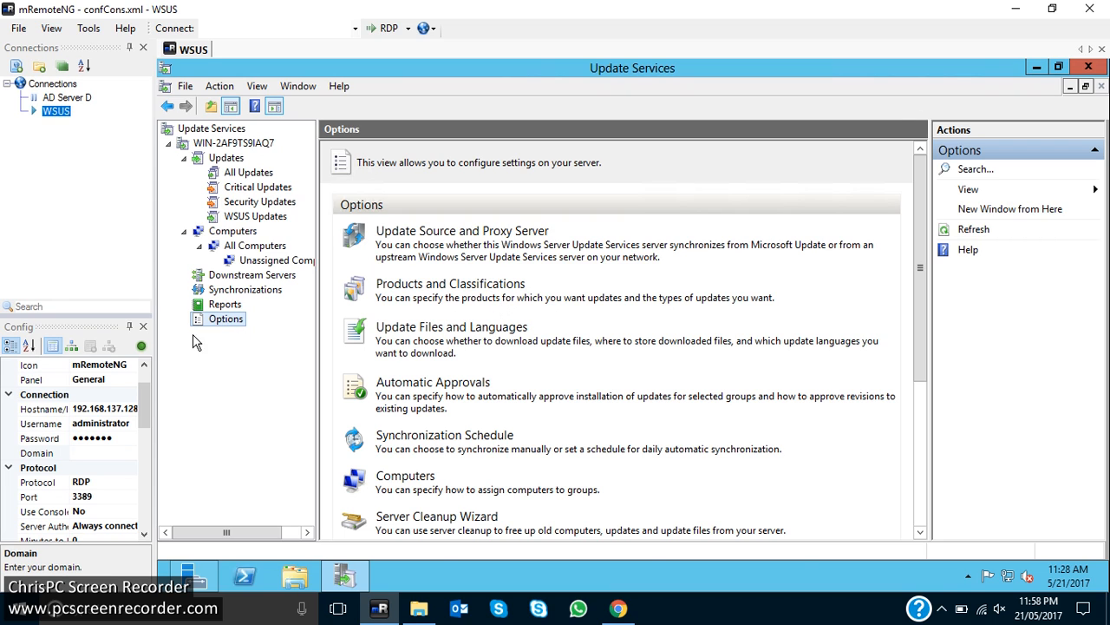
{"action": "mouse_move", "coordinate": [476, 294]}
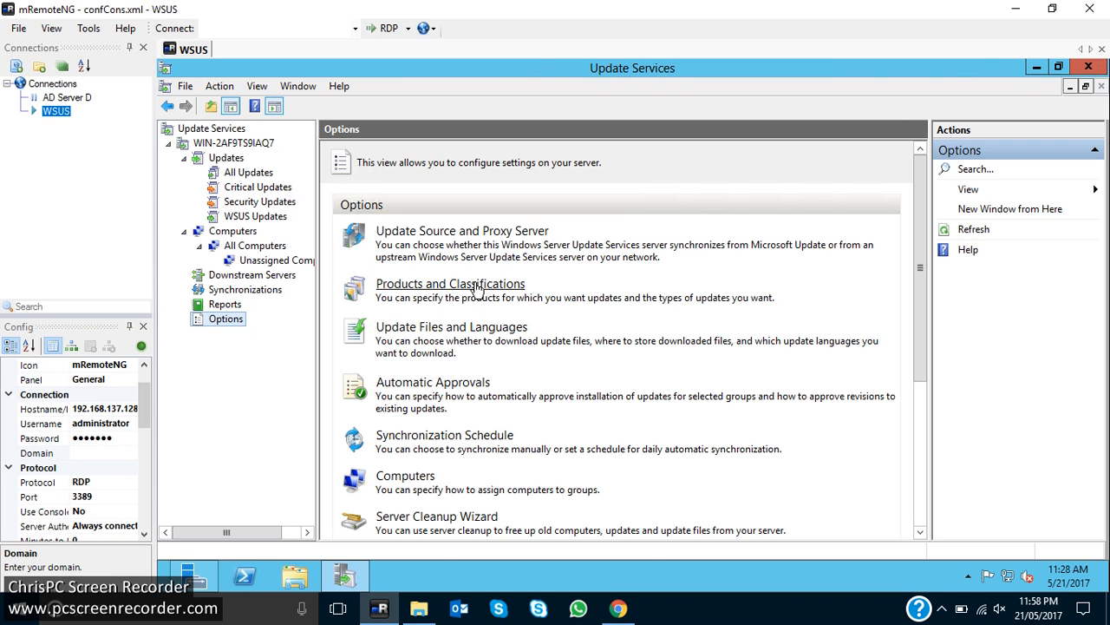
Step: Review the Products list, then on Classifications toggle Security Updates off and back on
{"action": "left_click", "coordinate": [450, 283]}
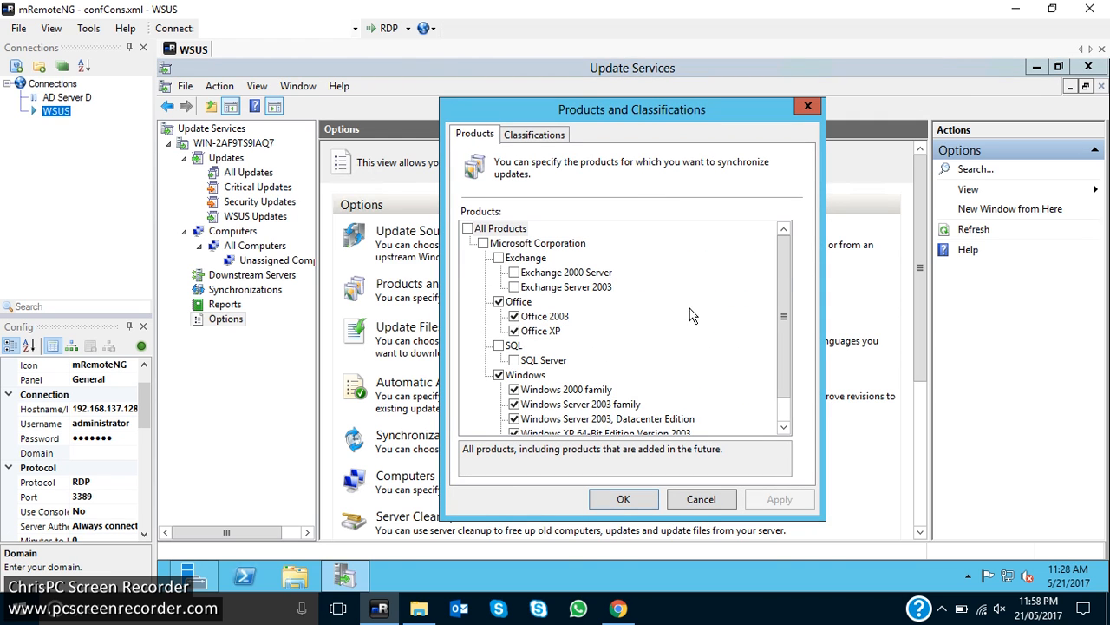
{"action": "scroll", "scroll_direction": "down", "scroll_amount": 3}
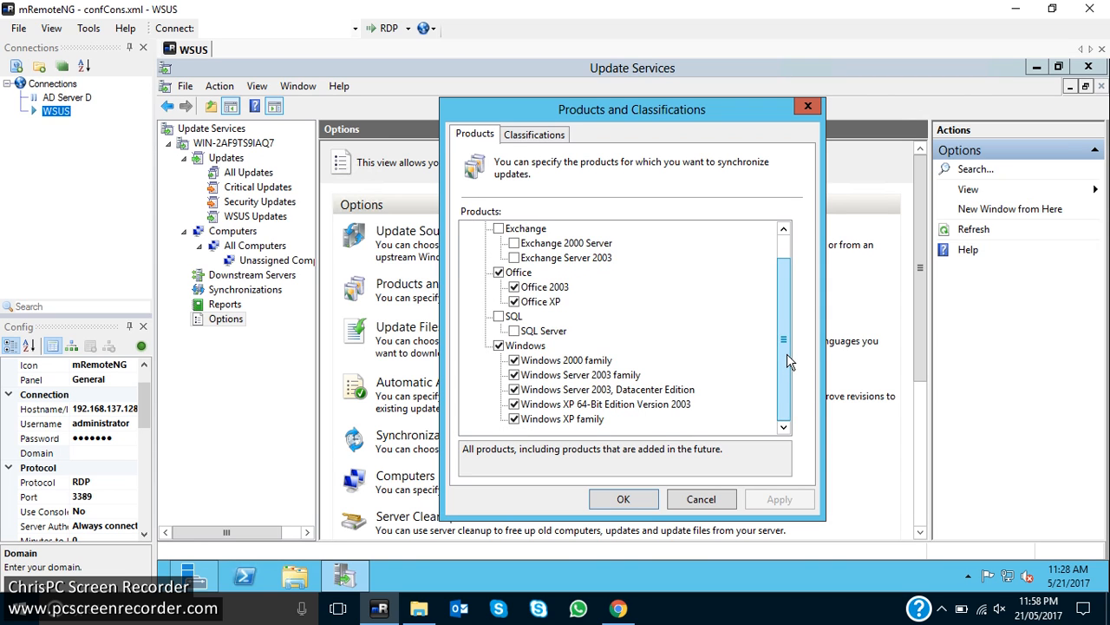
{"action": "left_click", "coordinate": [534, 134]}
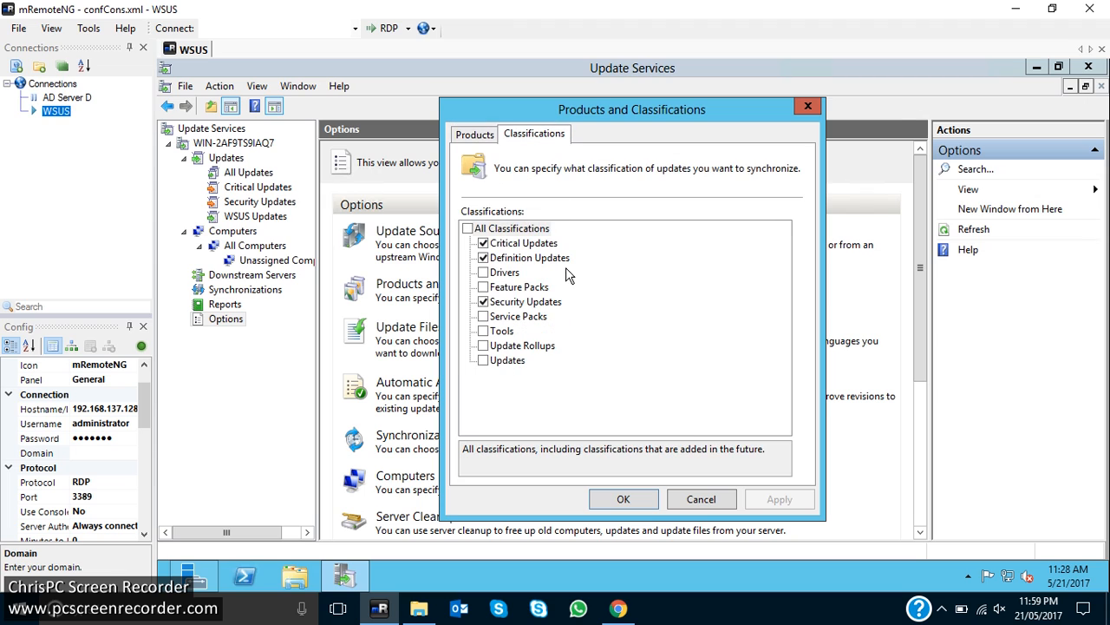
{"action": "mouse_move", "coordinate": [536, 299]}
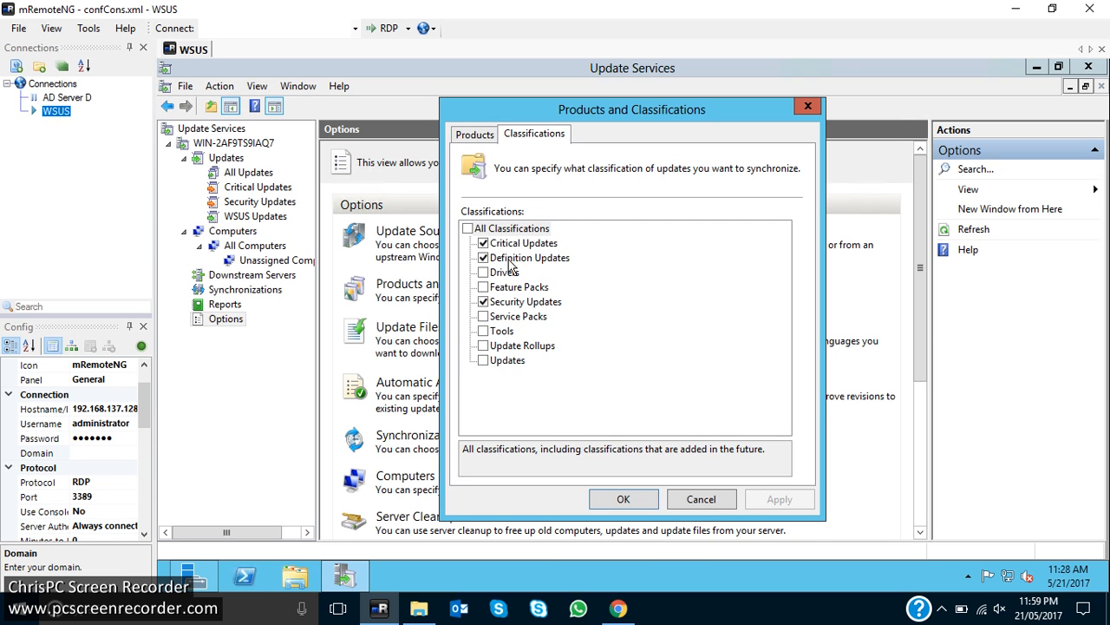
{"action": "mouse_move", "coordinate": [518, 278]}
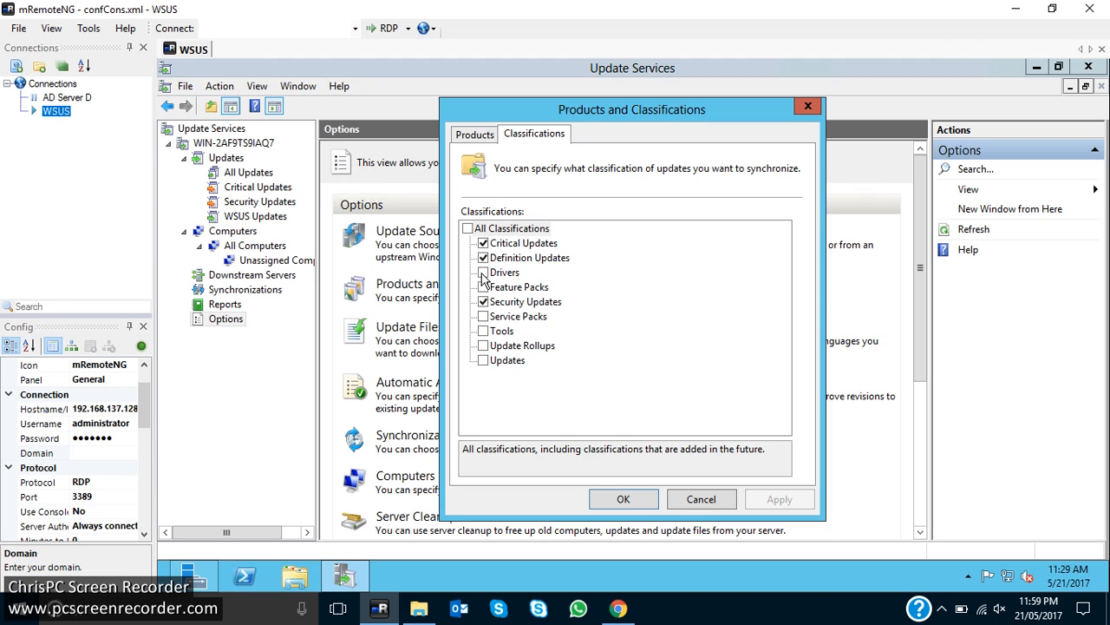
{"action": "left_click", "coordinate": [483, 301]}
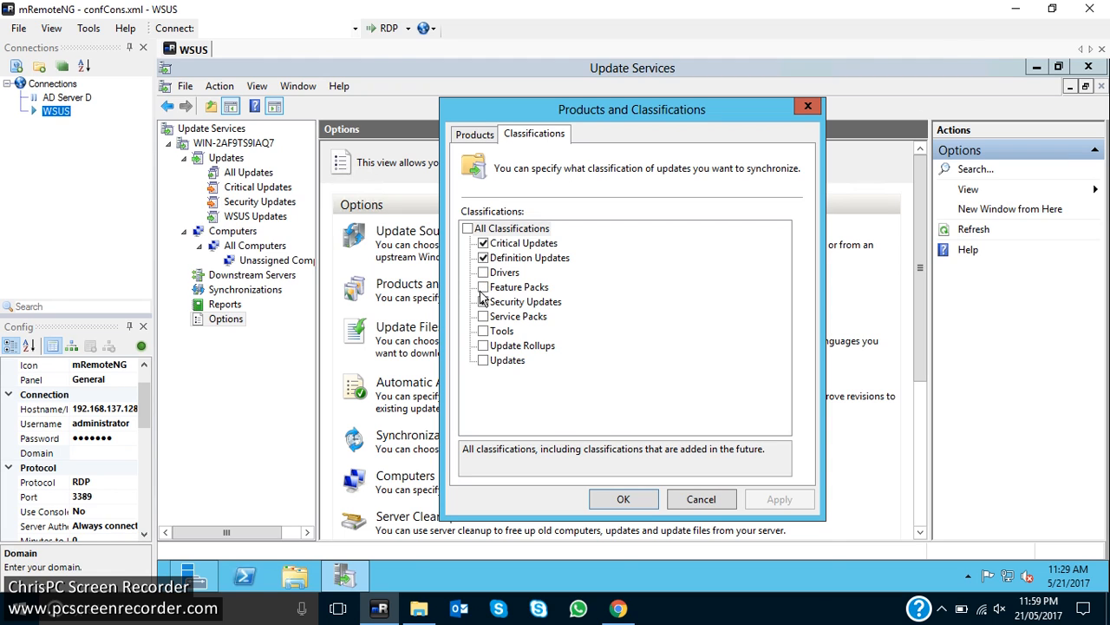
{"action": "left_click", "coordinate": [481, 301]}
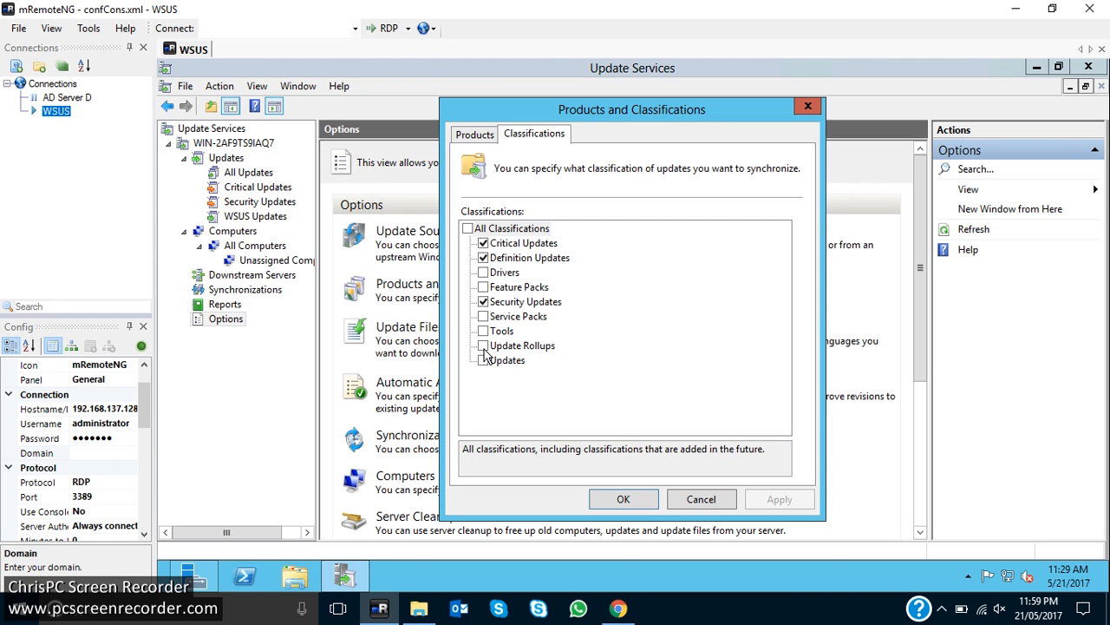